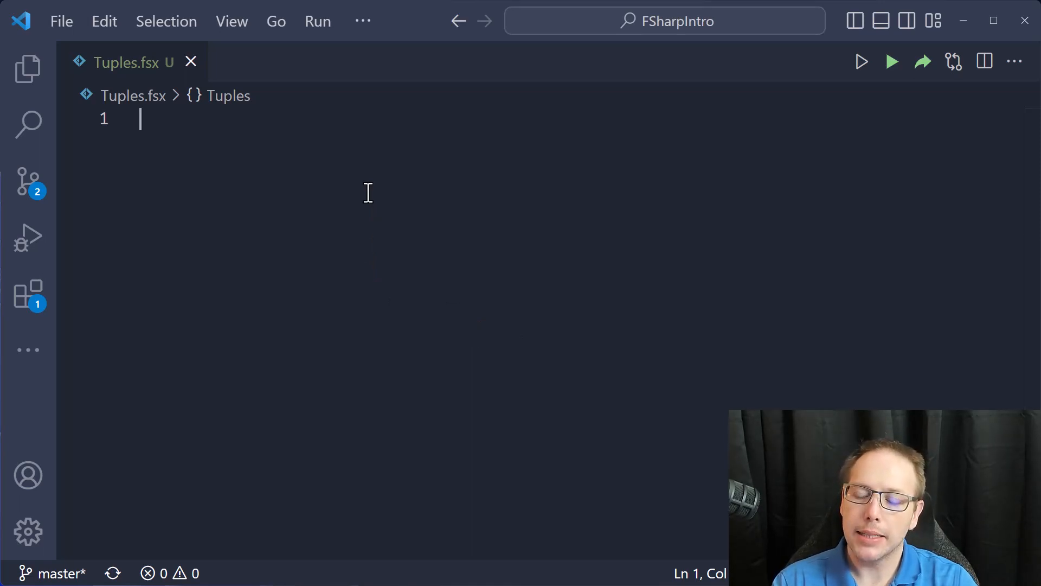
# Type let myTuple = 1, "a" in the empty Tuples.fsx, inferred as int * string.
pyautogui.write('let myT')
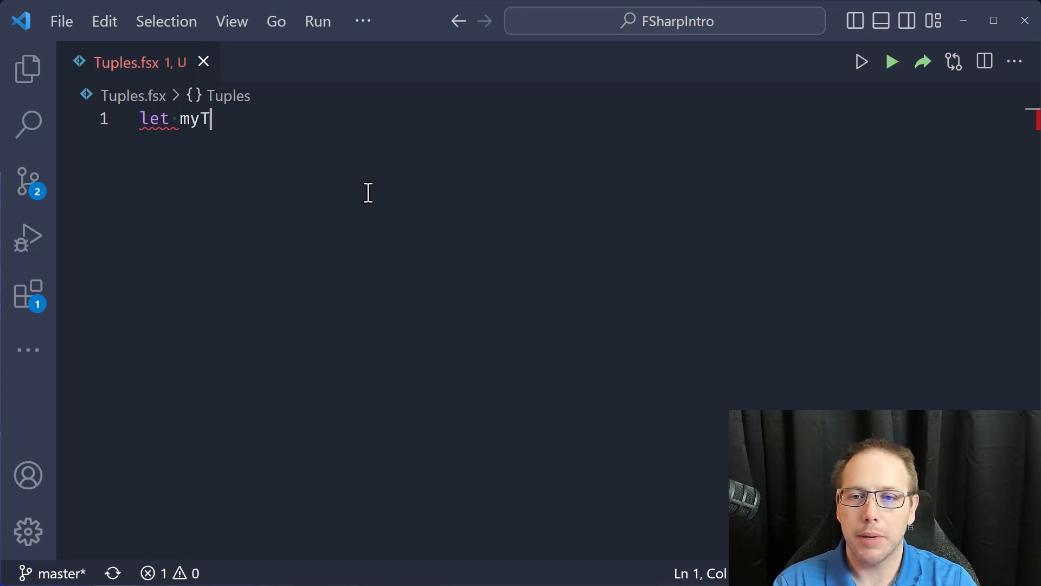
pyautogui.write("uple = x,  // 'a")
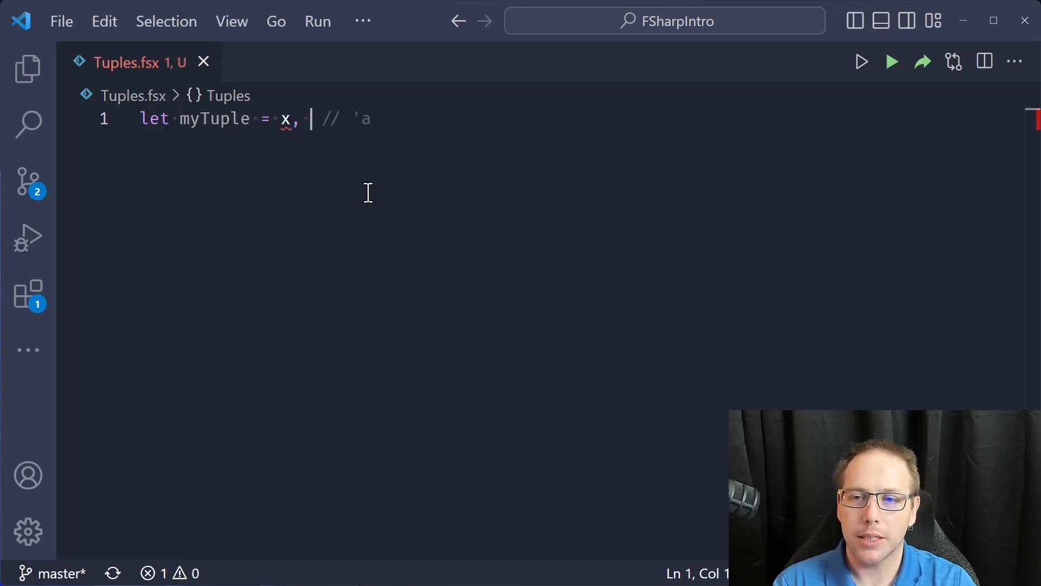
pyautogui.write('y')
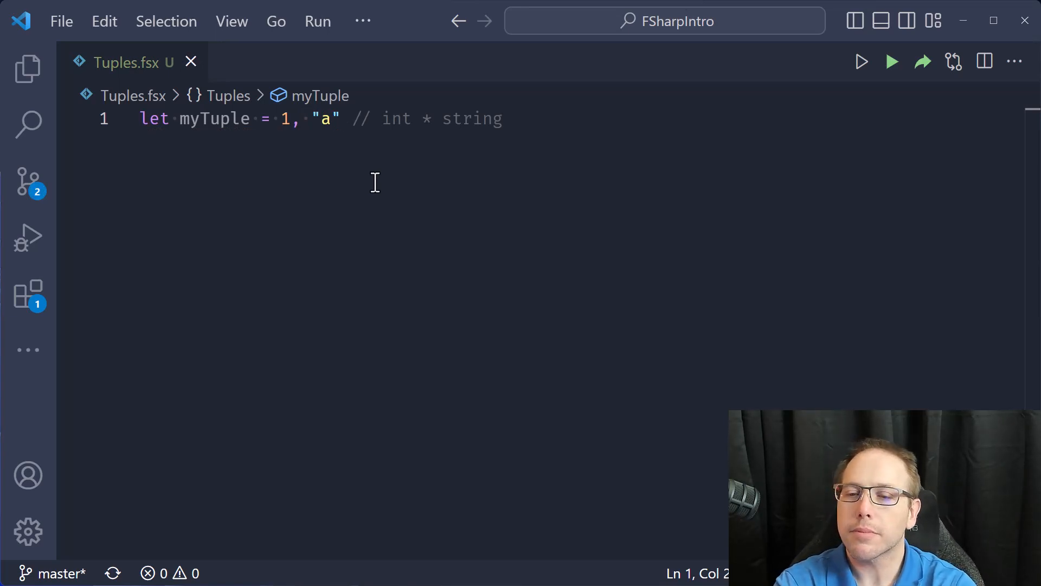
pyautogui.moveTo(204, 119)
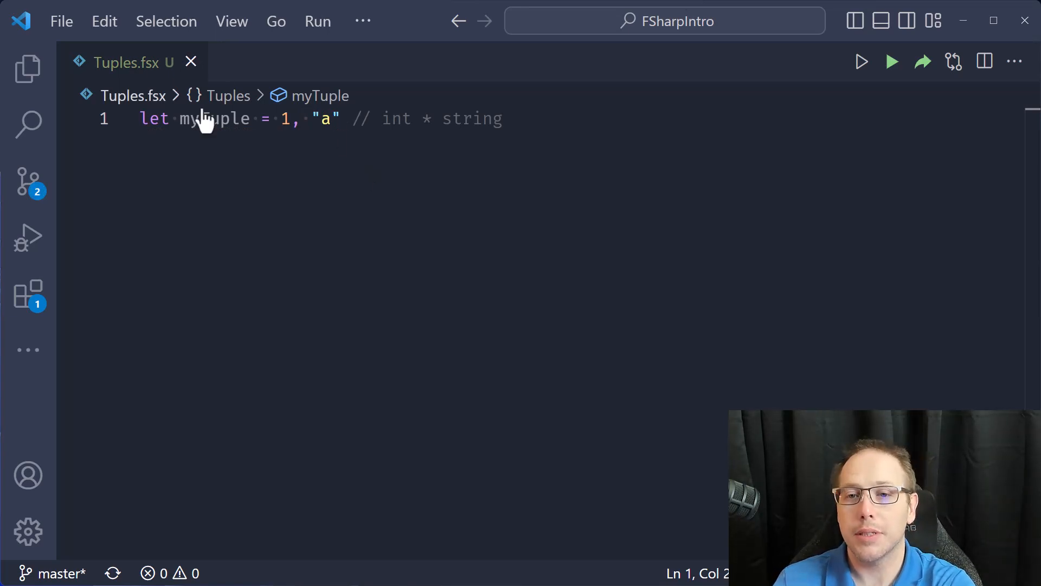
pyautogui.moveTo(213, 119)
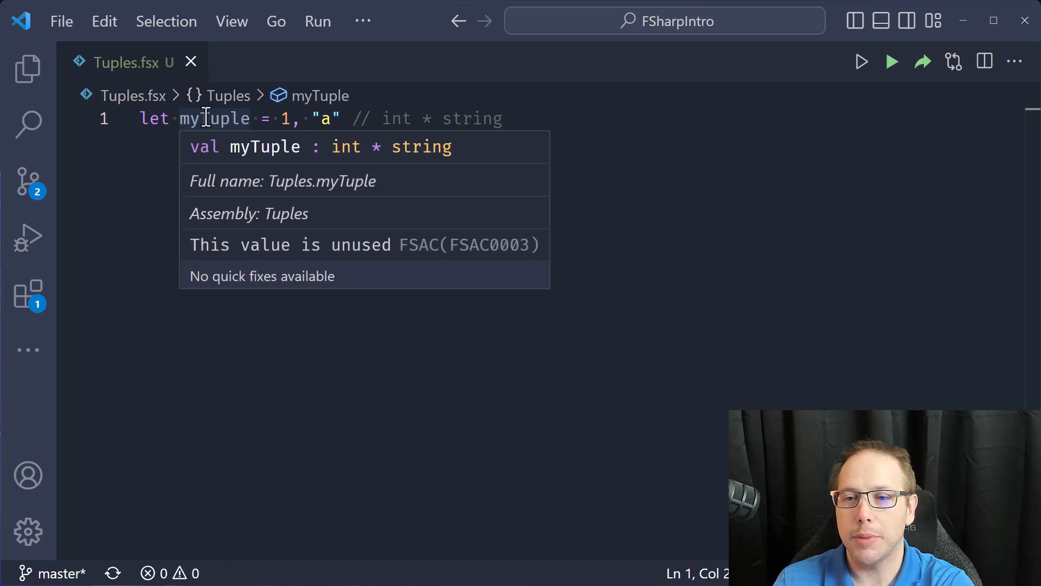
pyautogui.moveTo(349, 167)
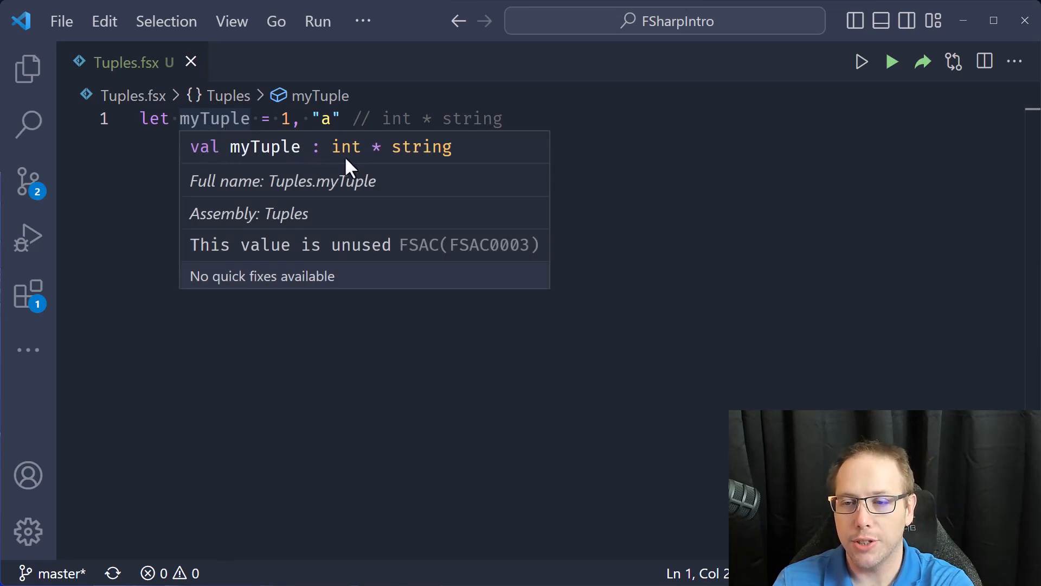
pyautogui.moveTo(420, 163)
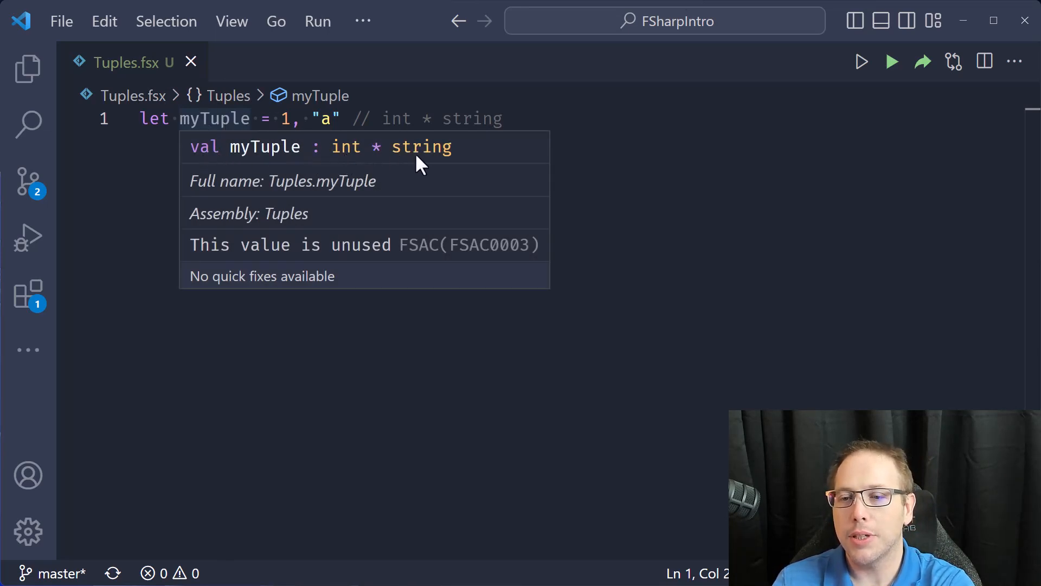
pyautogui.moveTo(426, 167)
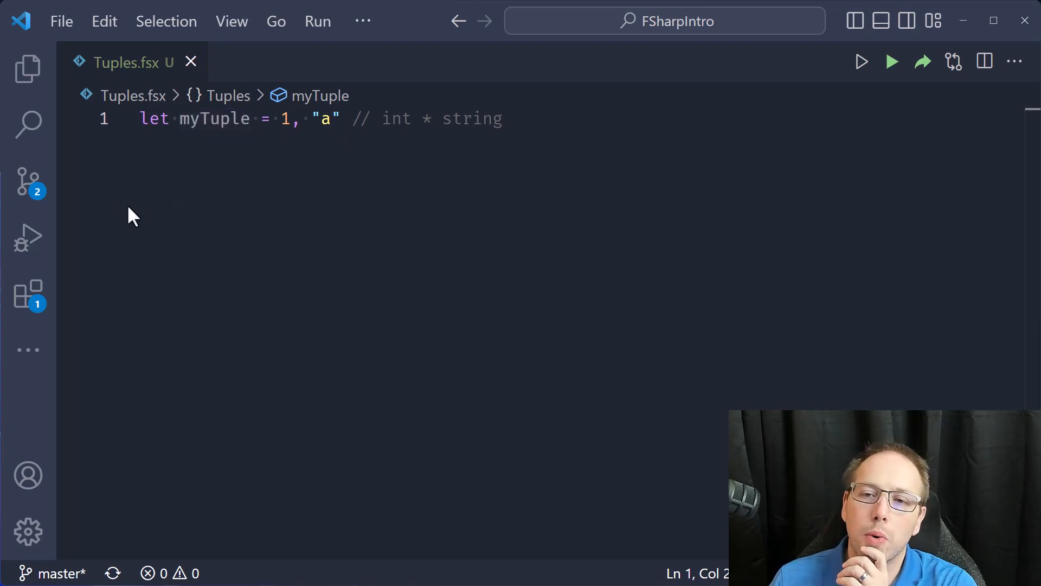
pyautogui.moveTo(269, 125)
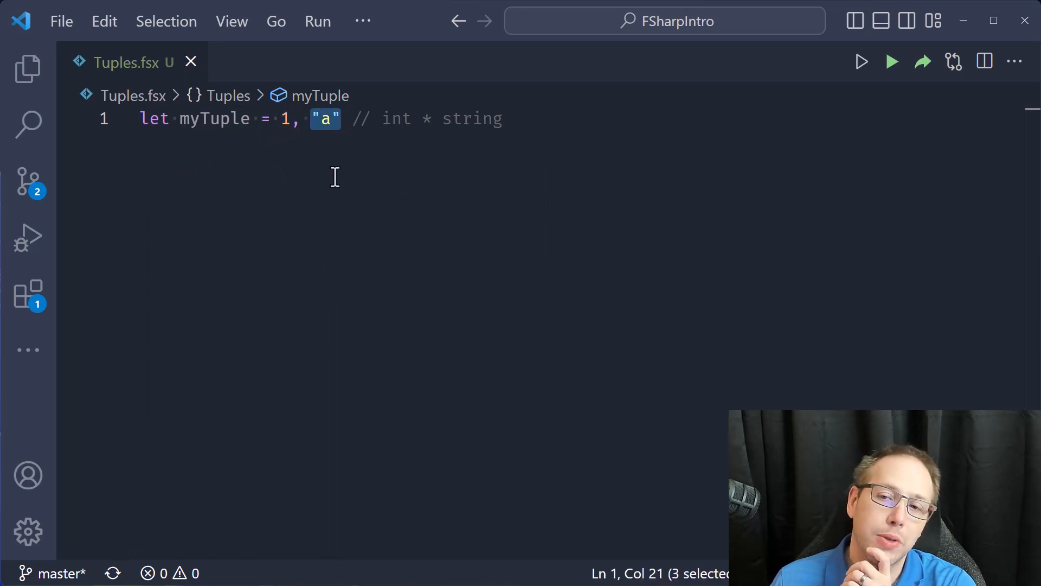
pyautogui.doubleClick(214, 118)
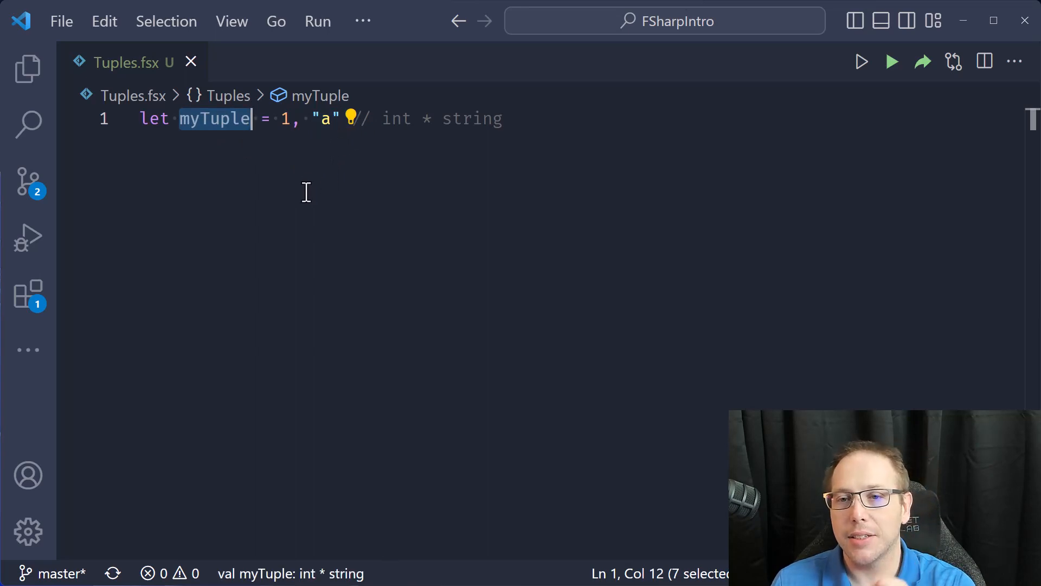
pyautogui.moveTo(317, 193)
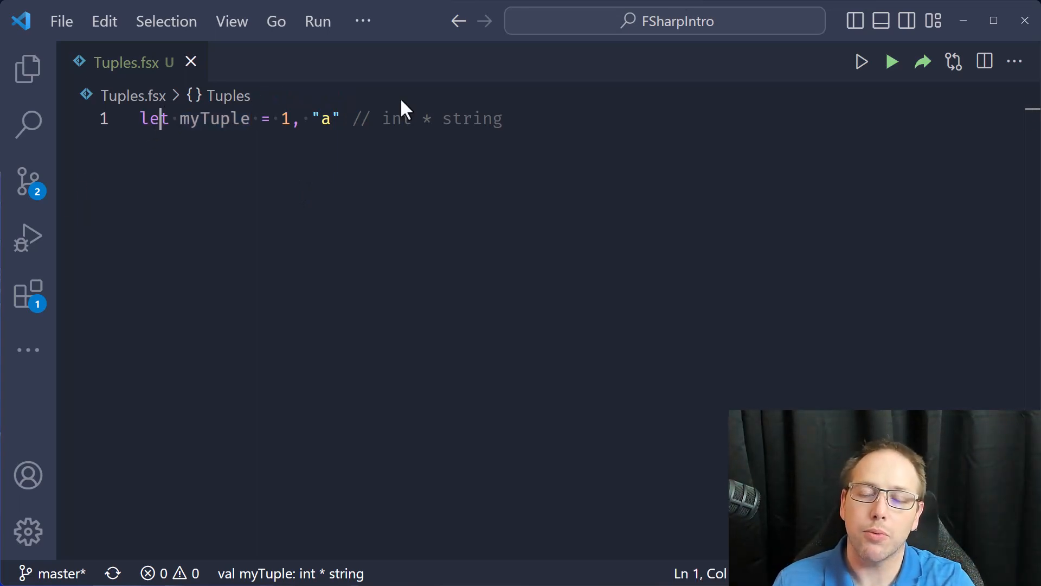
# Insert type Chicken = { Name : string; Size : float } above the myTuple line.
pyautogui.press('Enter')
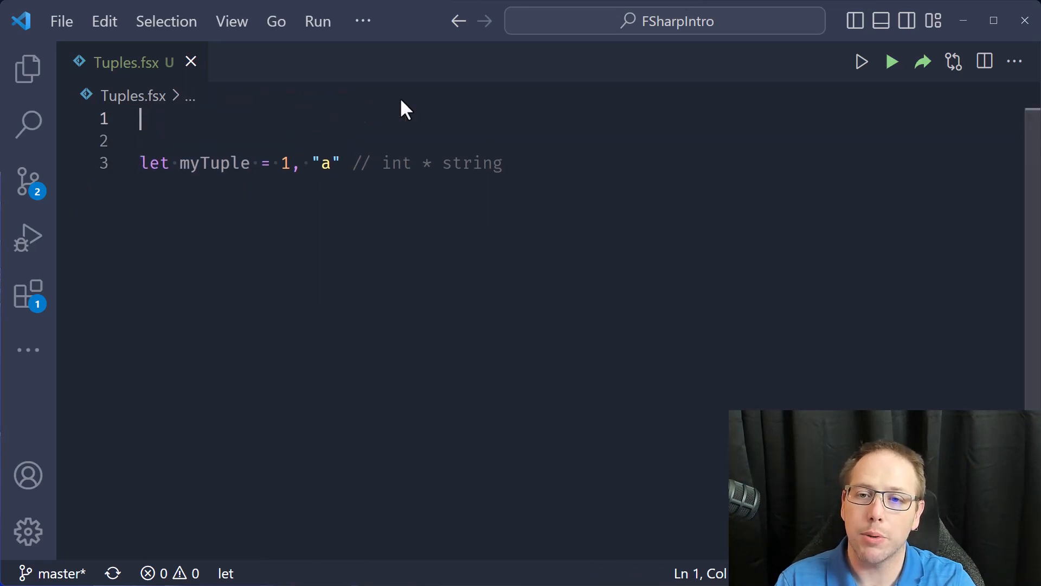
pyautogui.write('my')
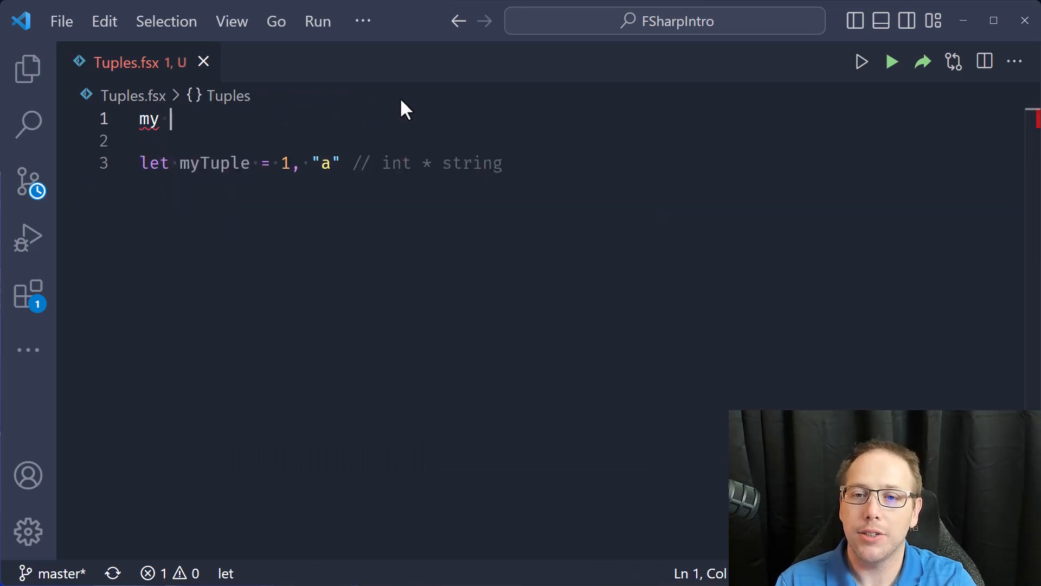
pyautogui.press('Backspace')
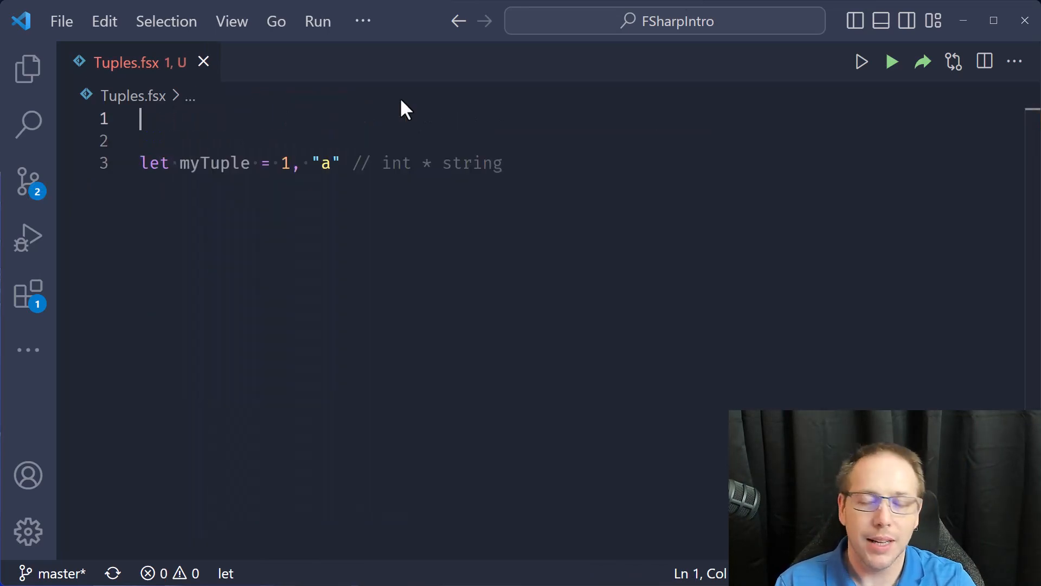
pyautogui.write('type Chicken =')
pyautogui.write('Name :')
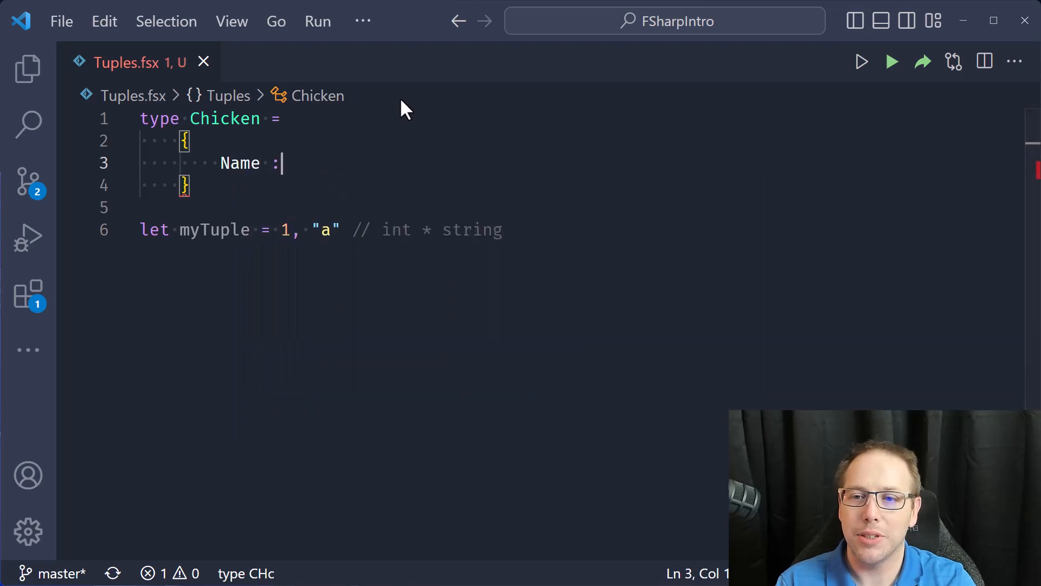
pyautogui.write('string')
pyautogui.write('Size :f')
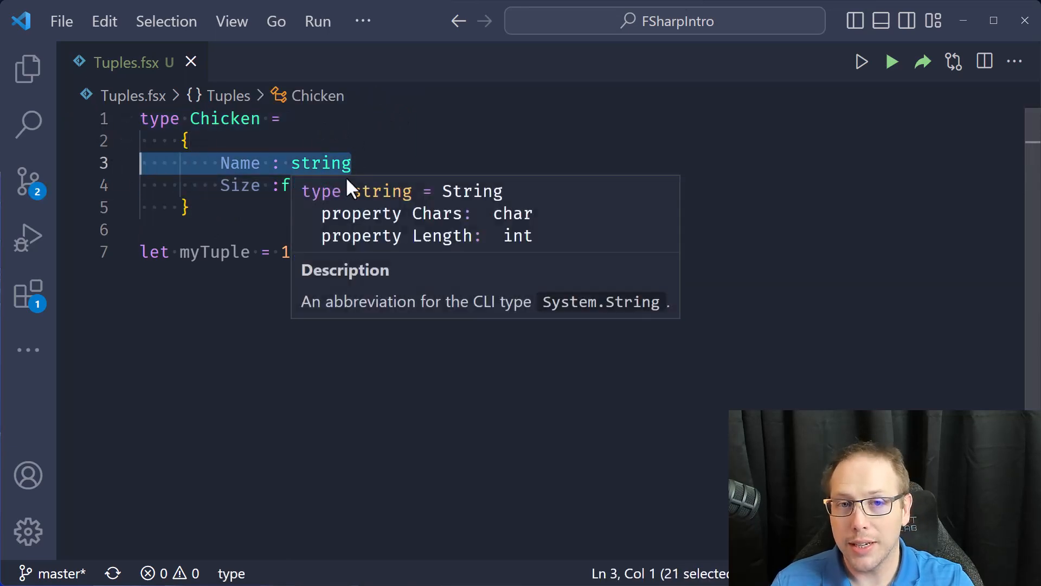
pyautogui.moveTo(362, 199)
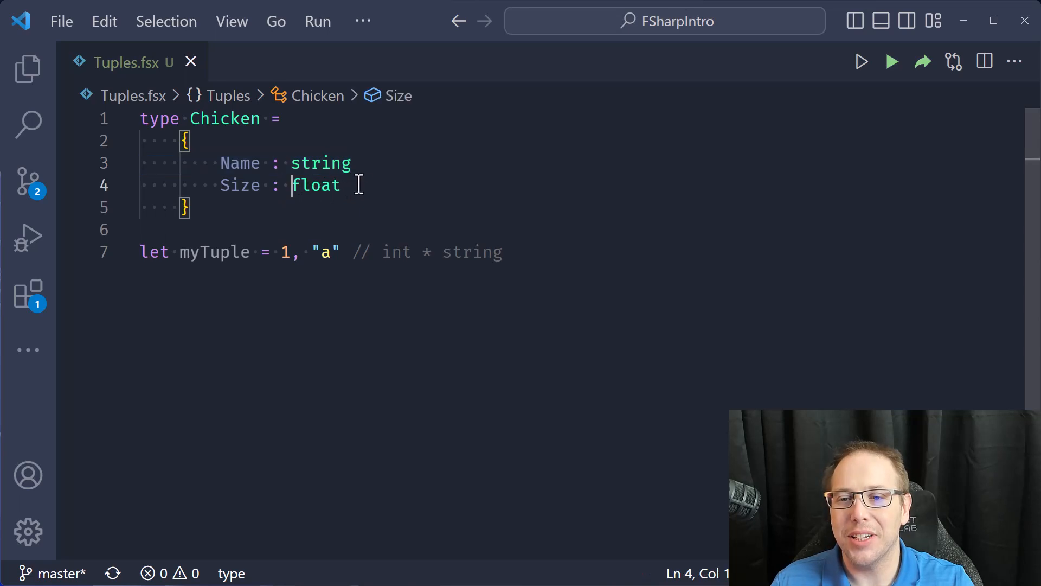
pyautogui.click(249, 208)
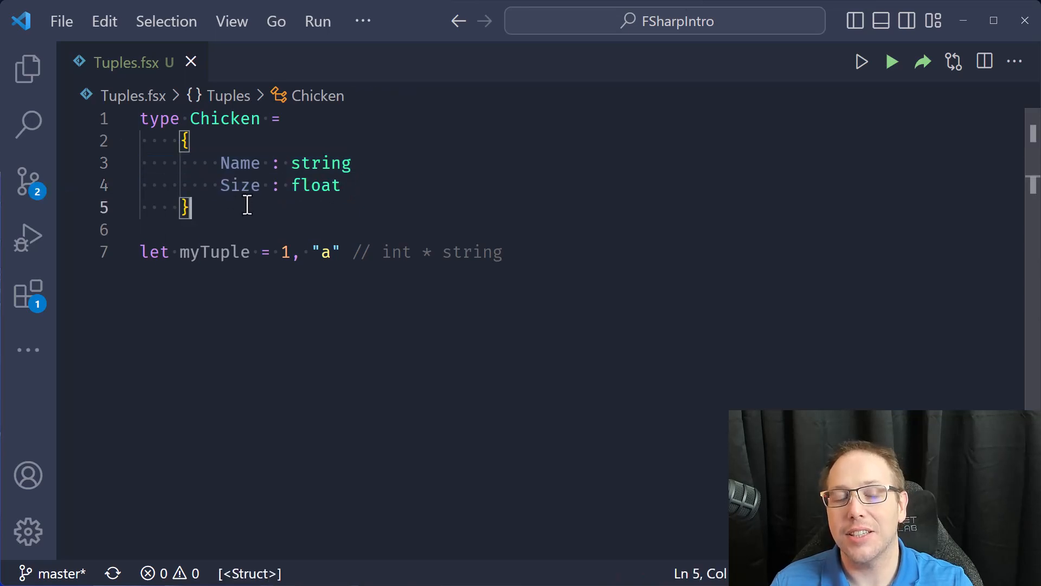
pyautogui.click(354, 163)
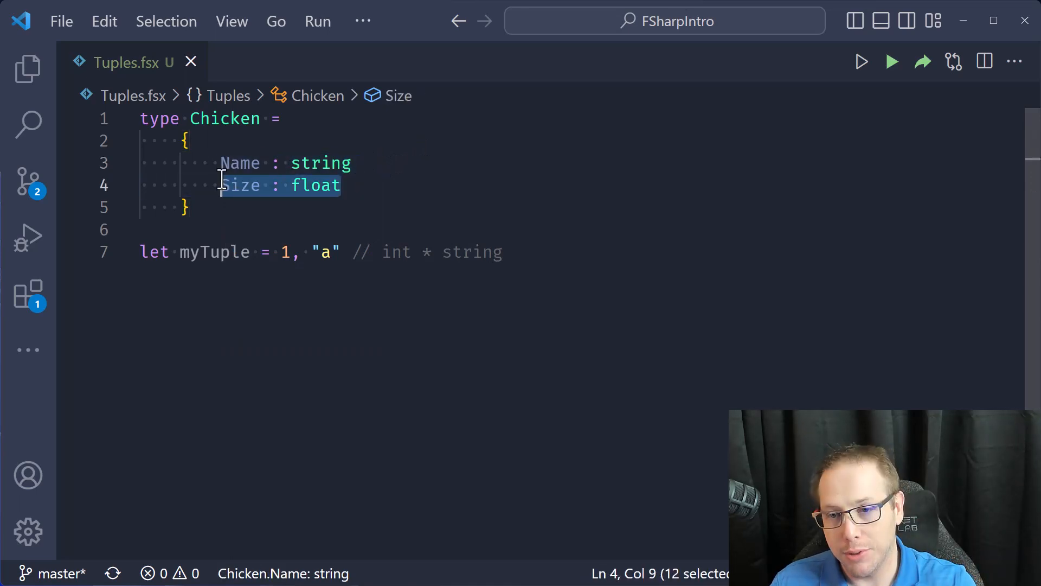
pyautogui.moveTo(297, 220)
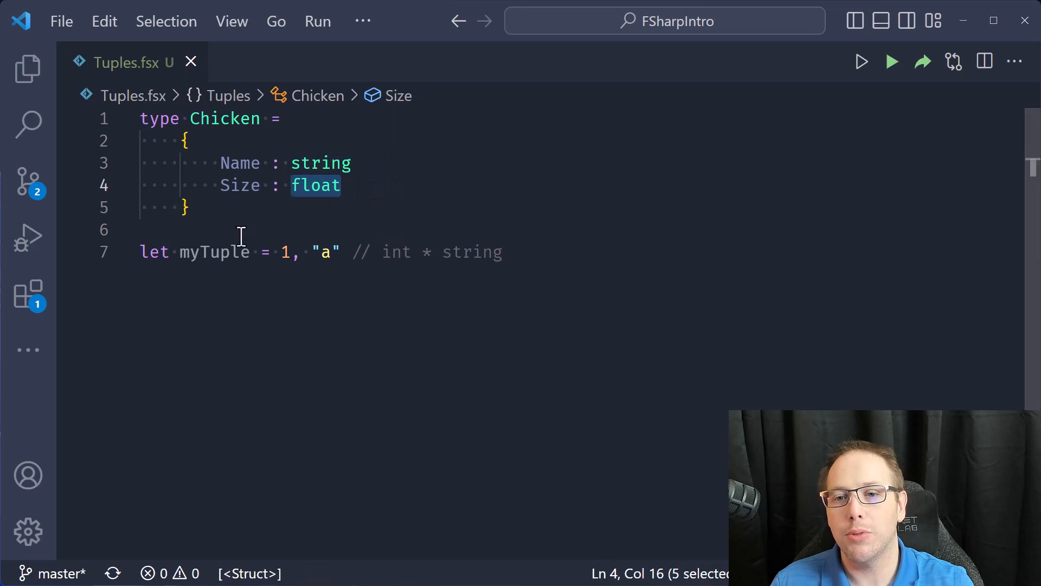
# Replace myTuple's 1, "a" with "Clucky", 10.0, giving string * float.
pyautogui.click(223, 215)
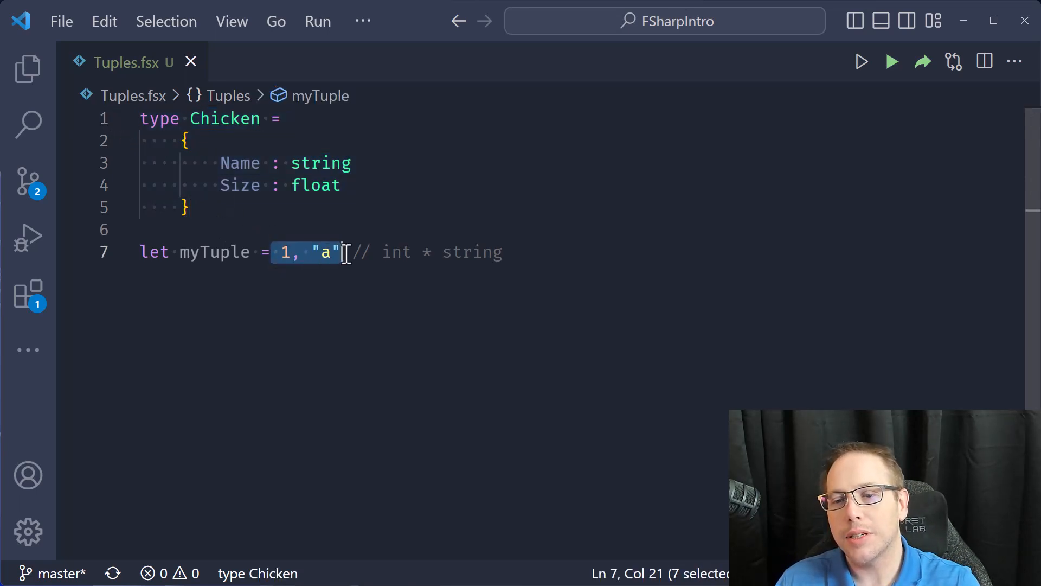
pyautogui.click(342, 186)
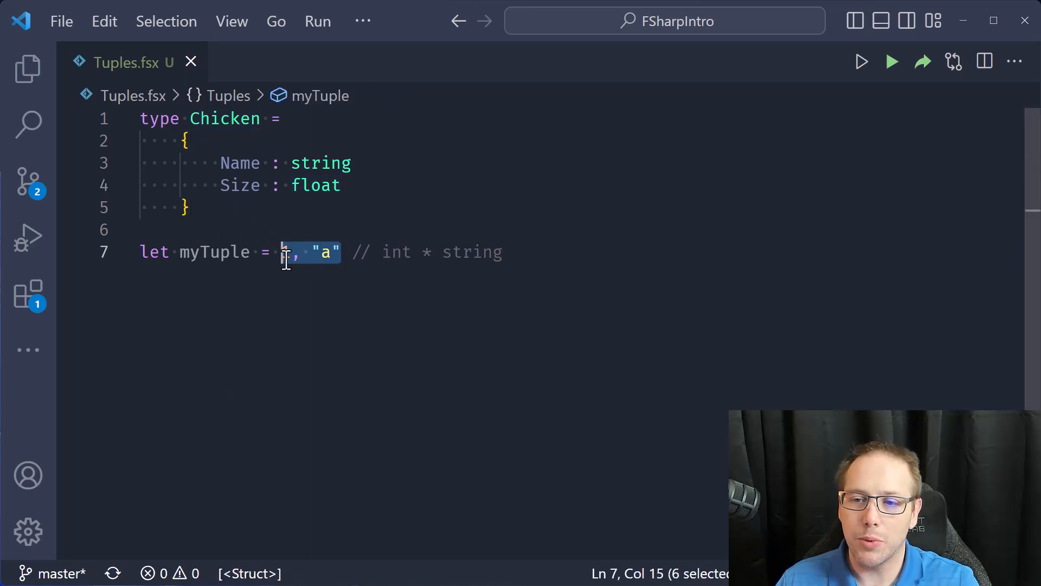
pyautogui.write('"')
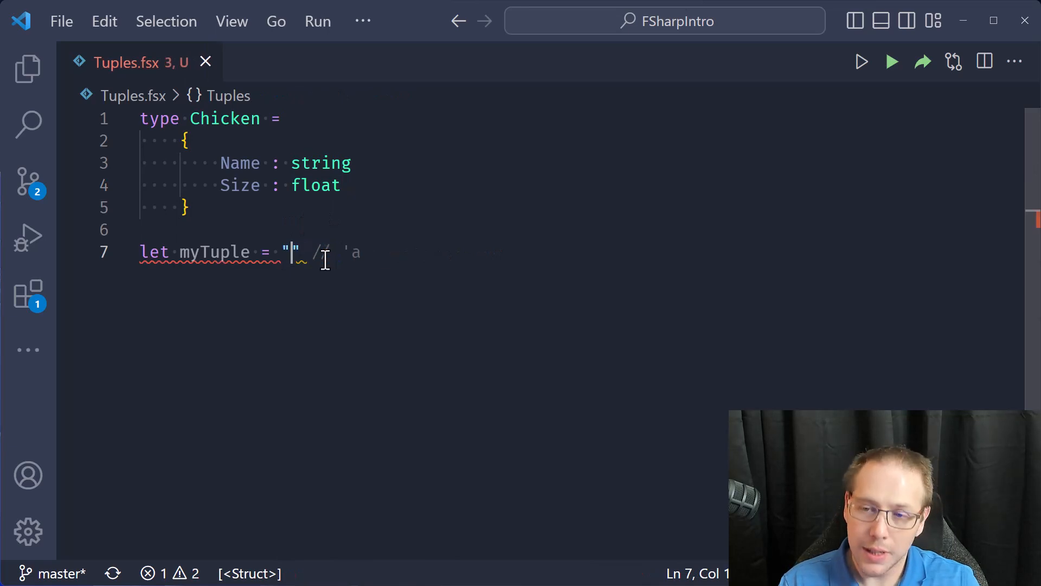
pyautogui.write('Clucky')
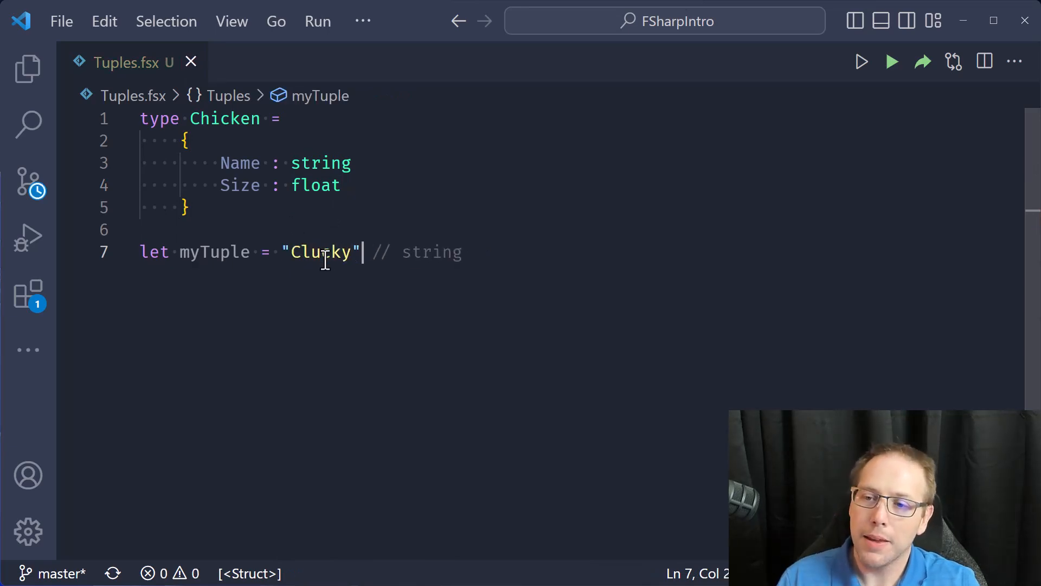
pyautogui.write('10.0')
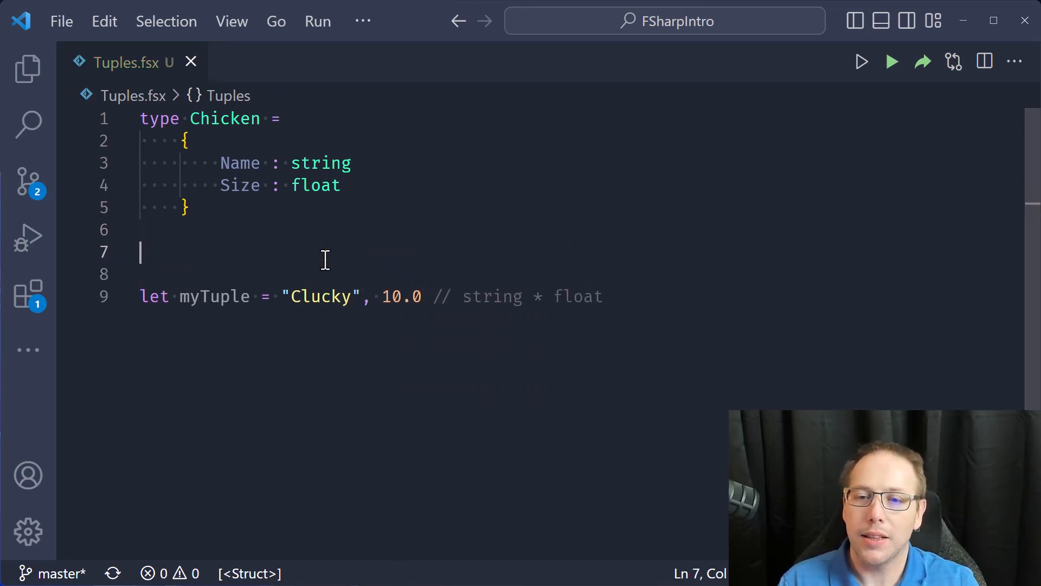
# Write let myChicken = { Name = "Clucky"; Size = 10.0 }, inferred as Chicken.
pyautogui.write("let myChicken = // 'a")
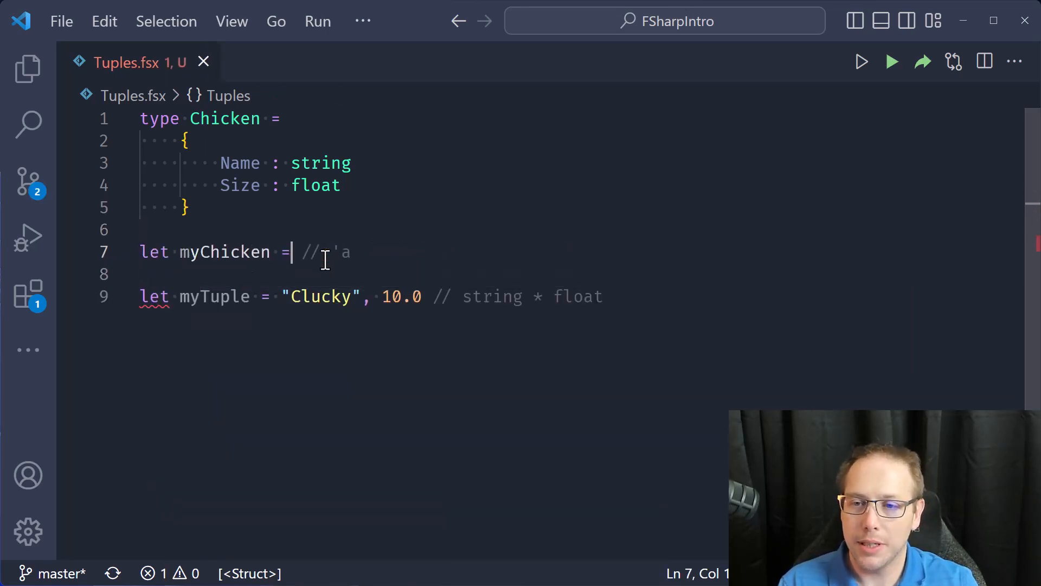
pyautogui.write('{ name }')
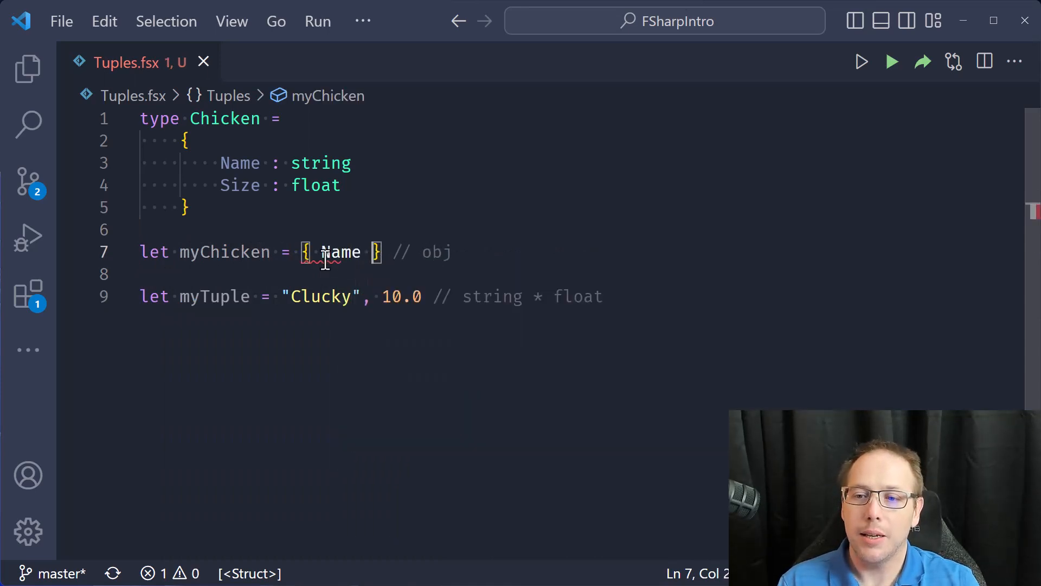
pyautogui.write('= "Cul"')
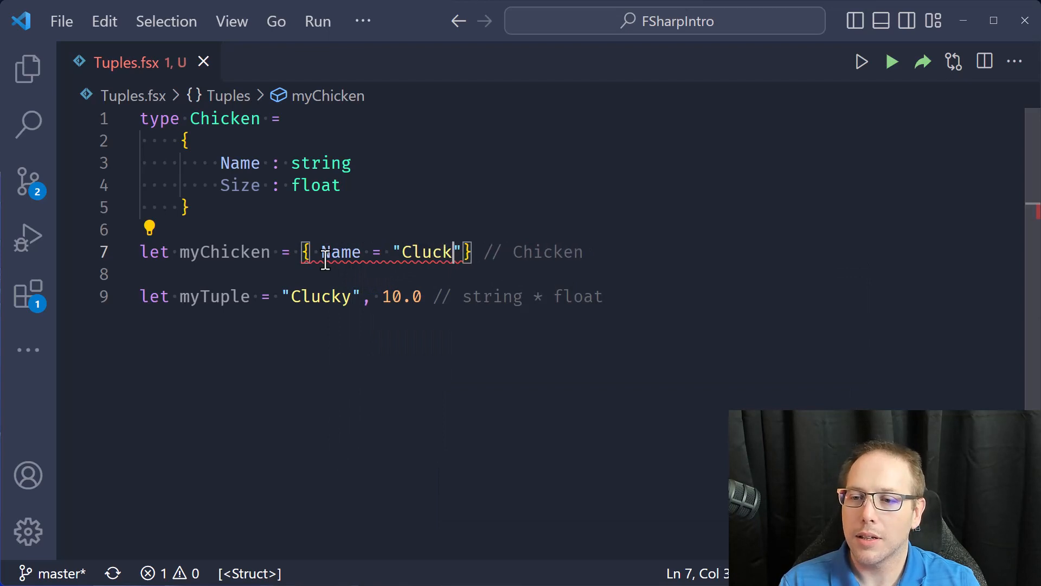
pyautogui.write('y,')
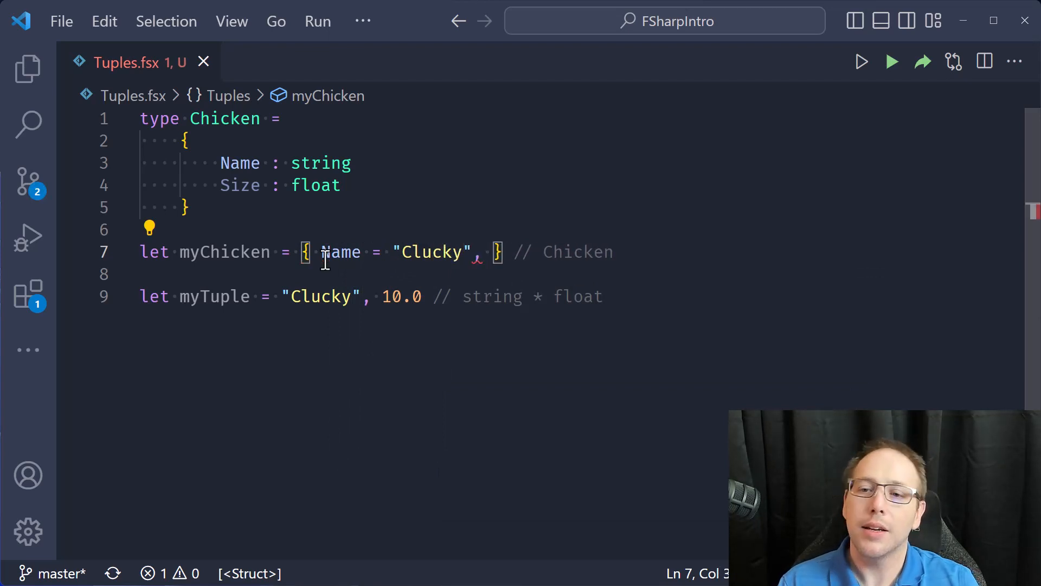
pyautogui.write('Size = 10.0')
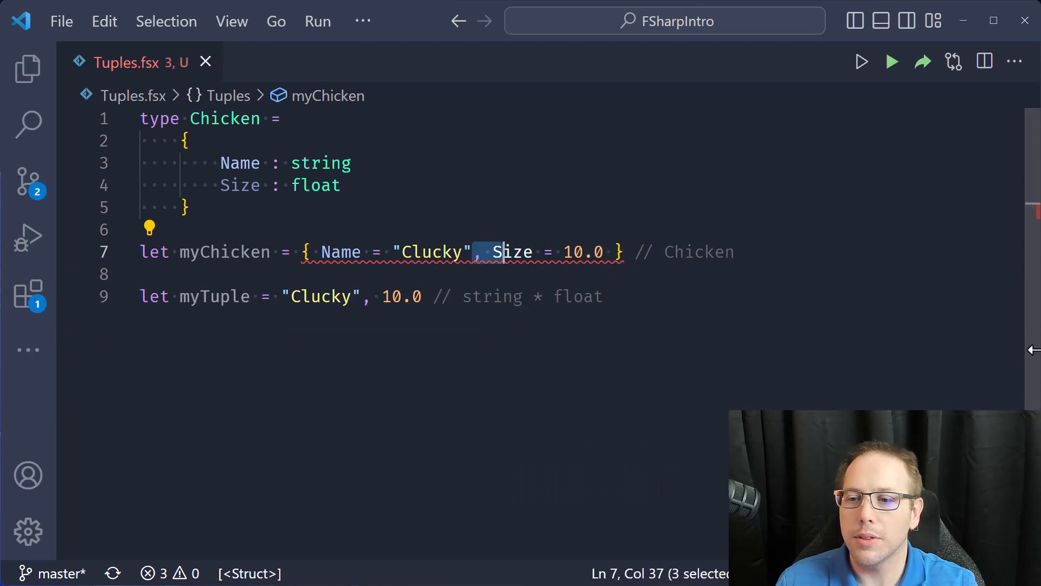
pyautogui.write(';')
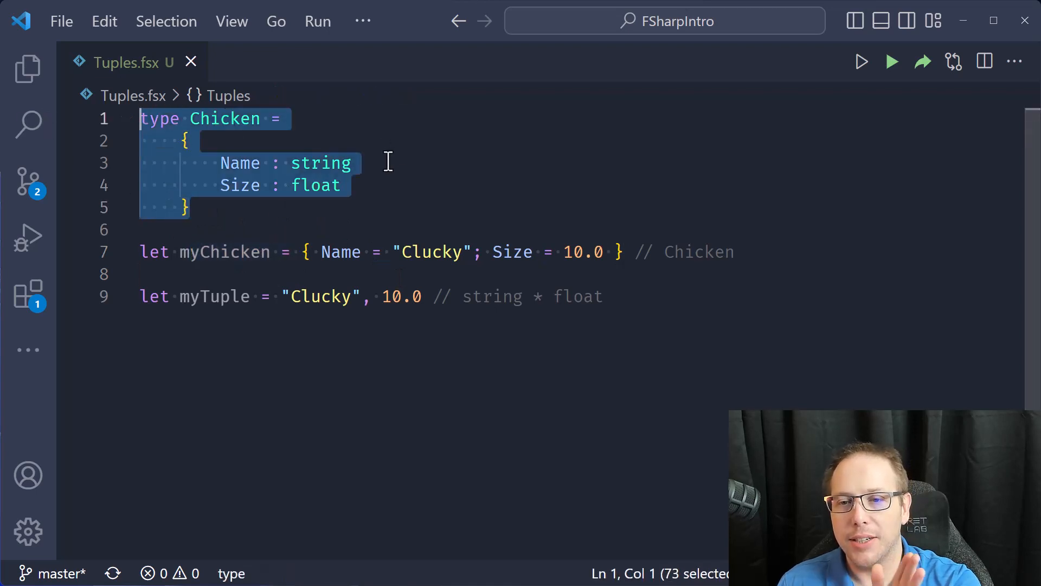
pyautogui.click(240, 185)
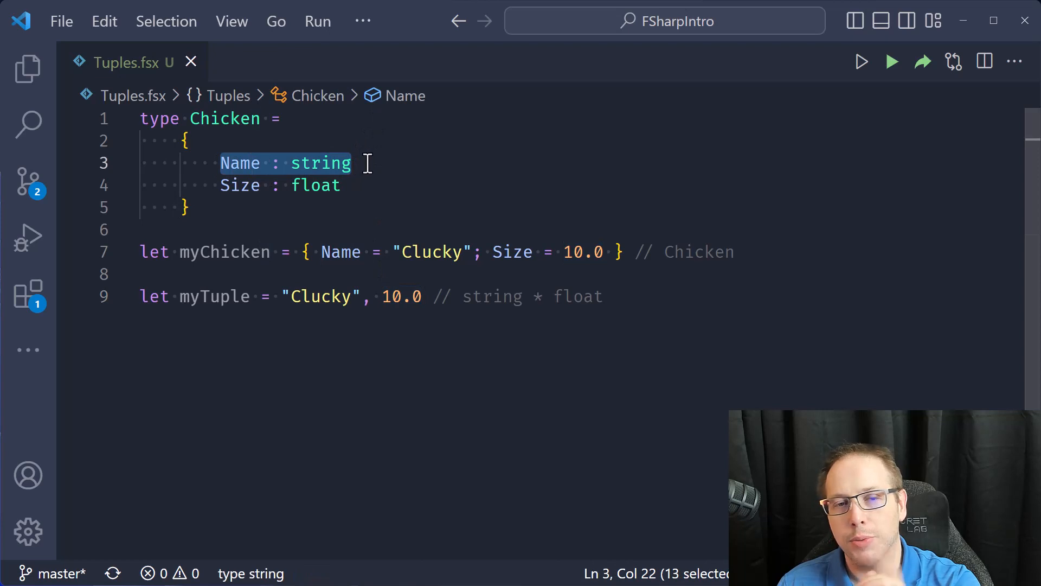
pyautogui.moveTo(222, 185)
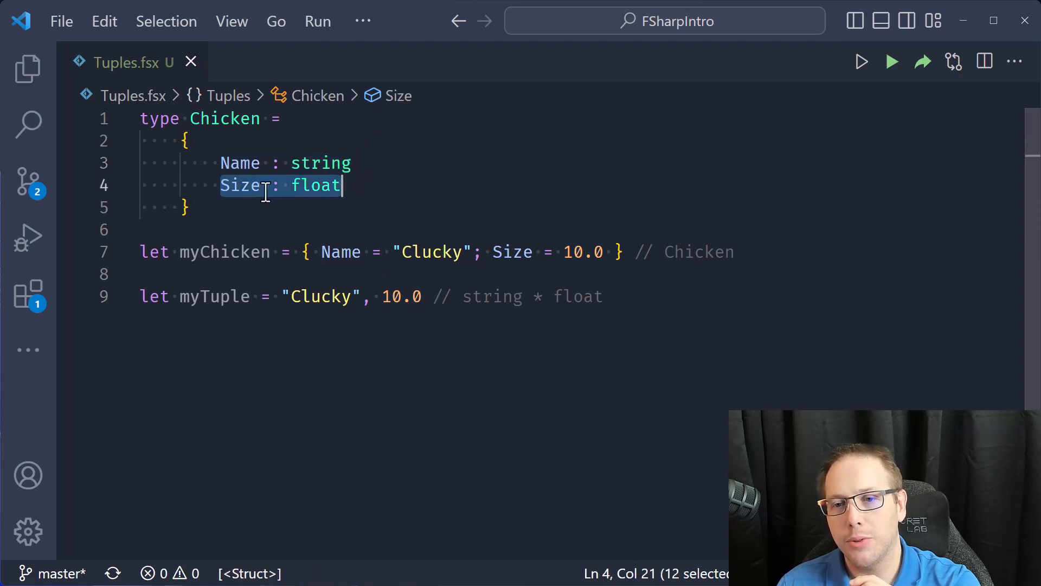
pyautogui.doubleClick(239, 186)
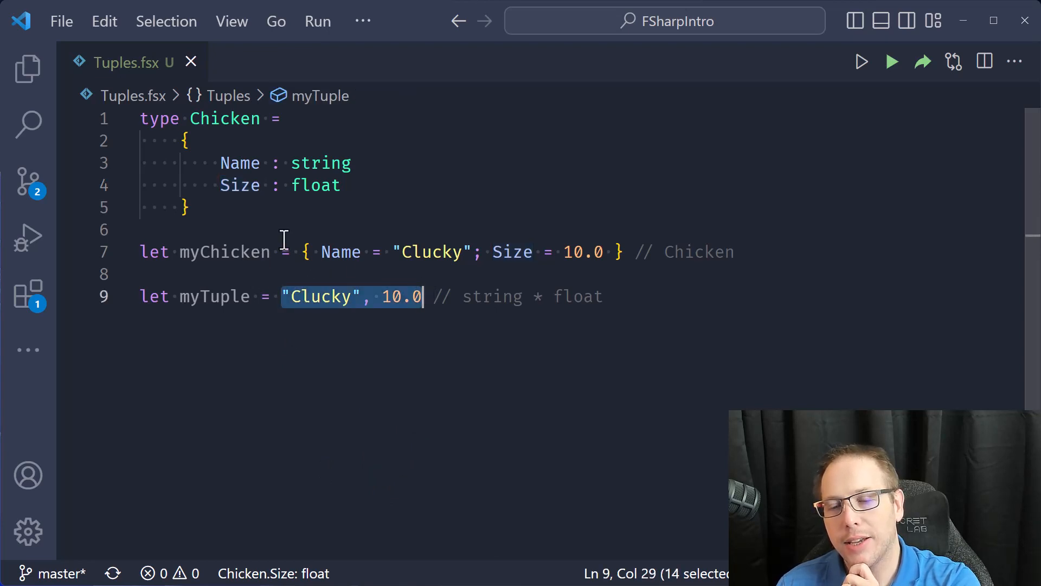
pyautogui.click(193, 207)
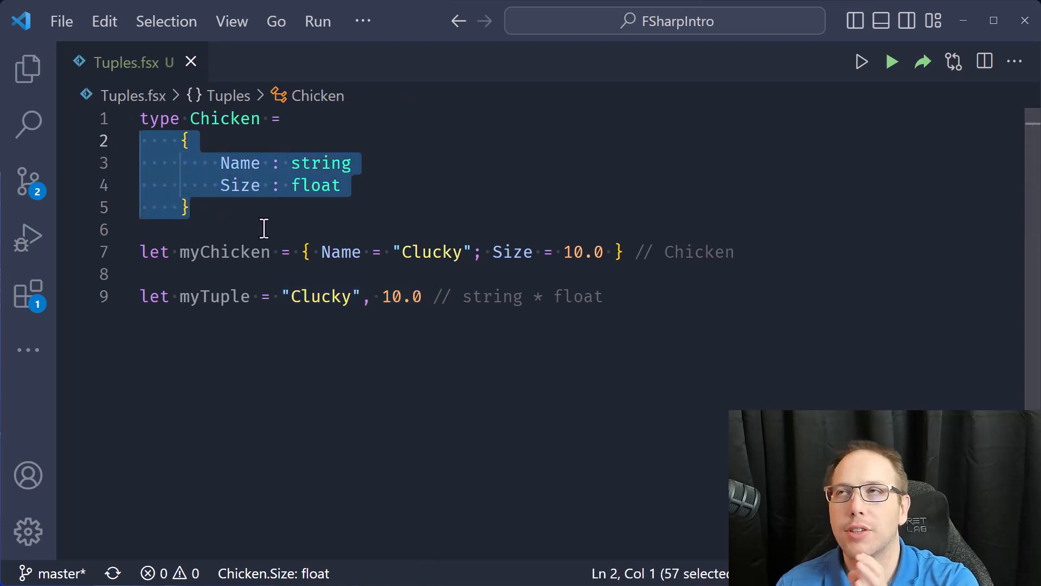
pyautogui.moveTo(304, 296)
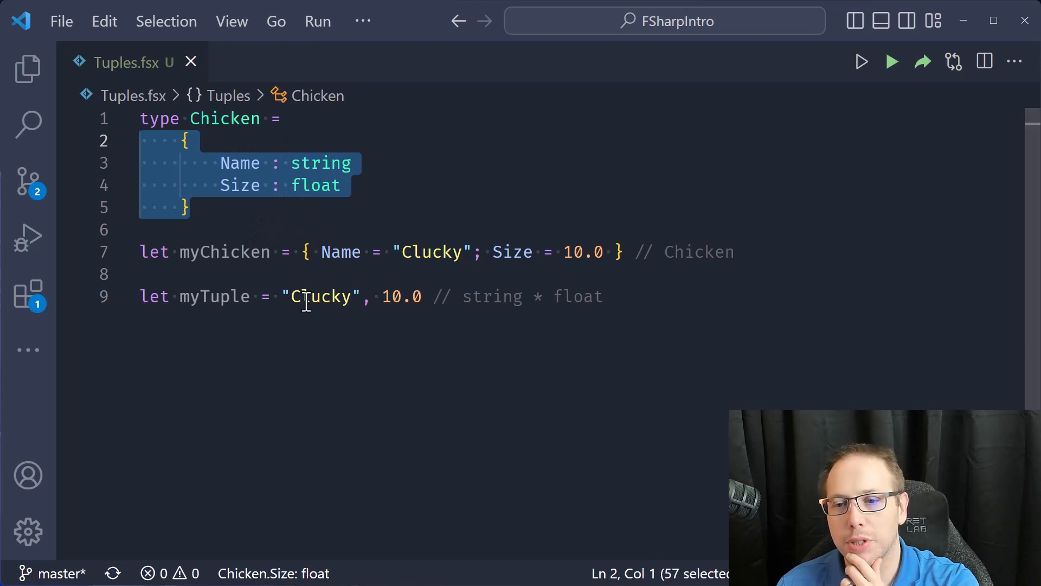
pyautogui.moveTo(403, 171)
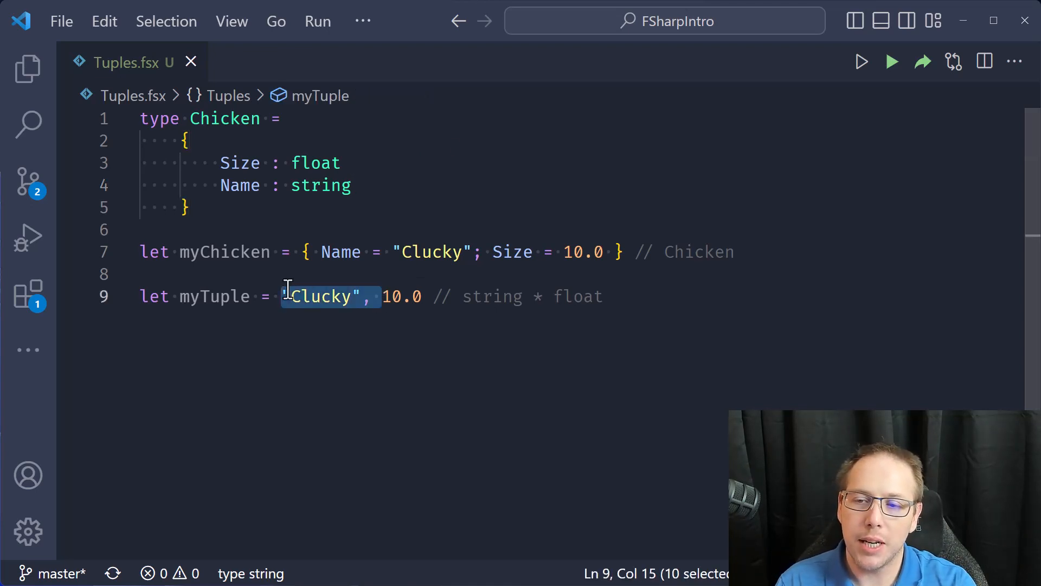
# Temporarily retype myTuple as 10.0, "Clucky" while Size precedes Name in Chicken.
pyautogui.write('10.0,')
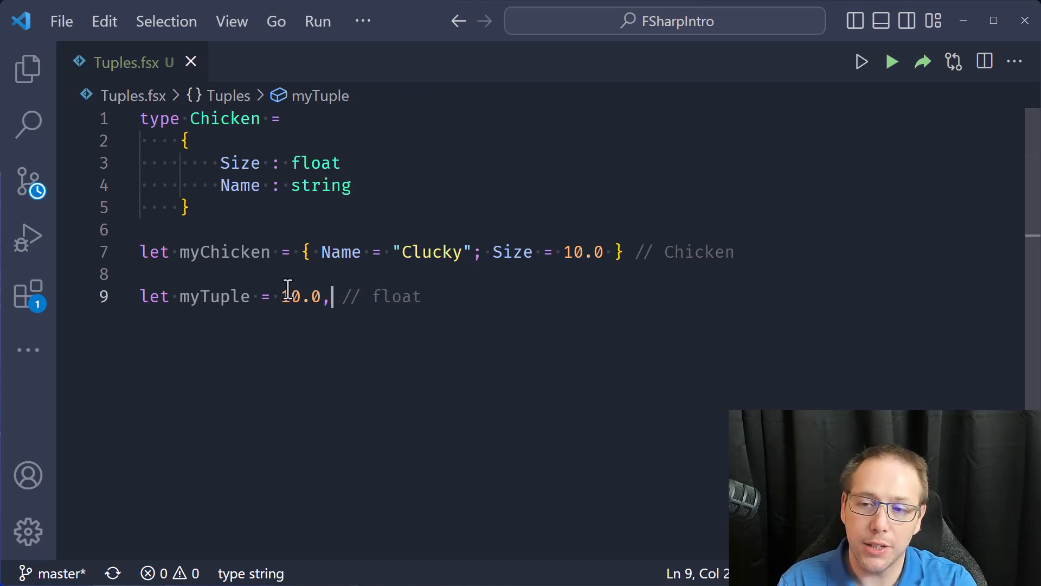
pyautogui.write('"Clucky",')
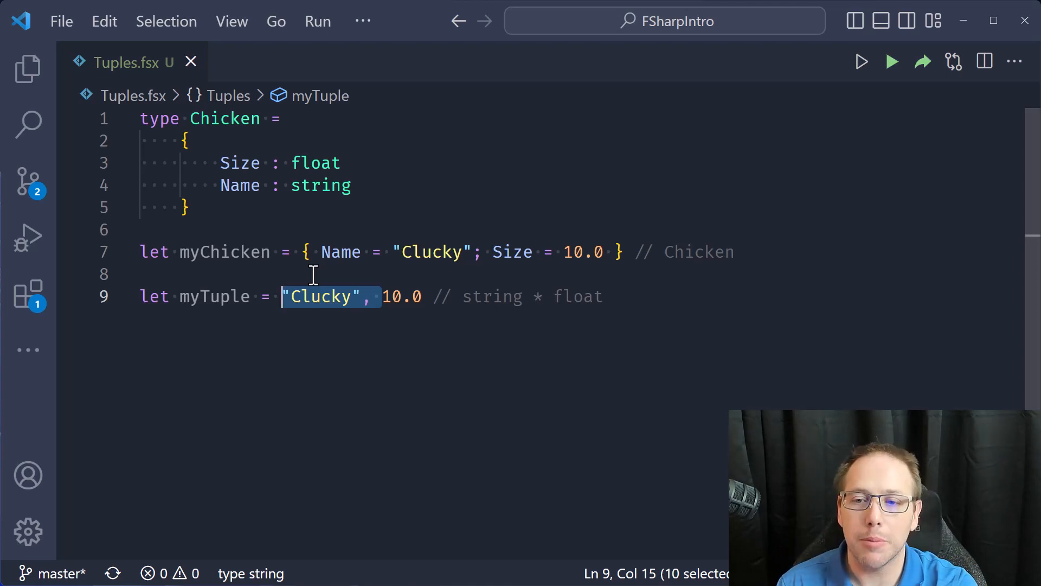
pyautogui.click(292, 296)
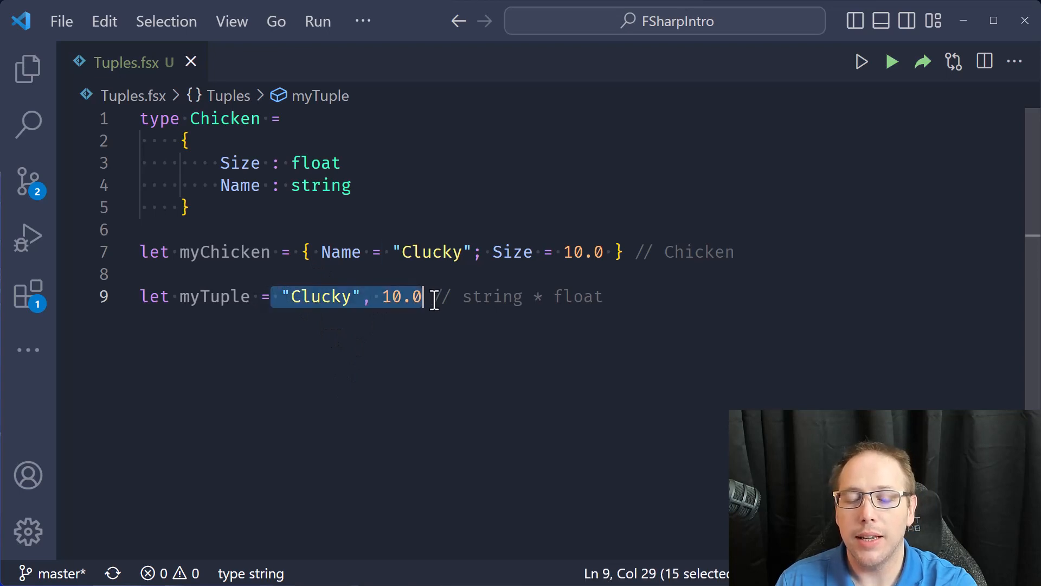
pyautogui.click(359, 296)
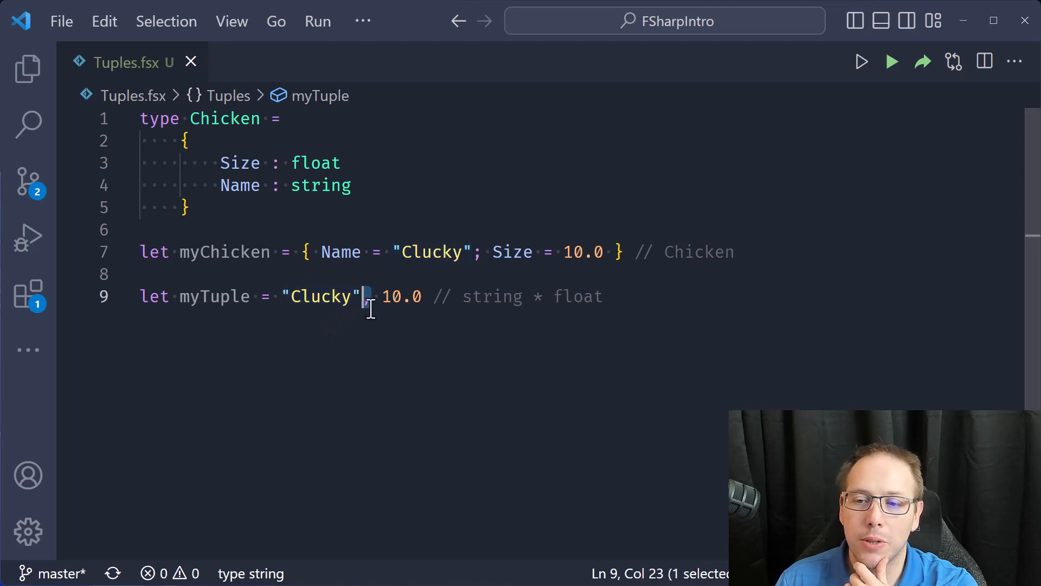
pyautogui.doubleClick(401, 296)
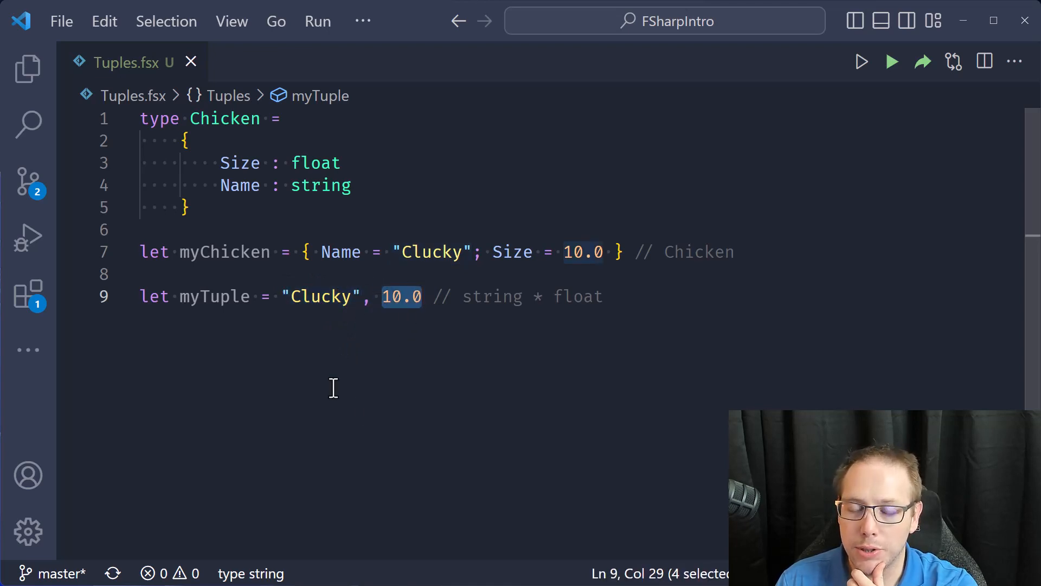
pyautogui.moveTo(335, 358)
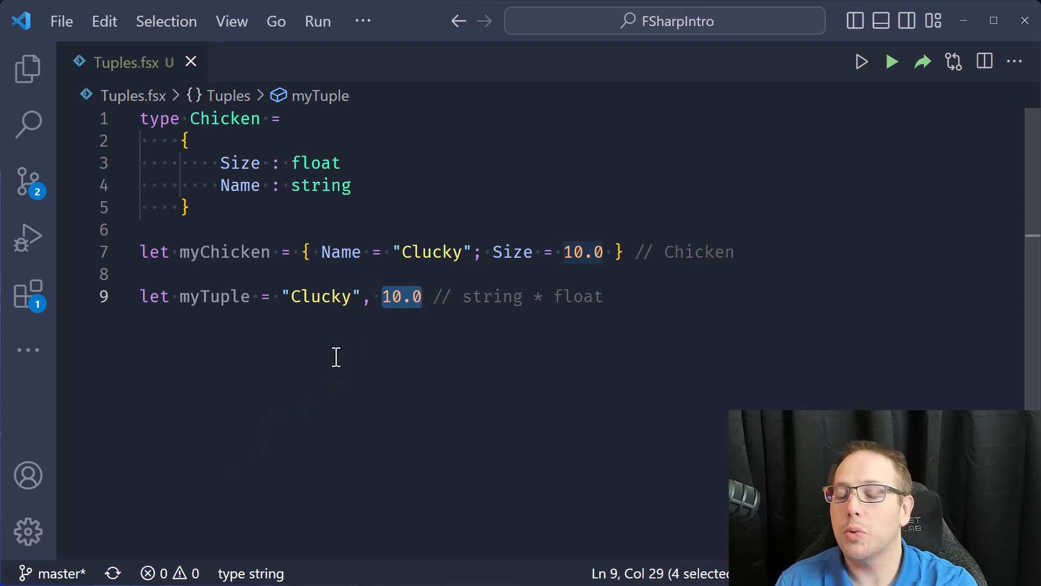
pyautogui.moveTo(511, 319)
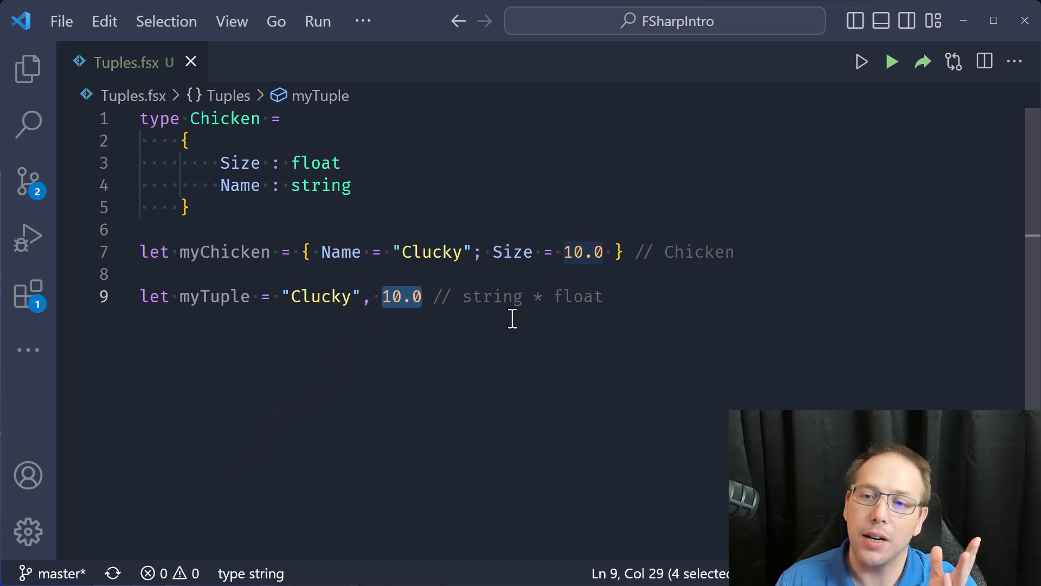
pyautogui.click(364, 296)
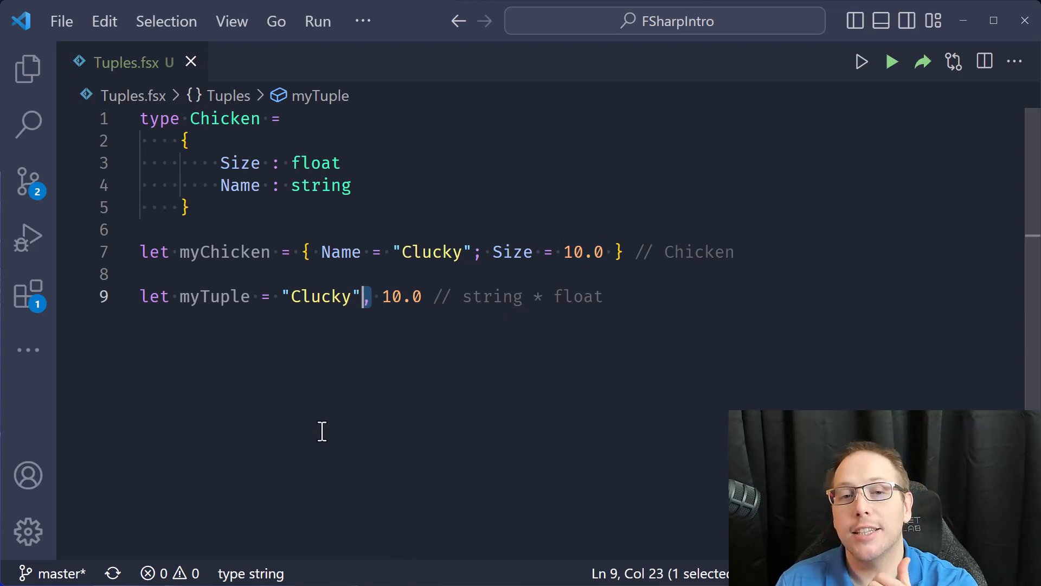
pyautogui.moveTo(383, 376)
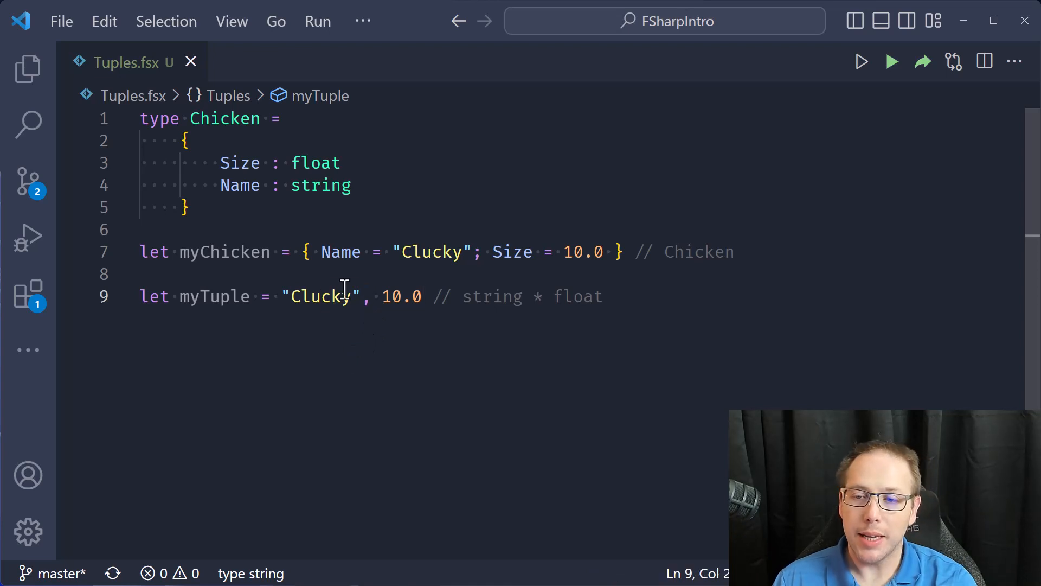
pyautogui.doubleClick(323, 296)
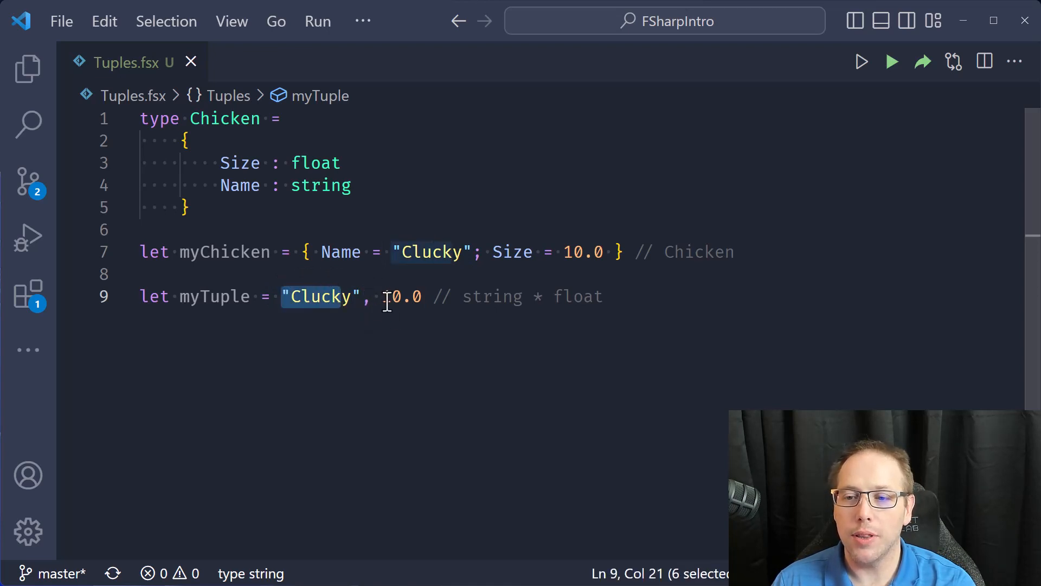
pyautogui.doubleClick(400, 296)
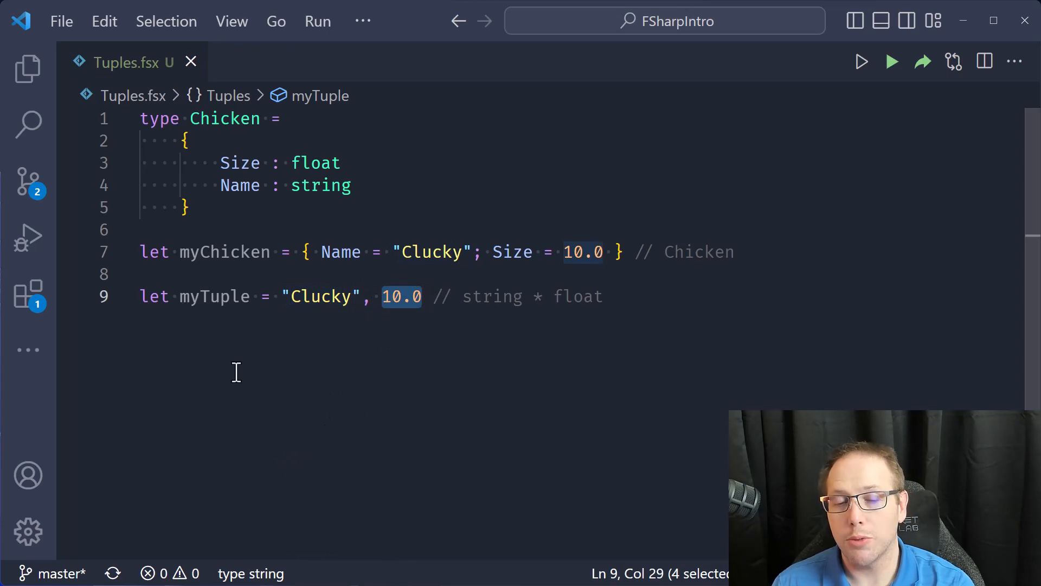
pyautogui.doubleClick(213, 296)
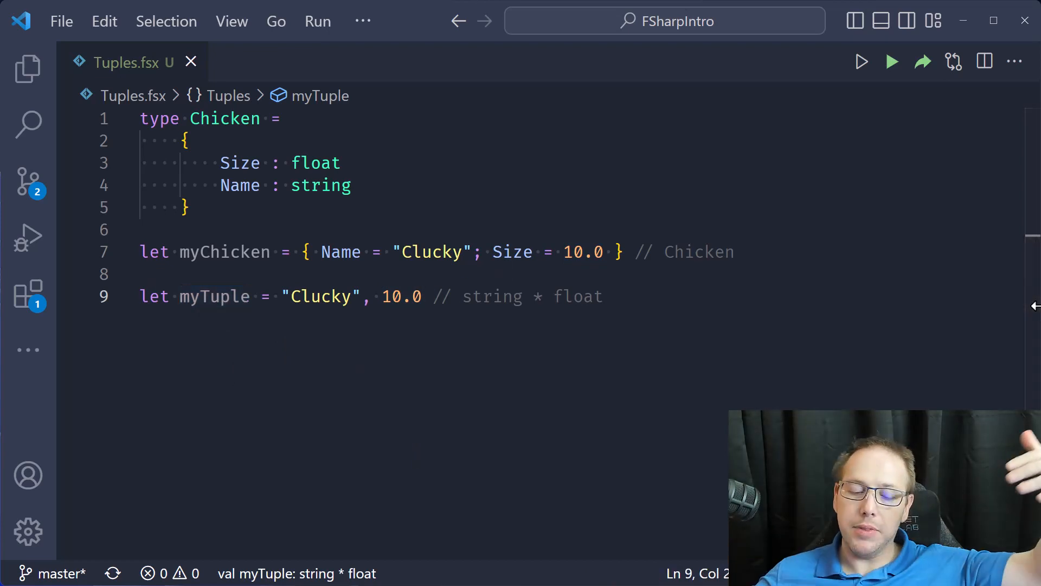
# Type let myTripleTuple = "Clucky", 10.0, 1 on line 10.
pyautogui.write('let')
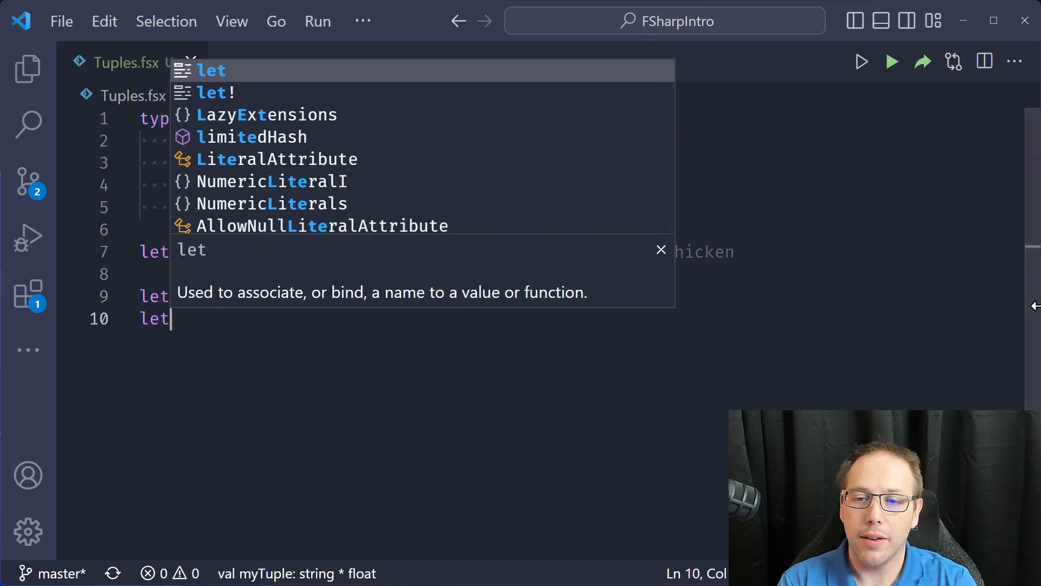
pyautogui.write('my')
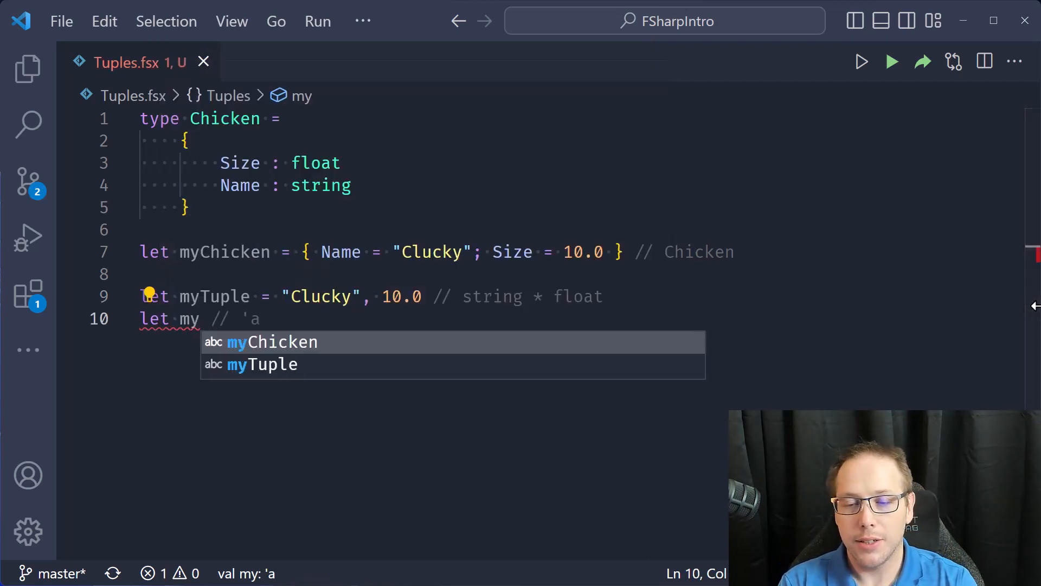
pyautogui.write('TripleTuple')
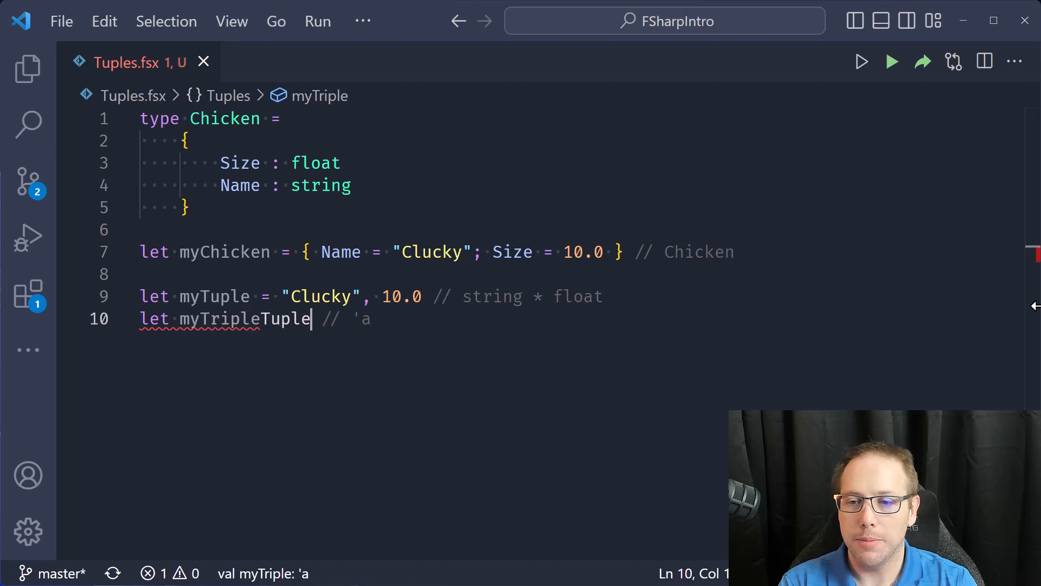
pyautogui.write('= "Cluc"')
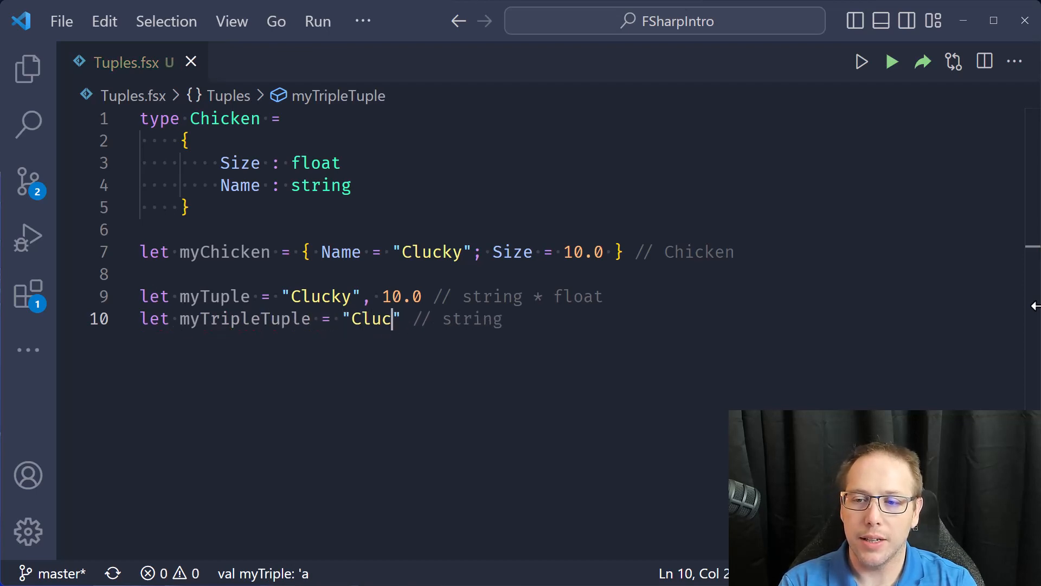
pyautogui.write('ky",')
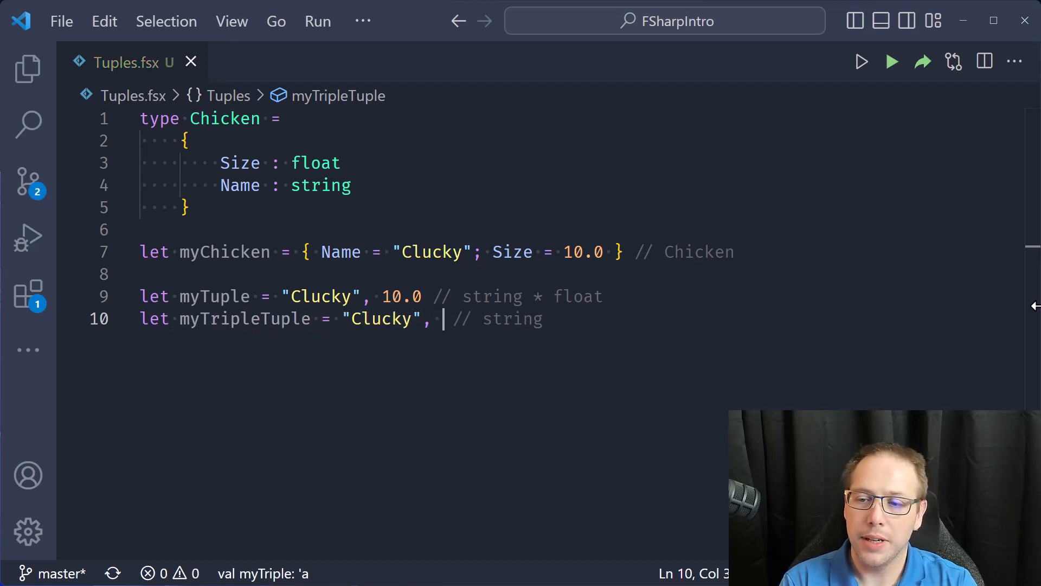
pyautogui.write('10.0, 1')
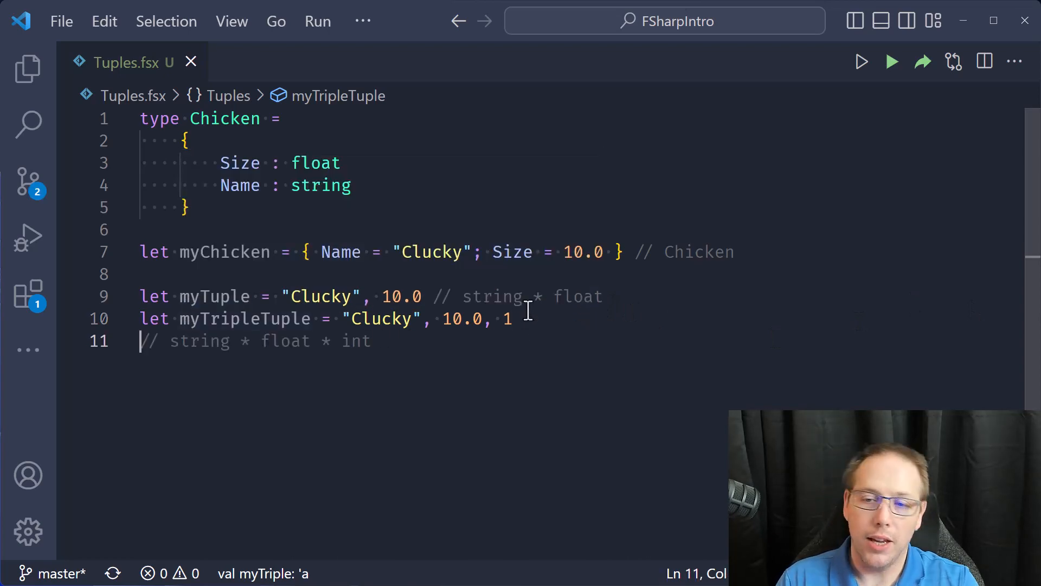
# Type let myQuadTuple = 1, 1.0, "Marcus", 1M on line 11.
pyautogui.write('let my')
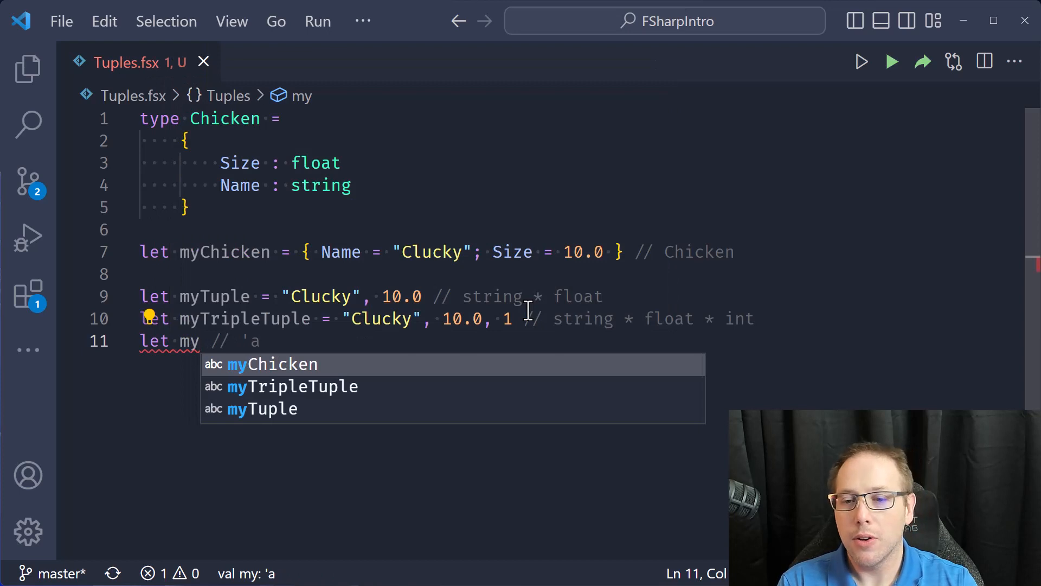
pyautogui.write('Quad')
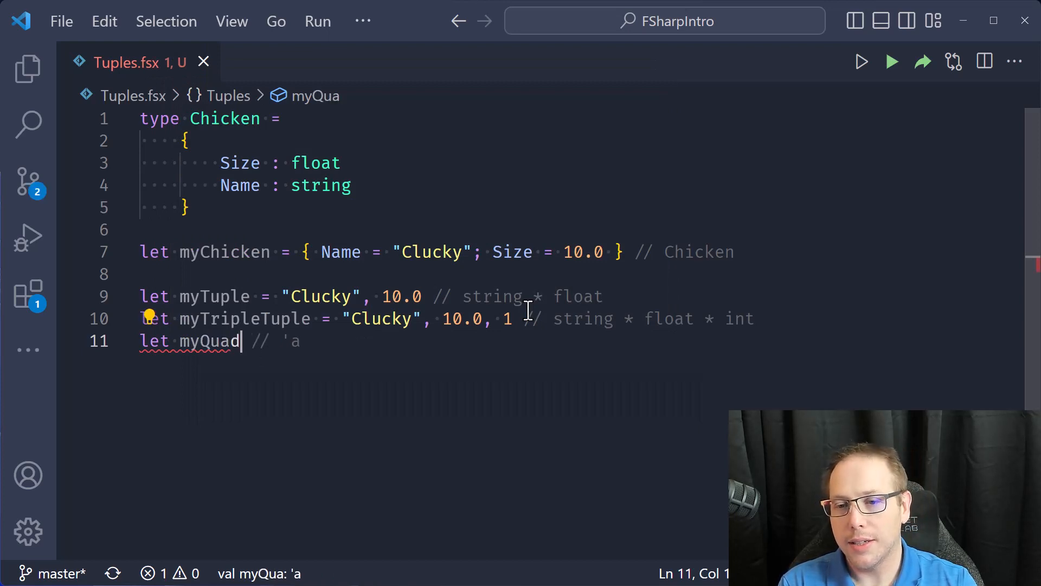
pyautogui.write('Tuple = "')
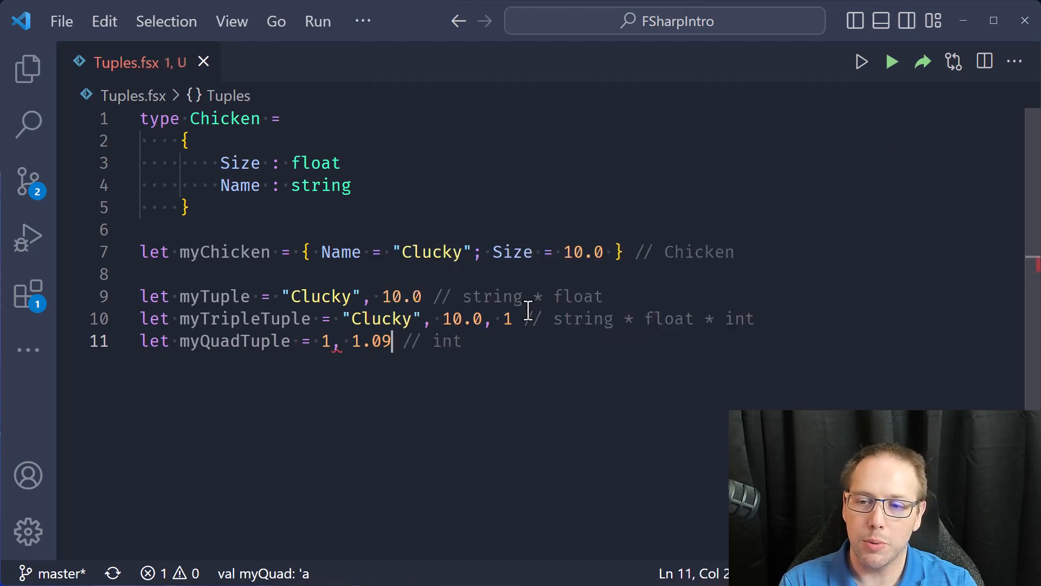
pyautogui.write('.0,')
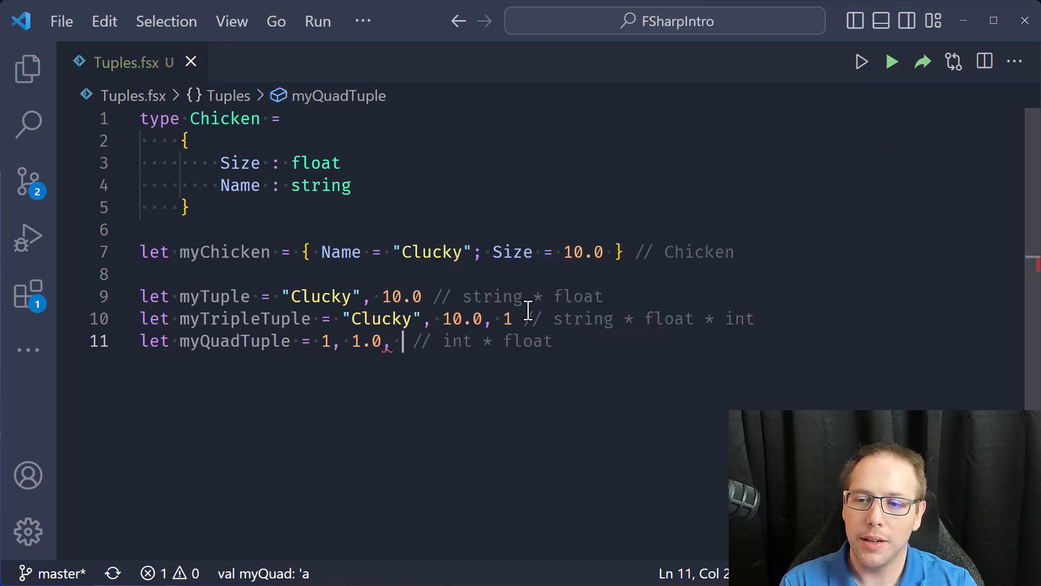
pyautogui.write('"Marcus"')
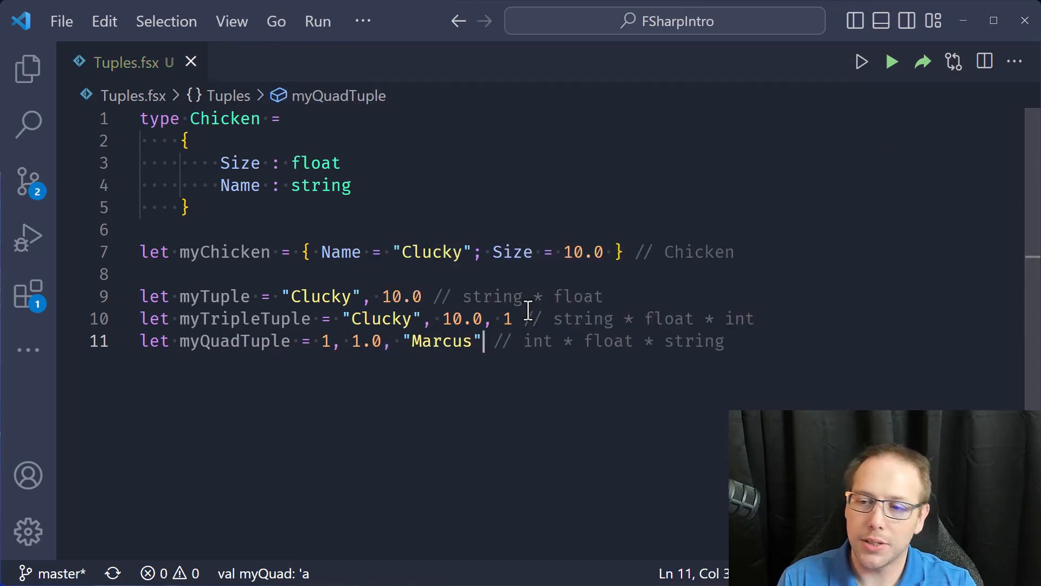
pyautogui.write(', 1')
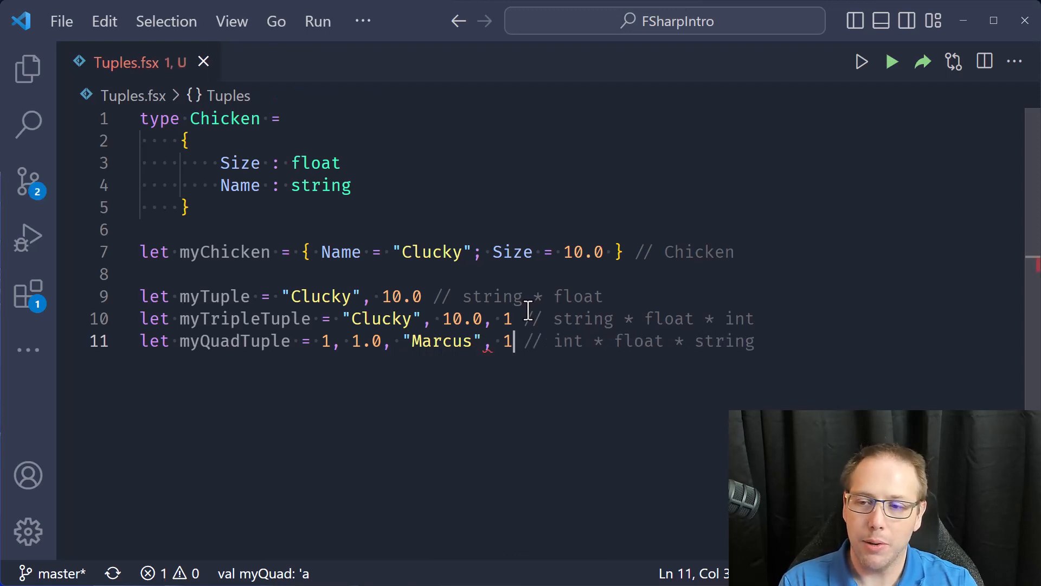
pyautogui.write('M')
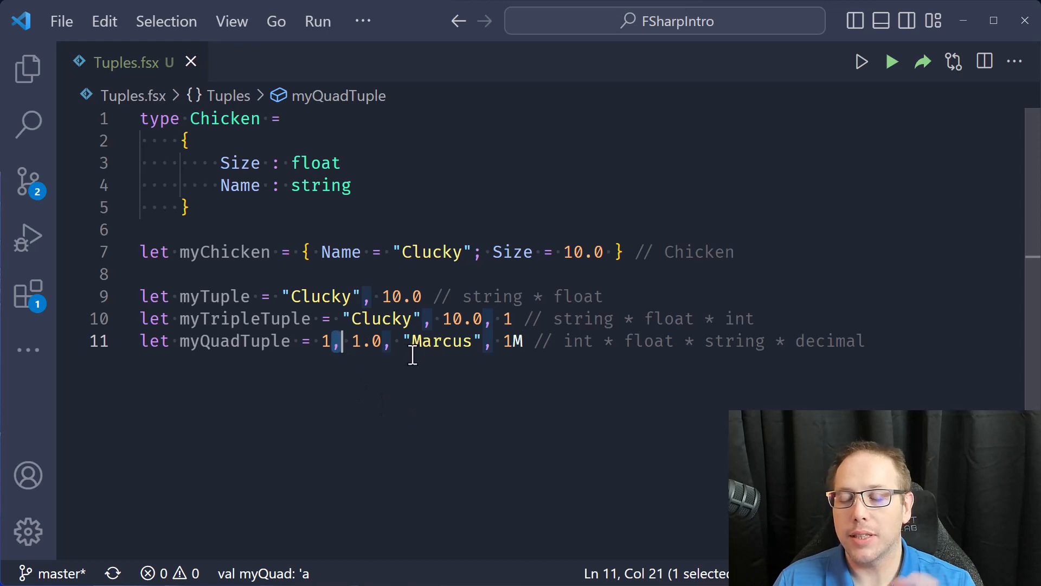
pyautogui.moveTo(392, 369)
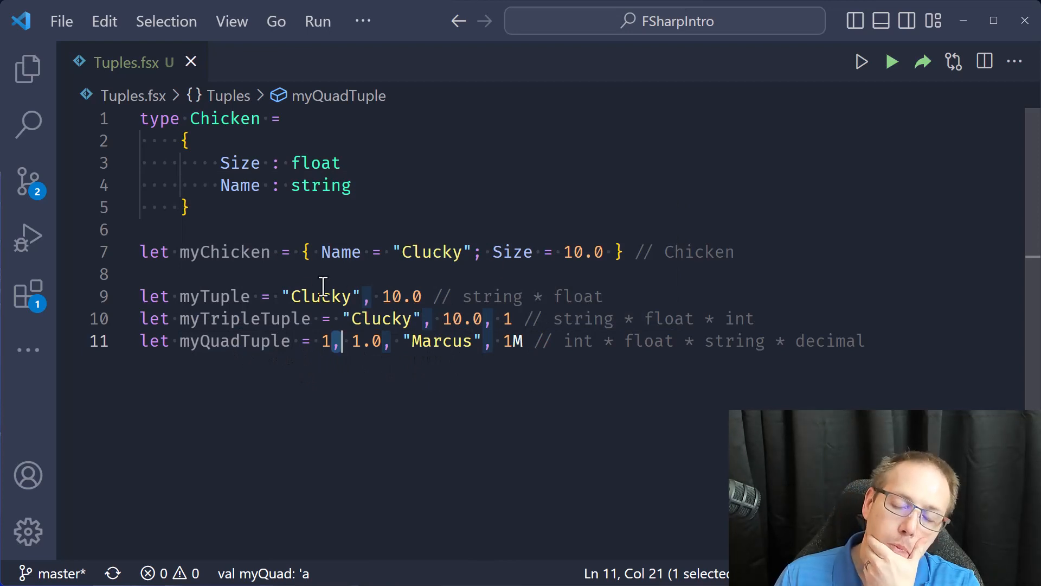
pyautogui.moveTo(623, 341)
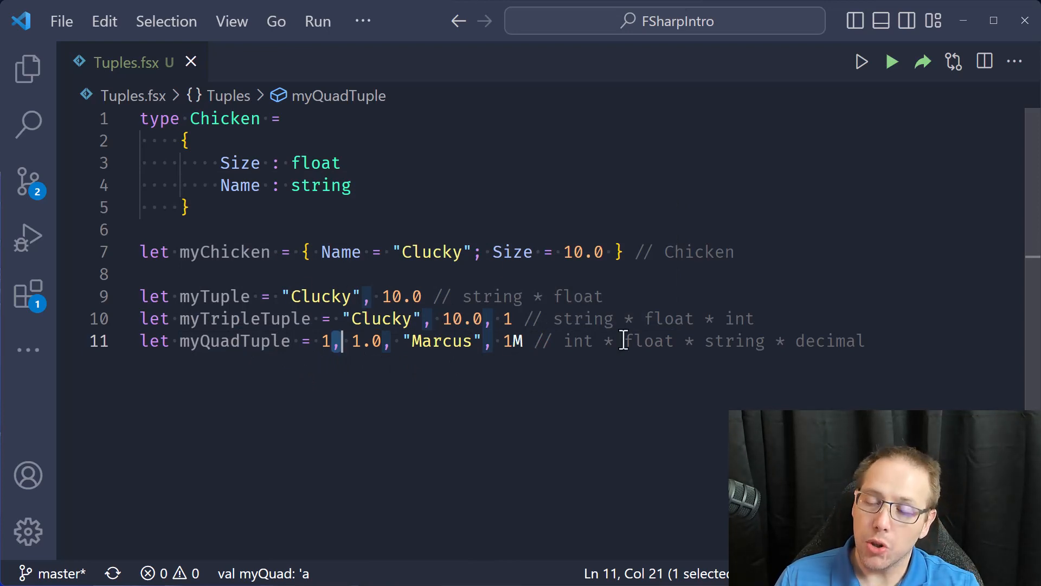
pyautogui.moveTo(428, 296)
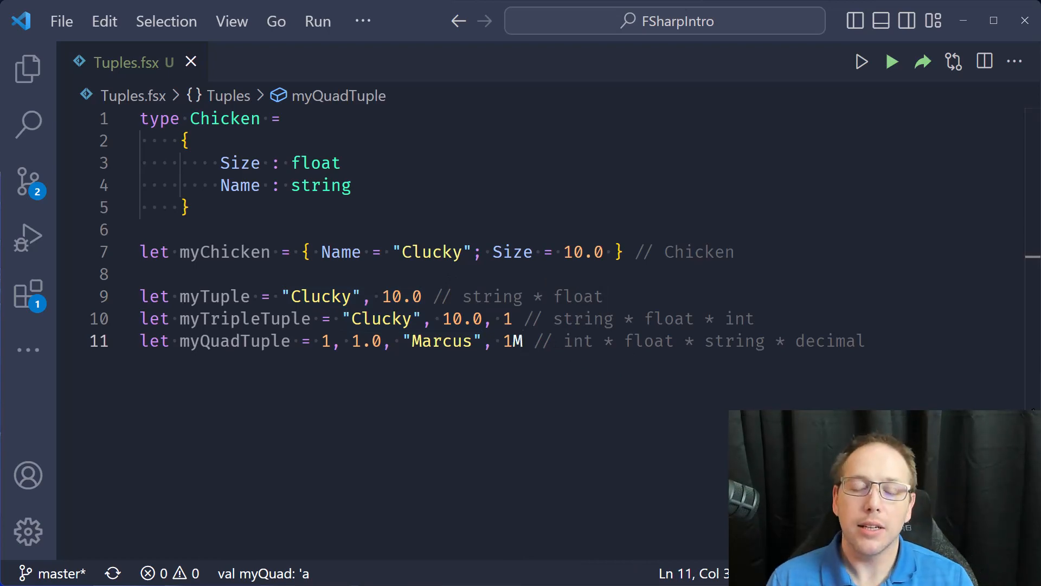
# Try fst and snd in IntelliSense, then write let x = fst myTuple on line 13.
pyautogui.write('fst')
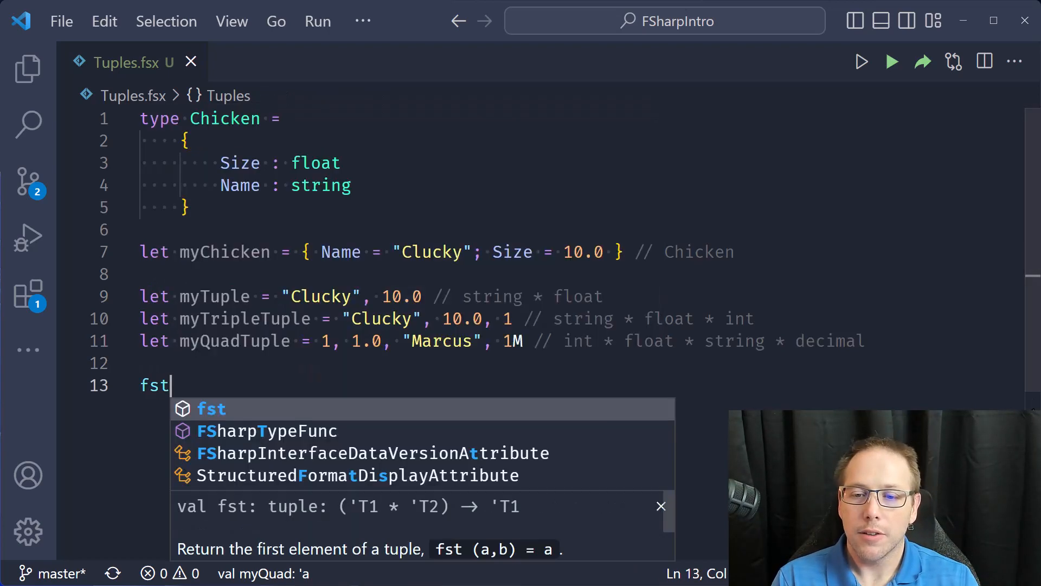
pyautogui.write('snd')
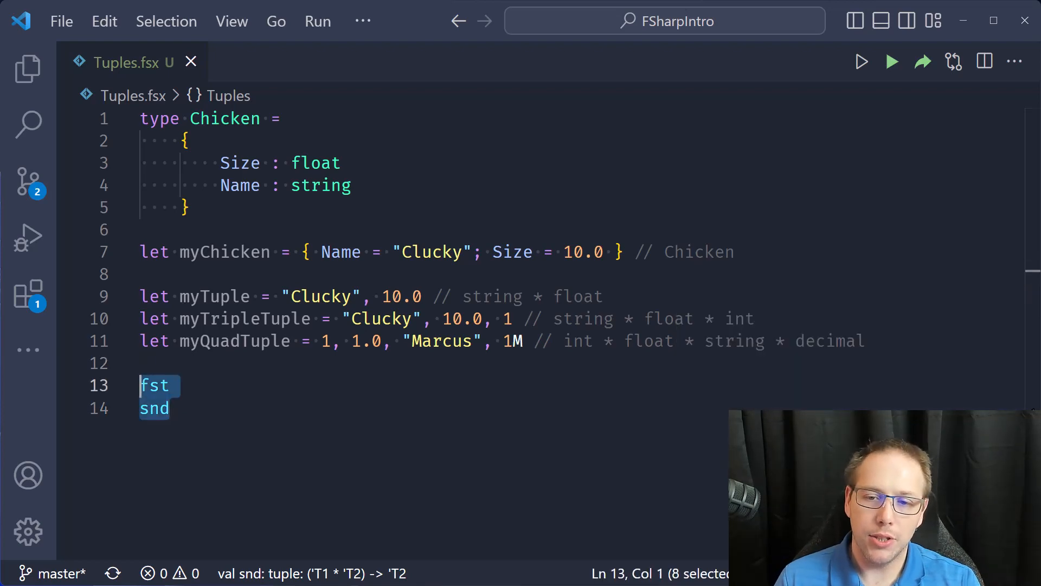
pyautogui.write('let')
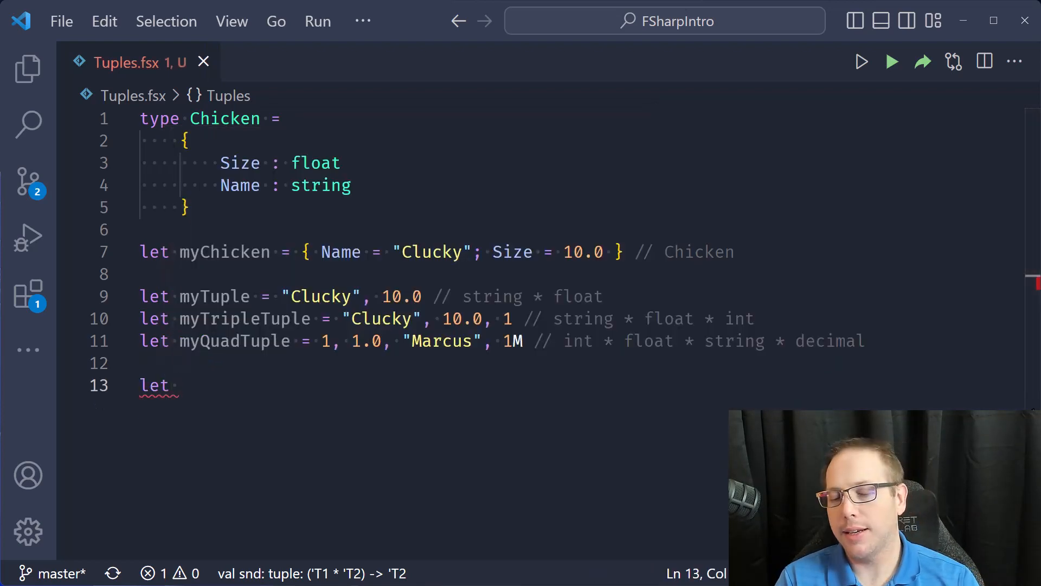
pyautogui.write('x = fst m')
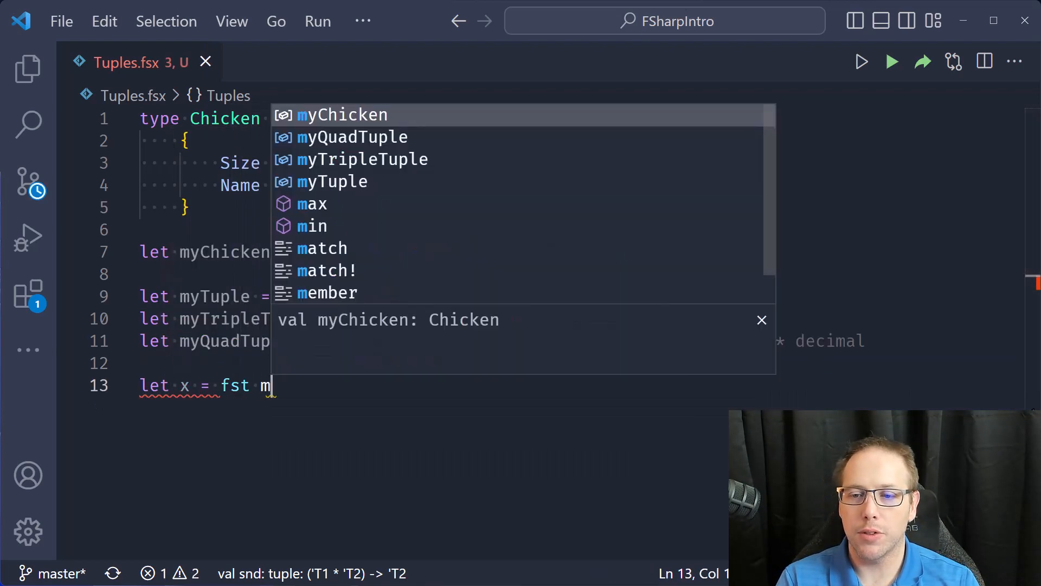
pyautogui.write('yTuple')
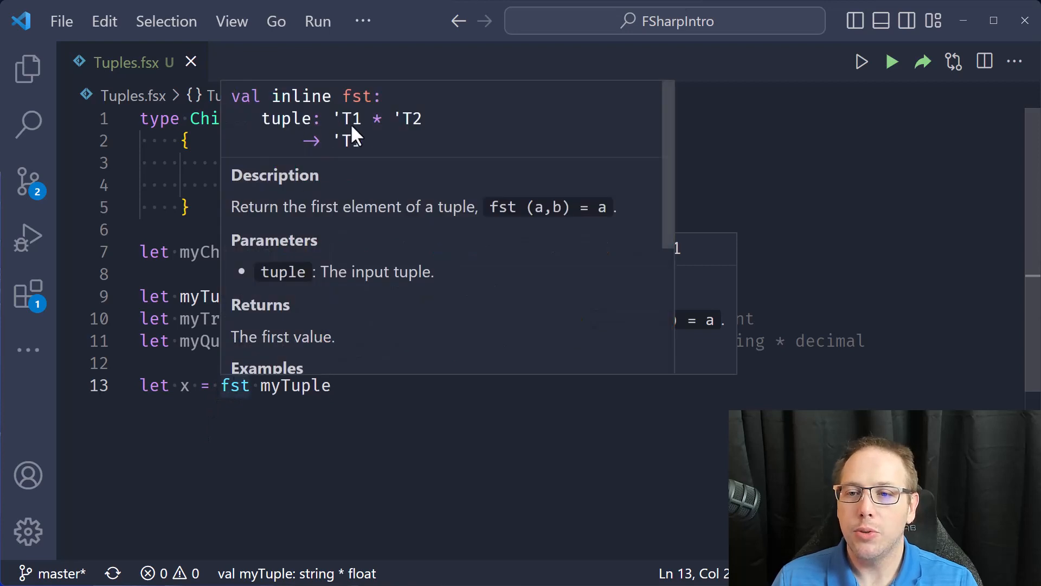
pyautogui.moveTo(305, 156)
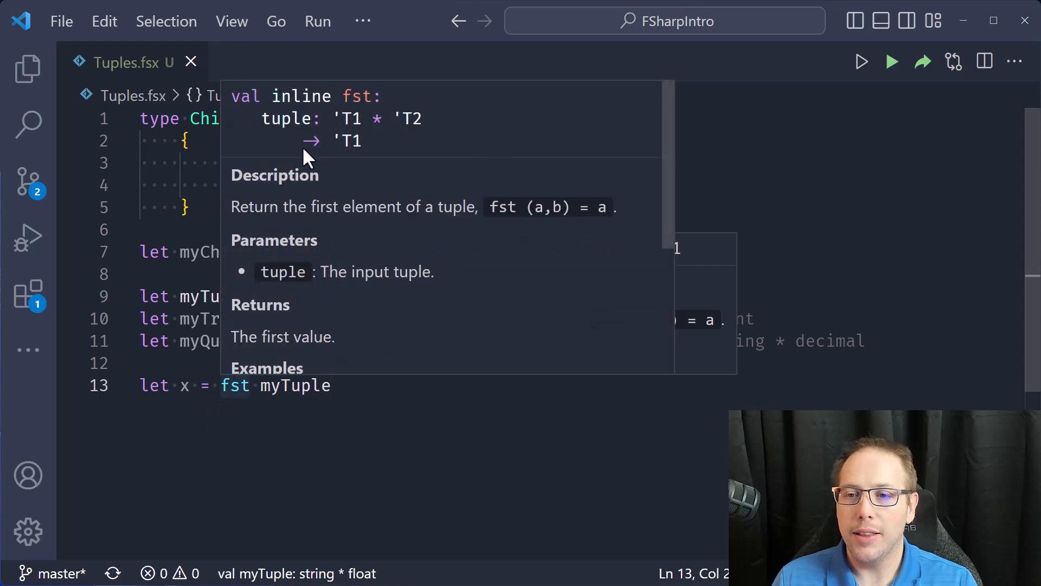
pyautogui.moveTo(332, 317)
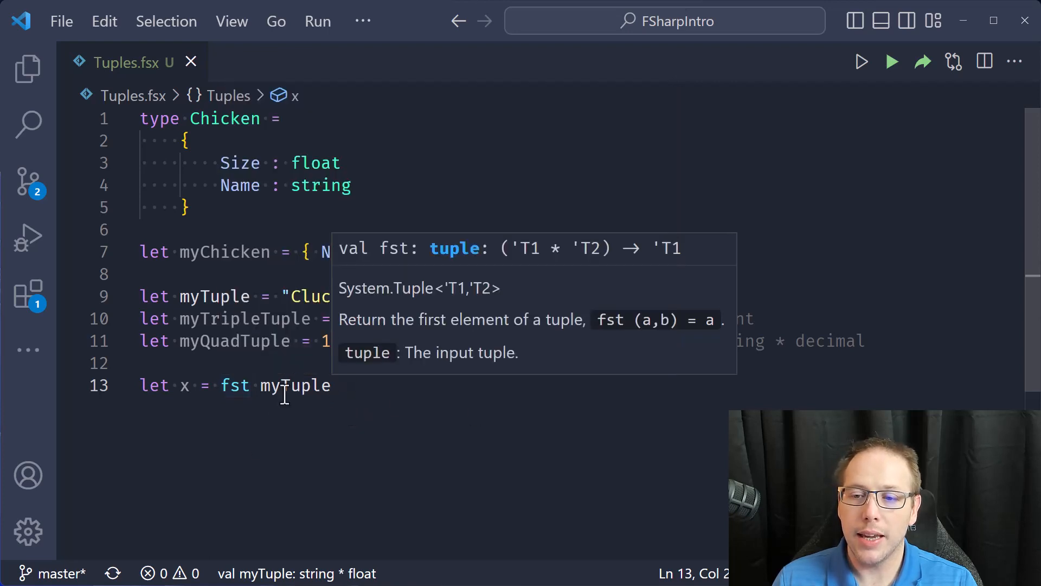
pyautogui.doubleClick(296, 385)
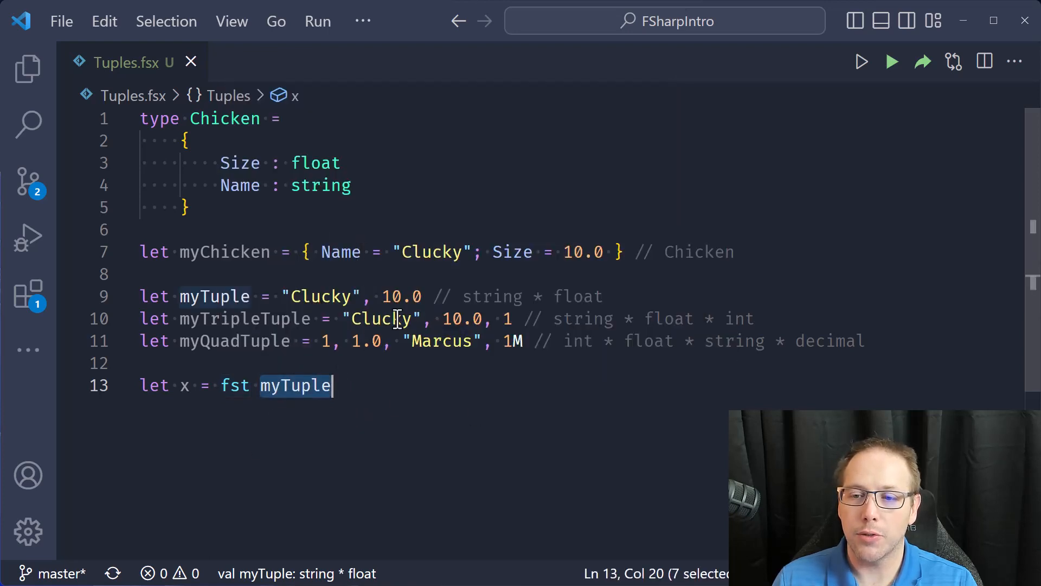
pyautogui.moveTo(234, 385)
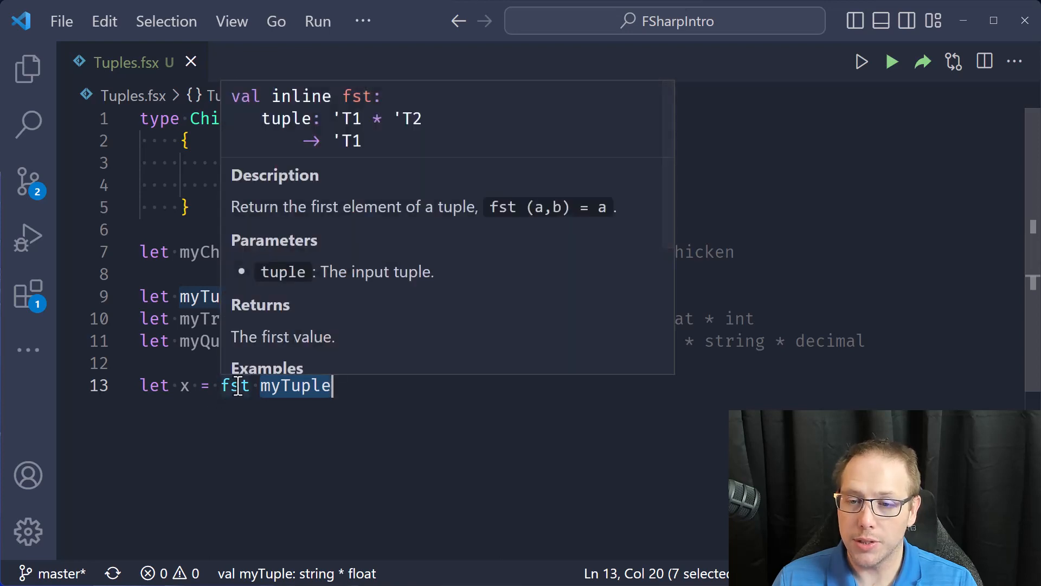
pyautogui.click(406, 363)
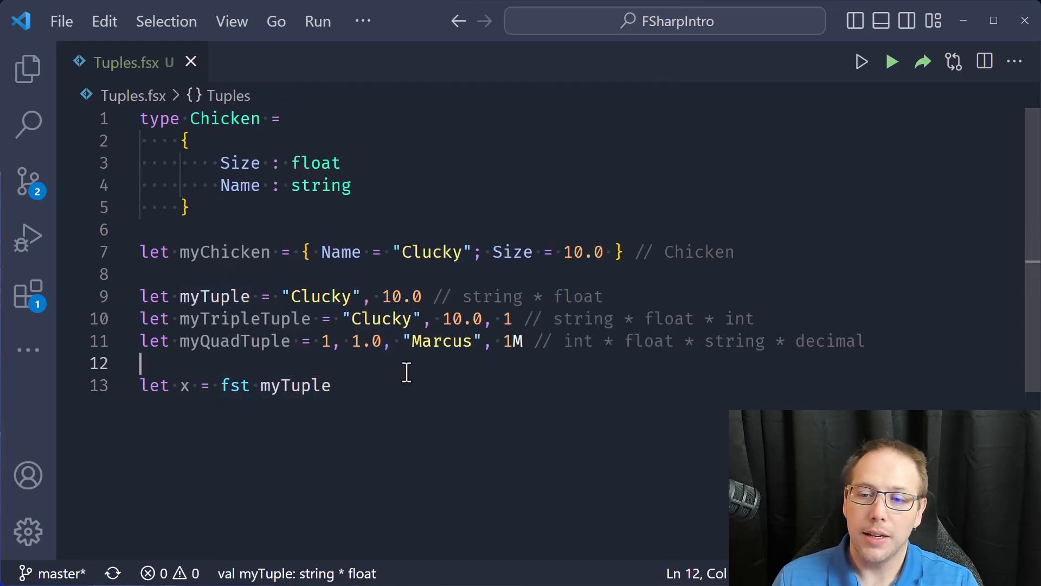
# Write let y = snd myTuple on line 14 and return to its end.
pyautogui.write('let')
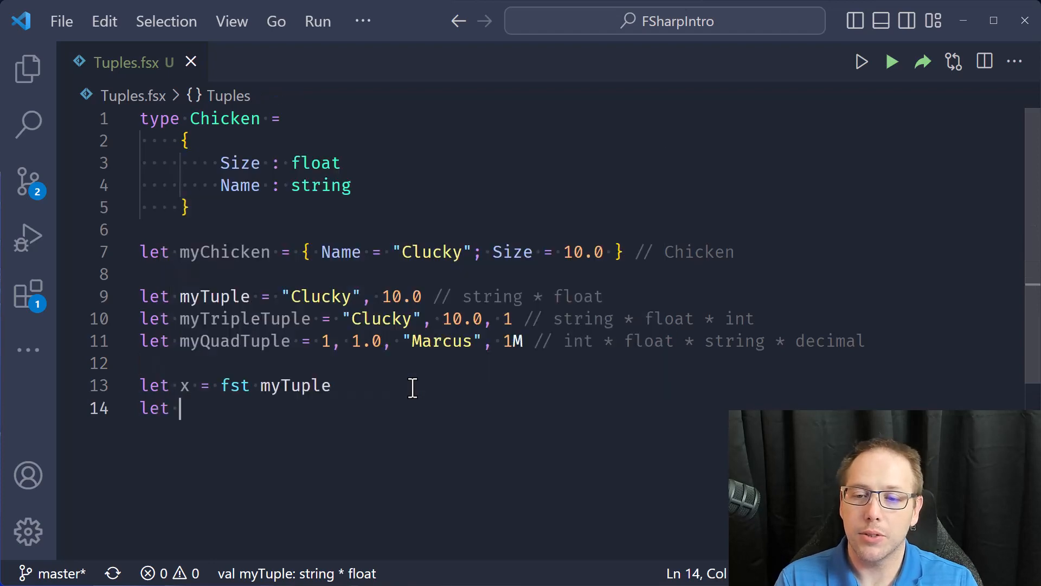
pyautogui.write('y = snd')
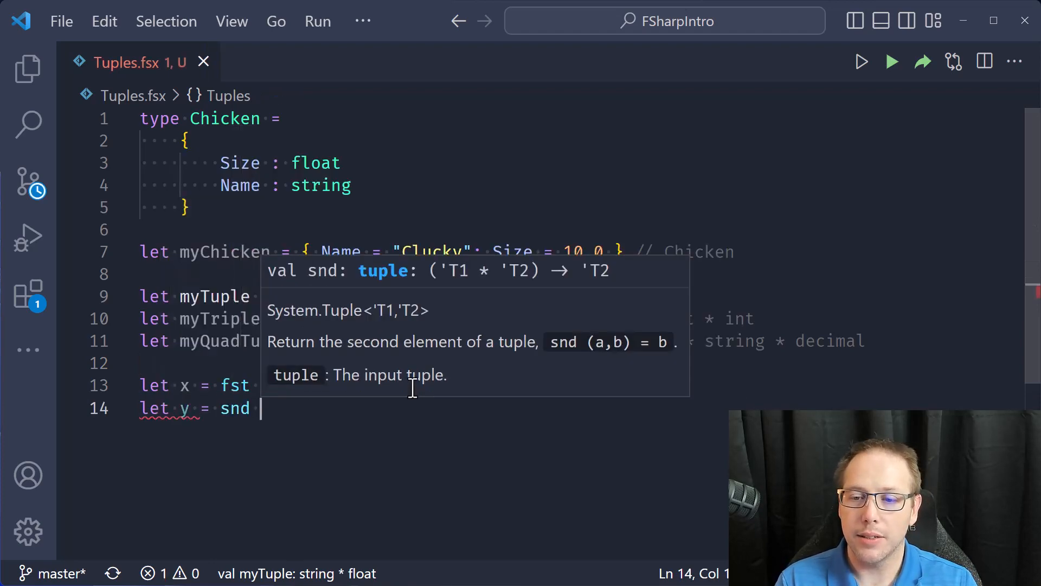
pyautogui.write('myTuple')
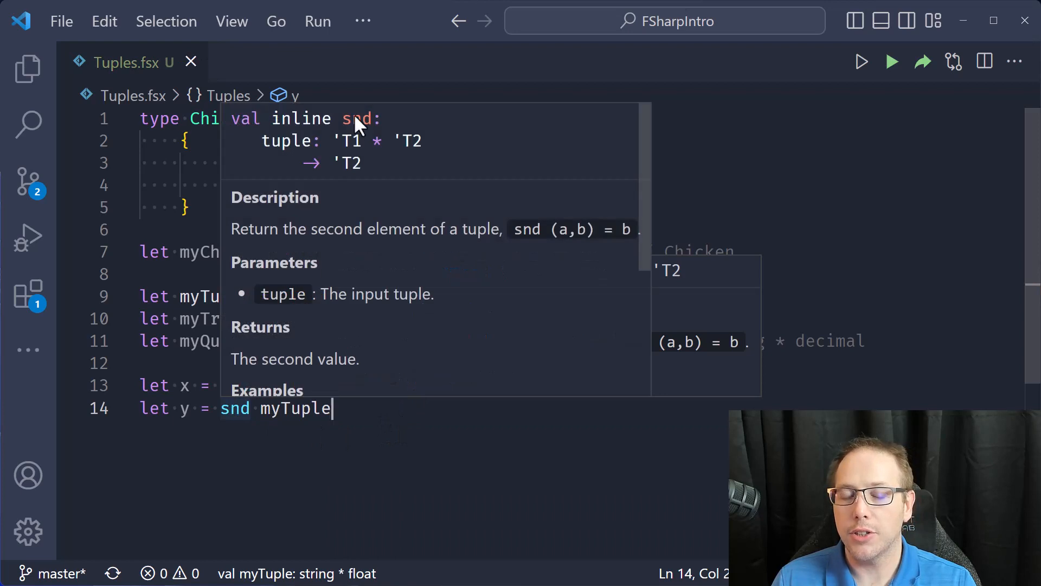
pyautogui.moveTo(426, 149)
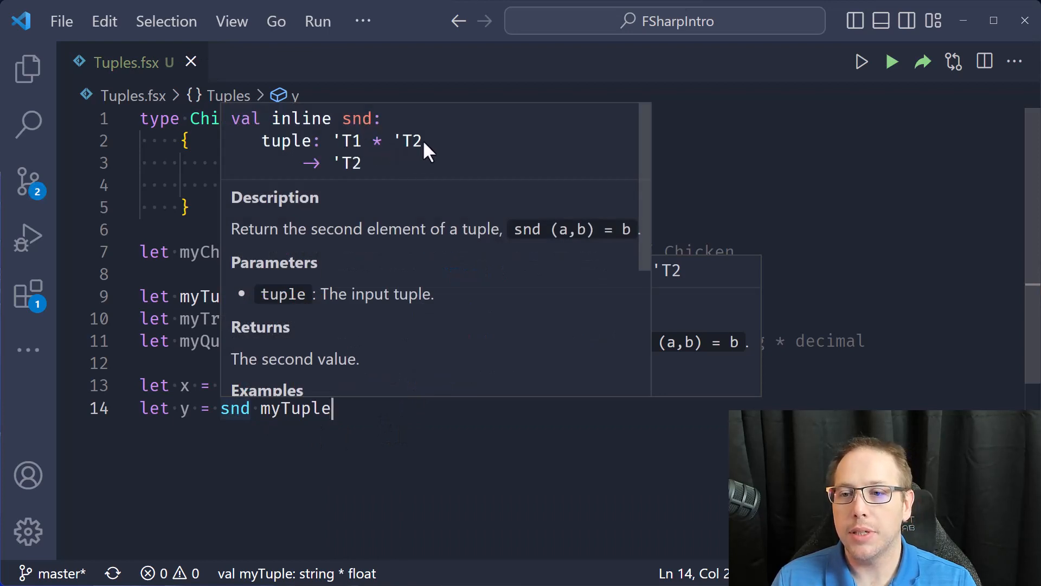
pyautogui.moveTo(431, 192)
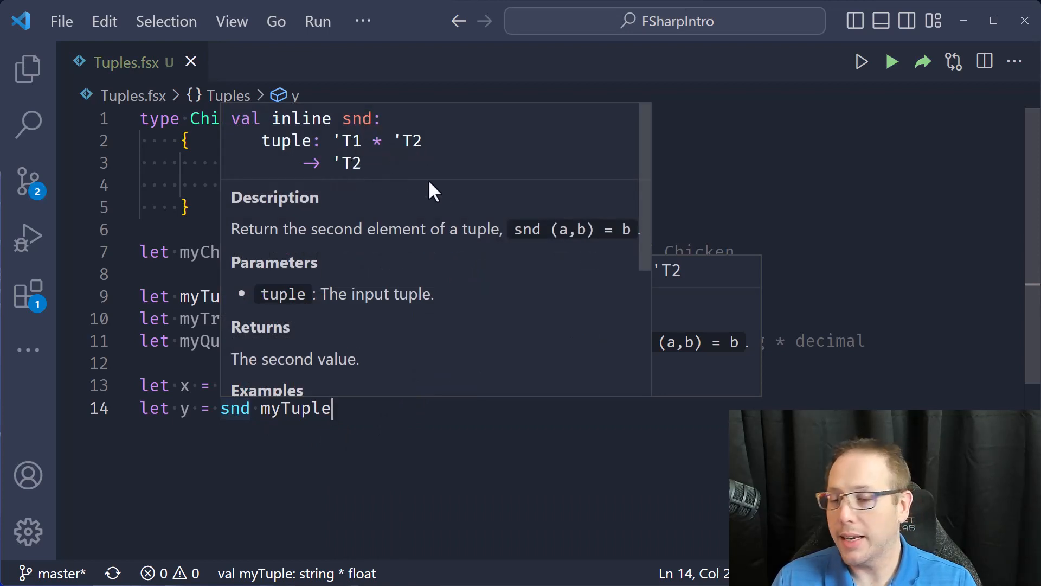
pyautogui.moveTo(405, 411)
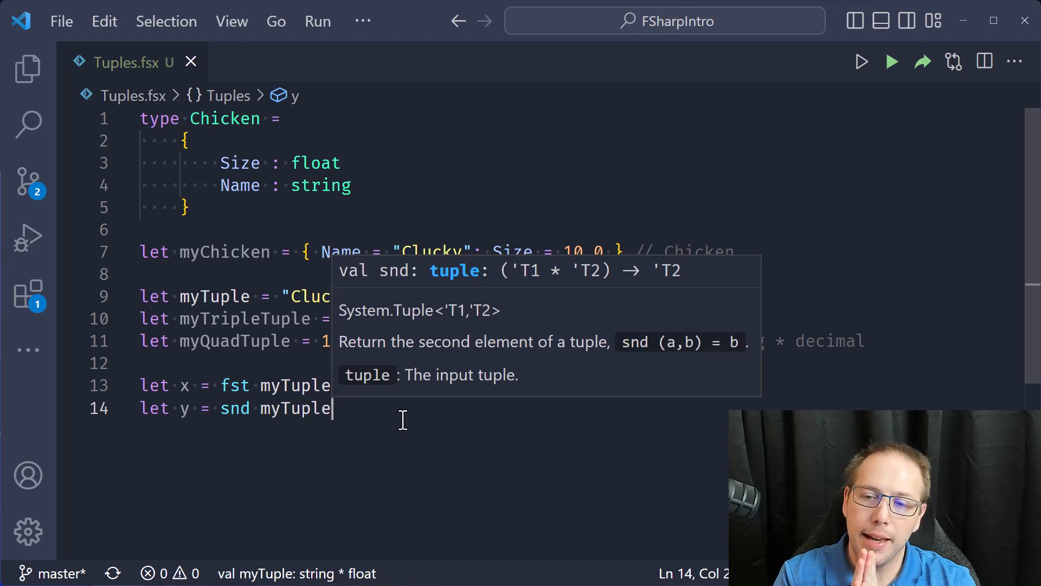
pyautogui.moveTo(319, 449)
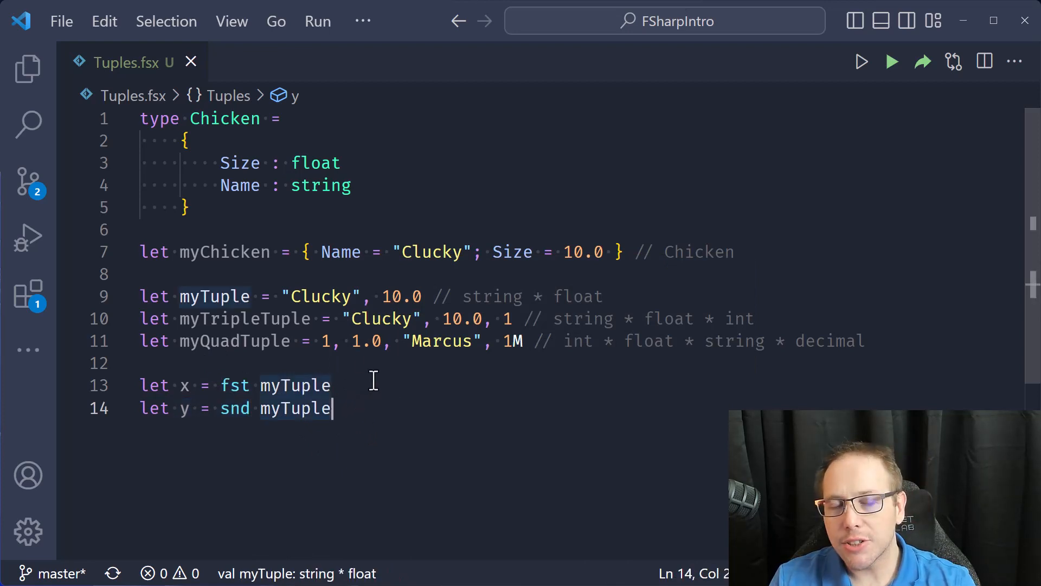
pyautogui.moveTo(392, 400)
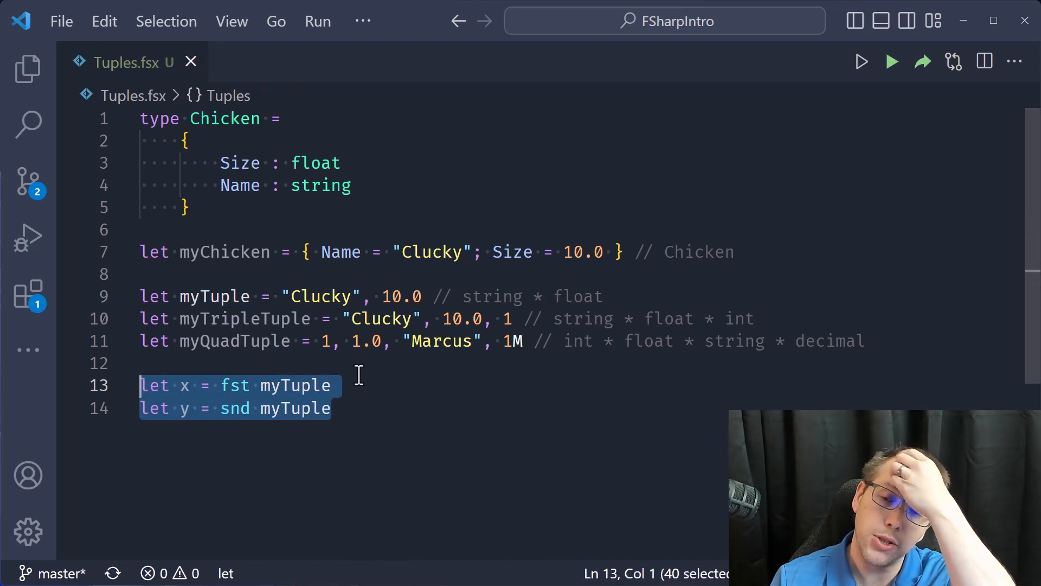
pyautogui.click(334, 408)
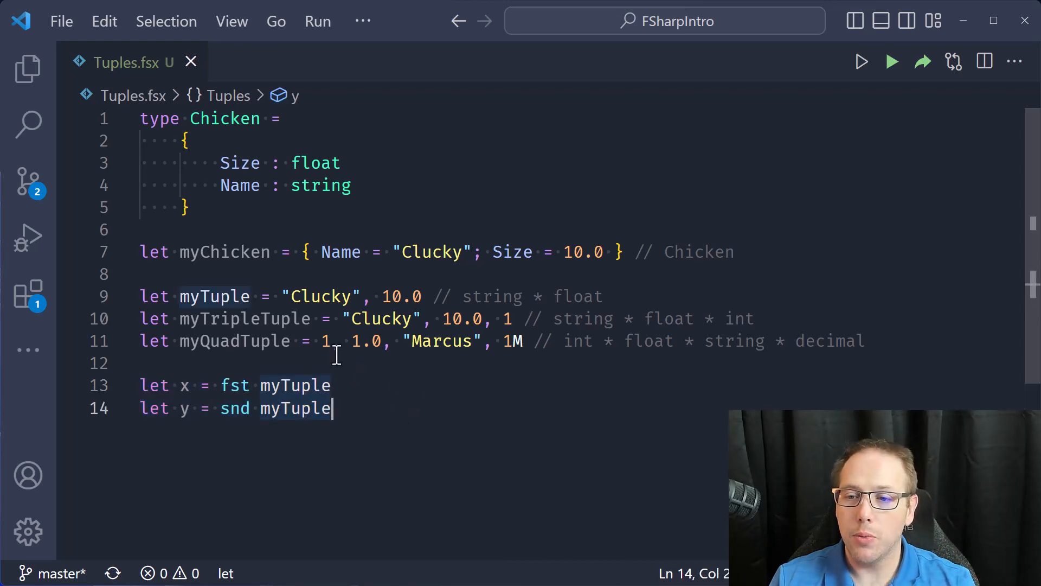
pyautogui.moveTo(405, 403)
pyautogui.write('let')
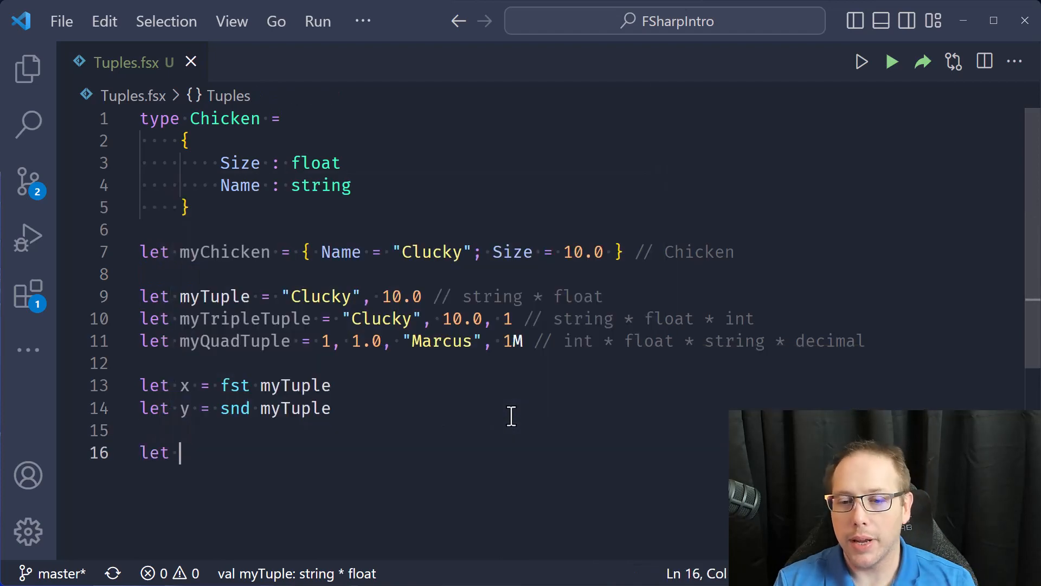
# Write let name, size = myTuple on line 16, completing myTuple via IntelliSense.
pyautogui.write('name,')
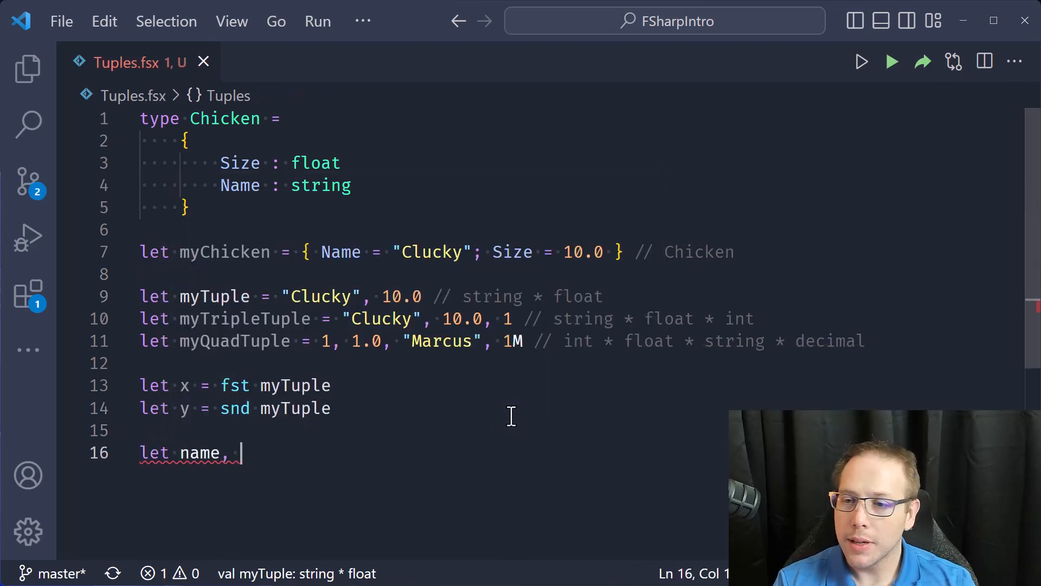
pyautogui.write('size = myT')
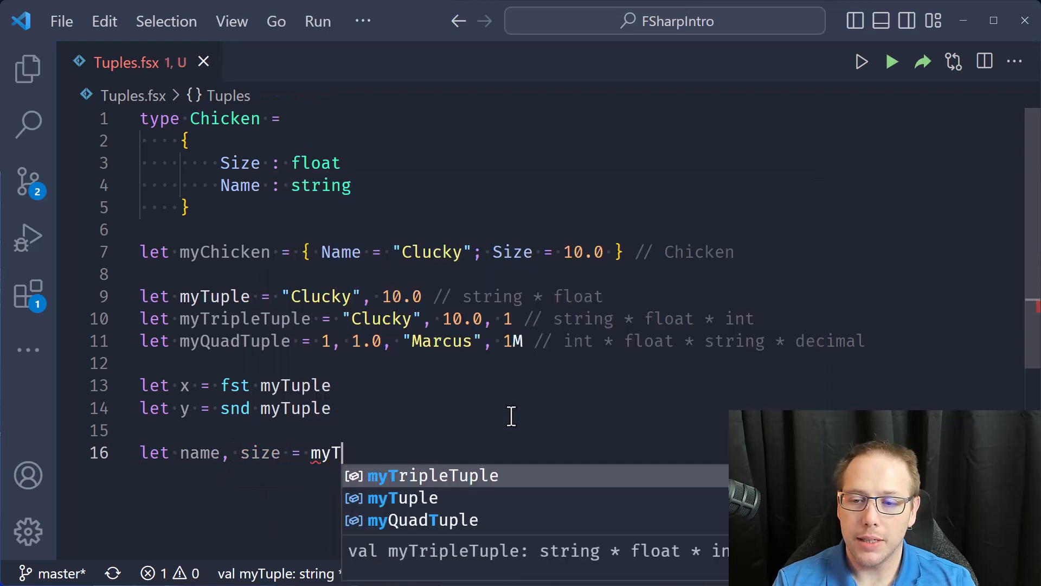
pyautogui.press('Backspace')
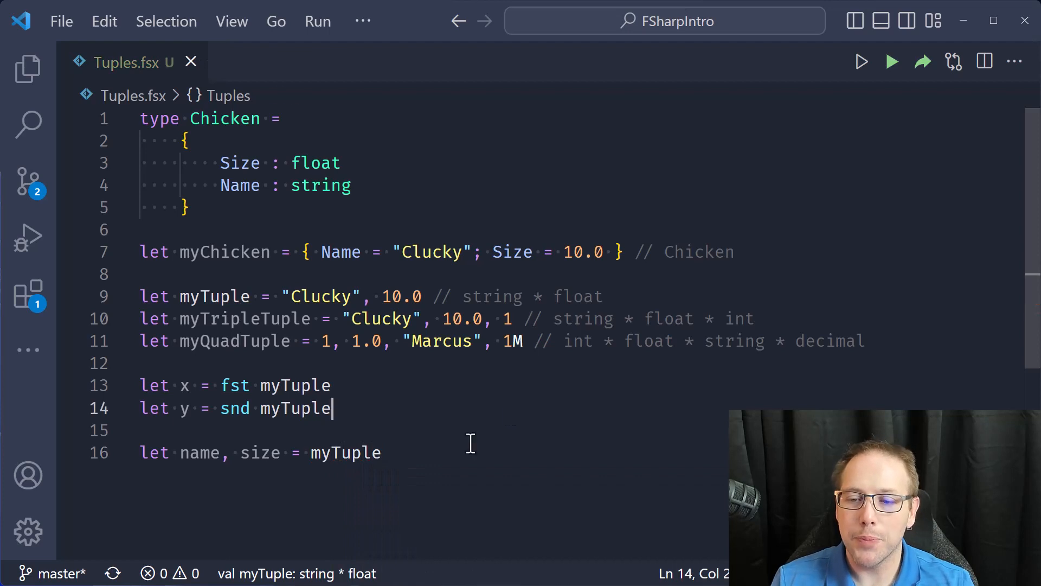
pyautogui.moveTo(345, 452)
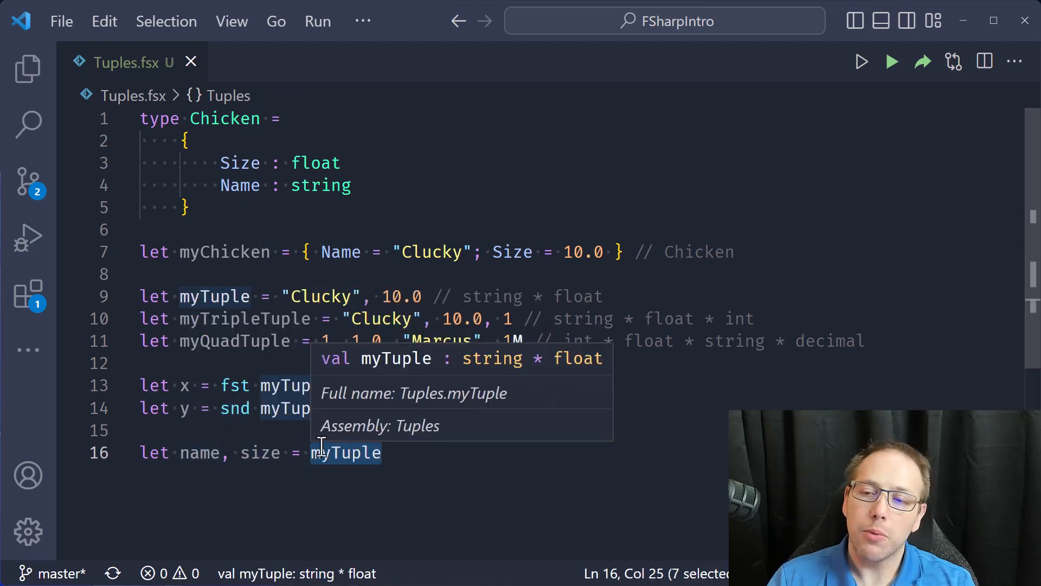
pyautogui.moveTo(382, 306)
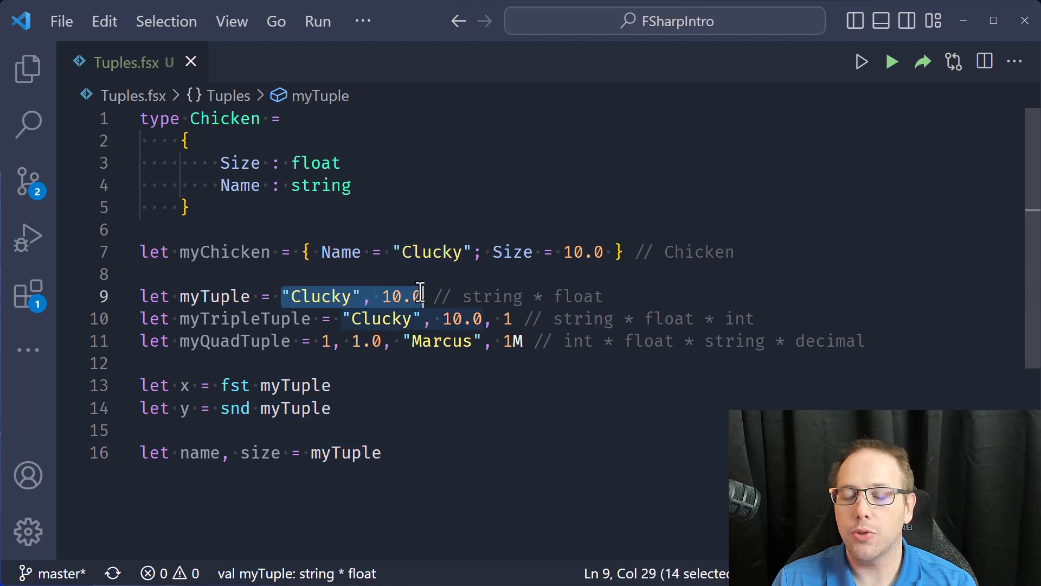
pyautogui.moveTo(378, 279)
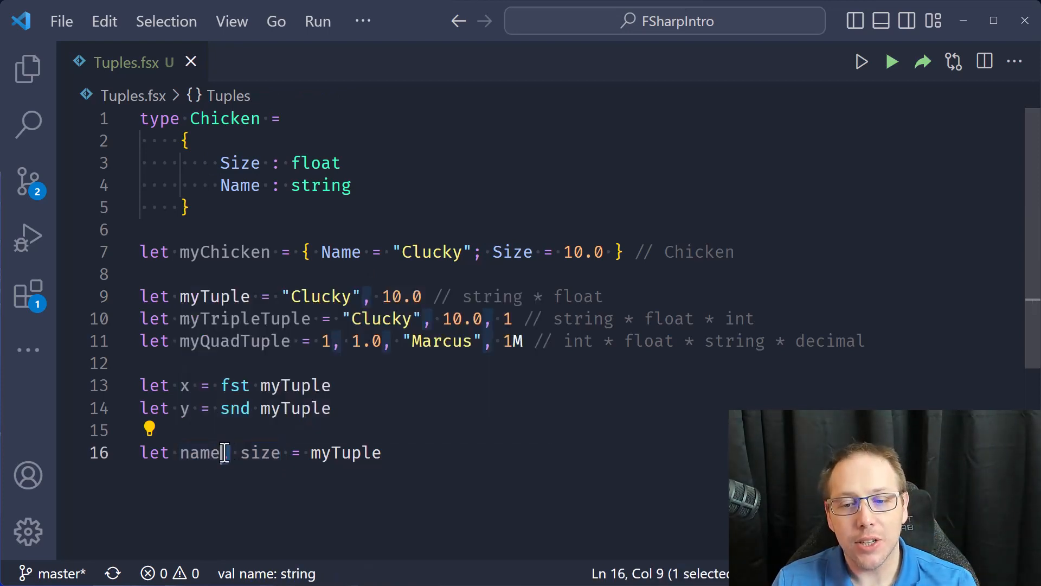
pyautogui.write(',')
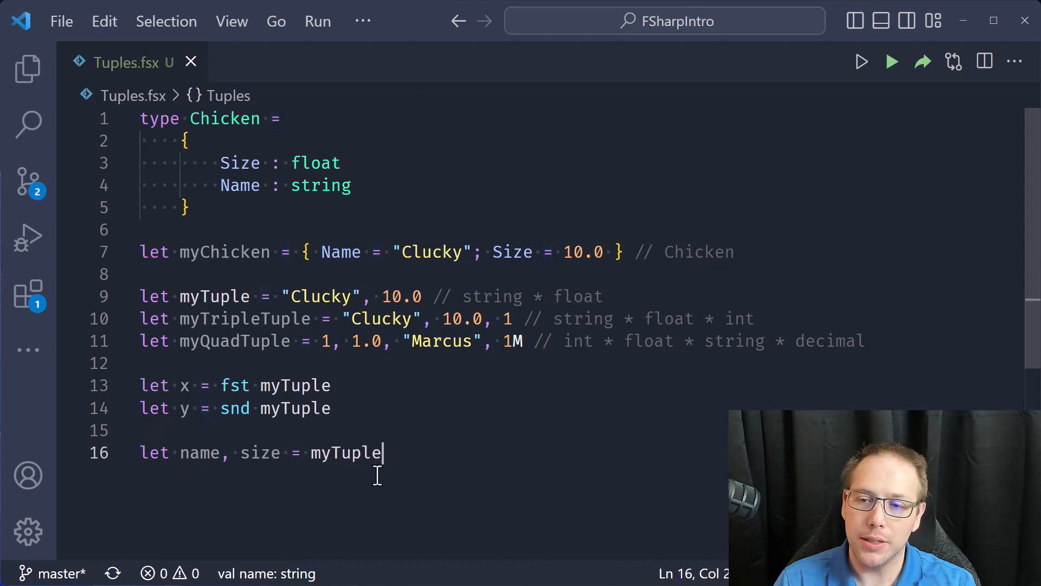
pyautogui.click(322, 296)
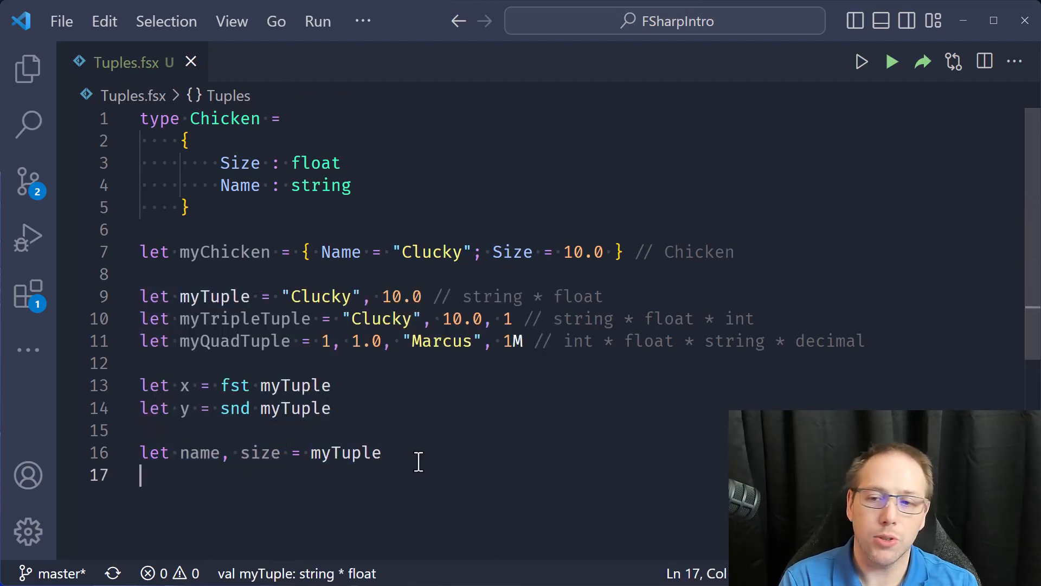
# Write 'let a, b, c = myTripleTuple' on line 17 using autocomplete.
pyautogui.write('let')
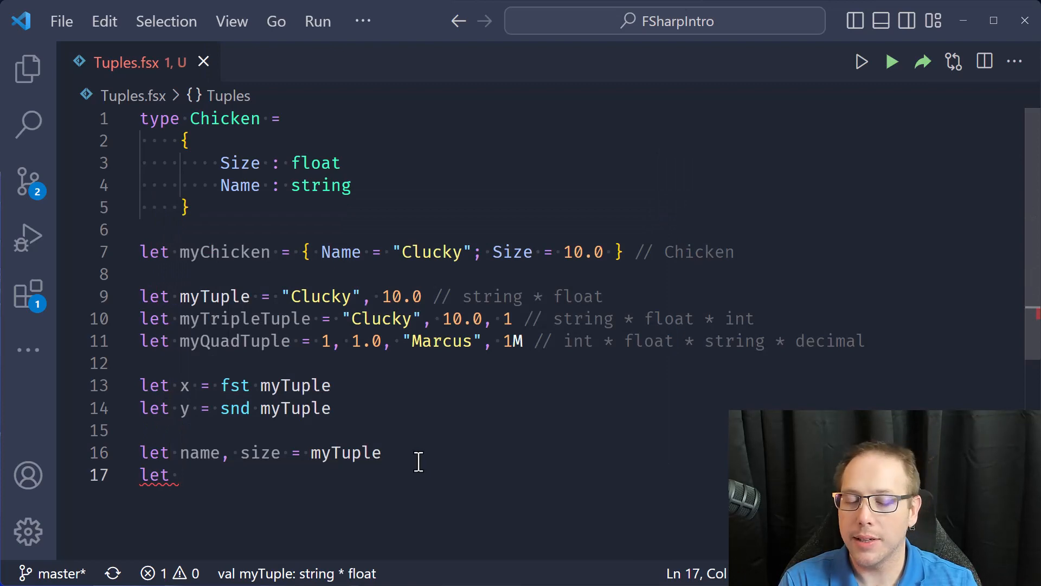
pyautogui.write('a, b,')
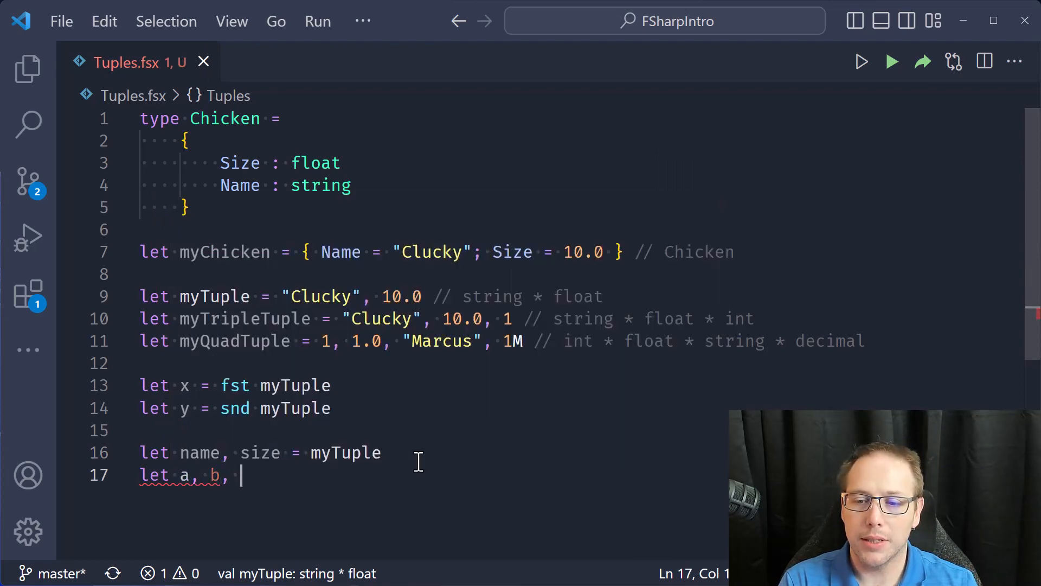
pyautogui.write('c = m')
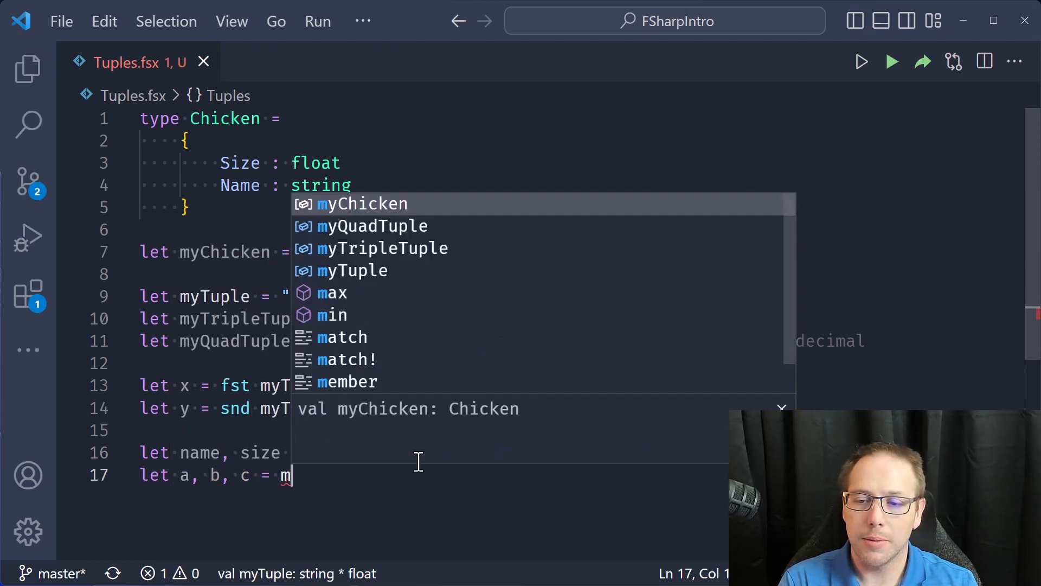
pyautogui.write('yTripleTuple')
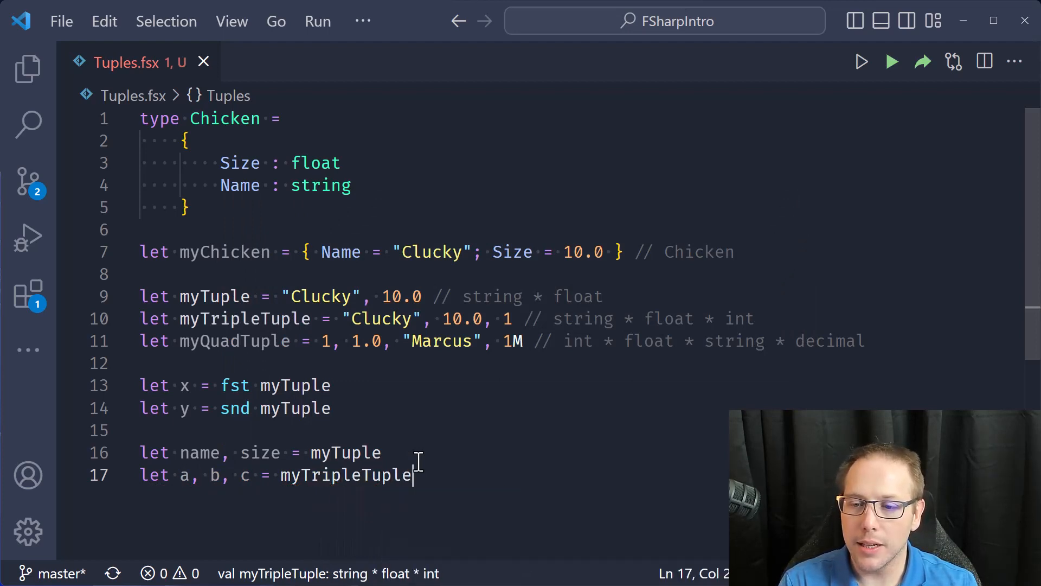
pyautogui.click(382, 452)
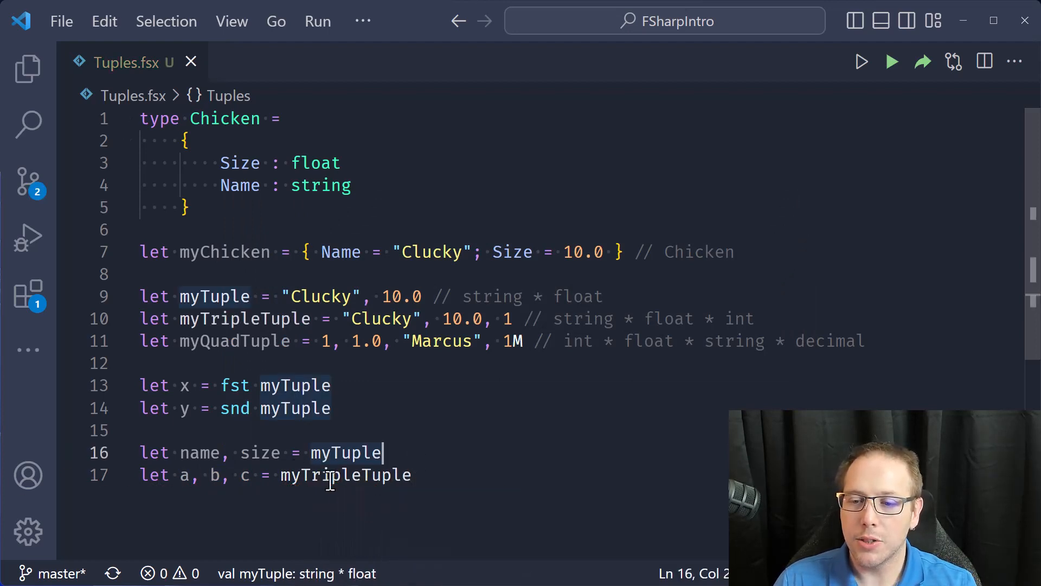
pyautogui.moveTo(346, 475)
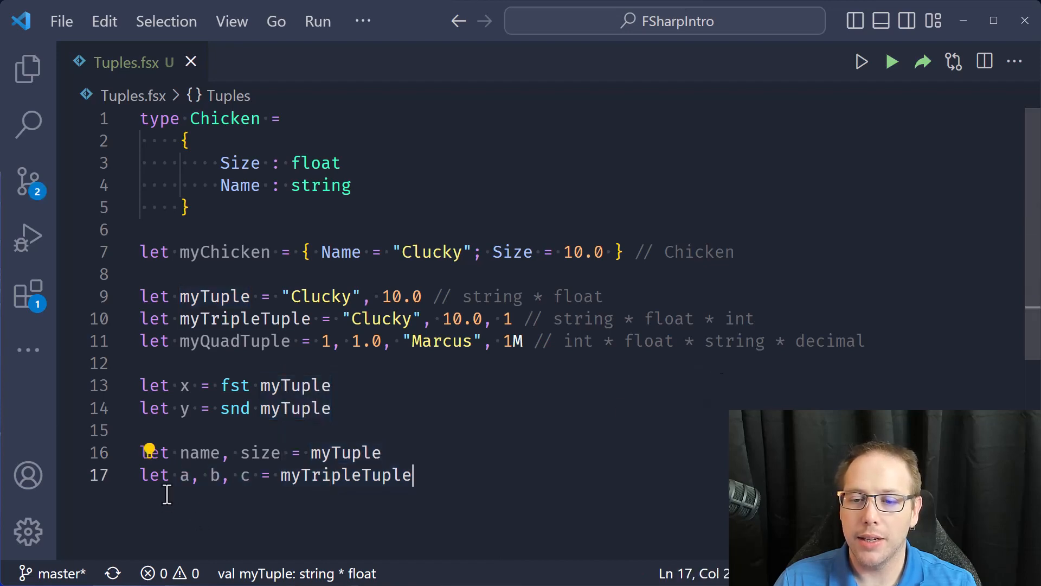
pyautogui.moveTo(213, 475)
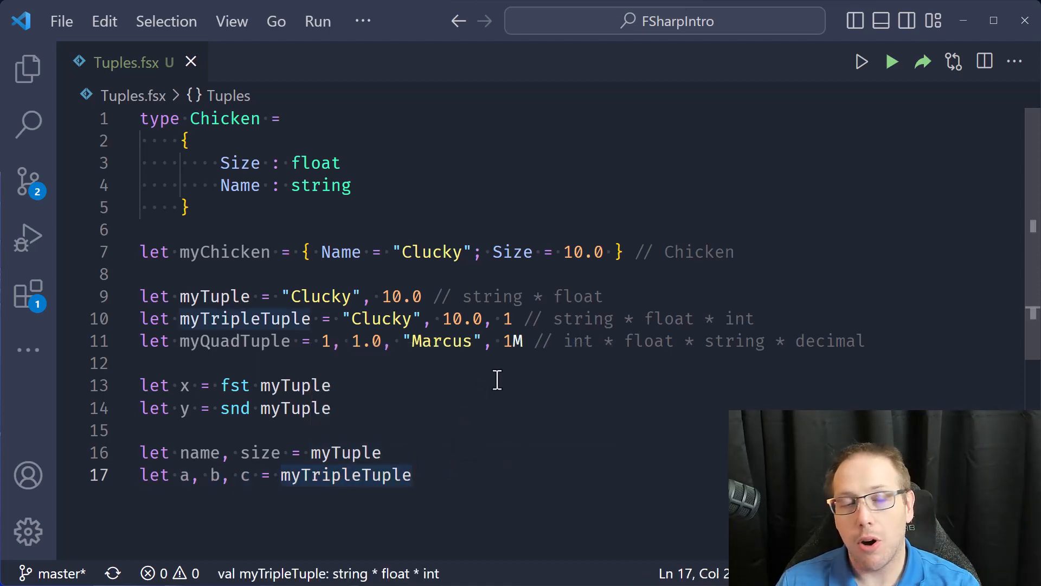
pyautogui.moveTo(388, 367)
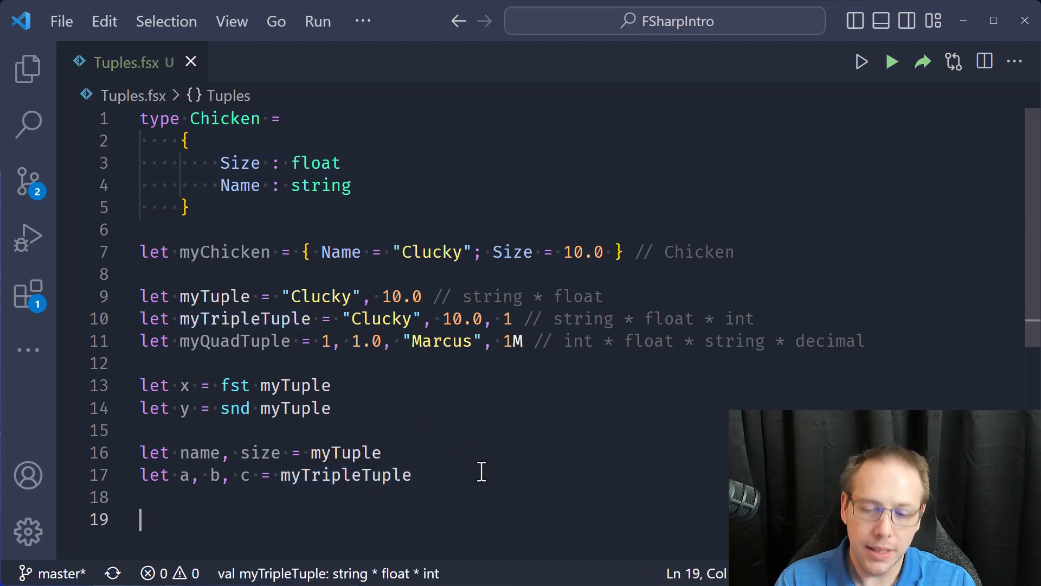
# Add a '// Struct Tuple' comment with a new line beneath it.
pyautogui.write('// Struct Tuple')
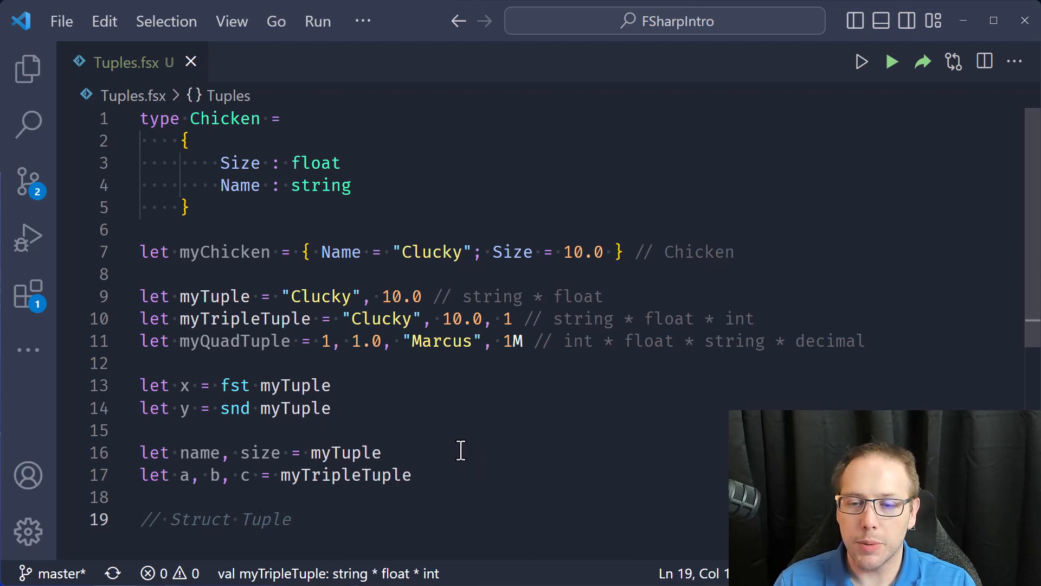
pyautogui.scroll(-3)
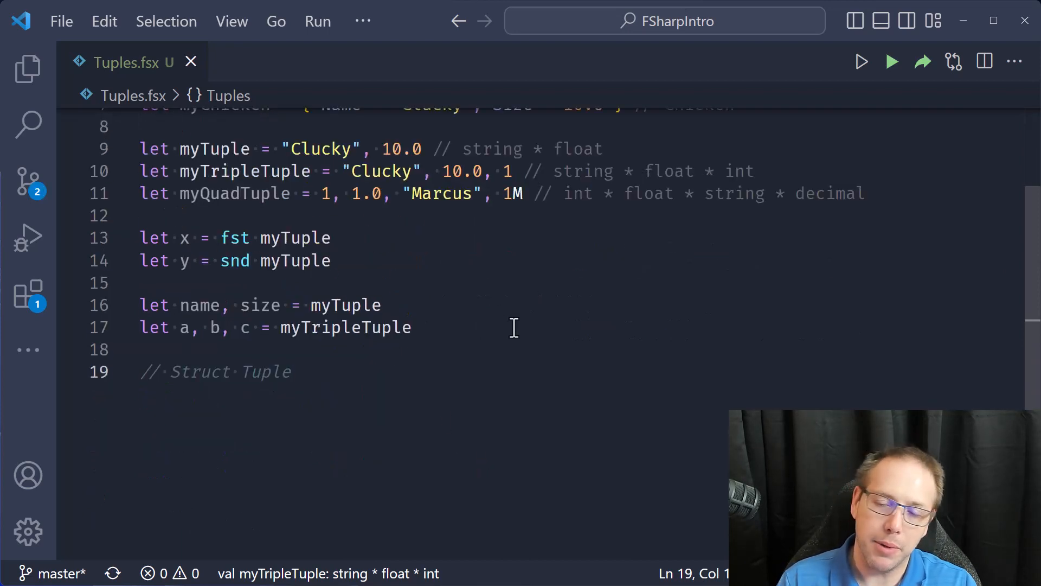
pyautogui.press('Return')
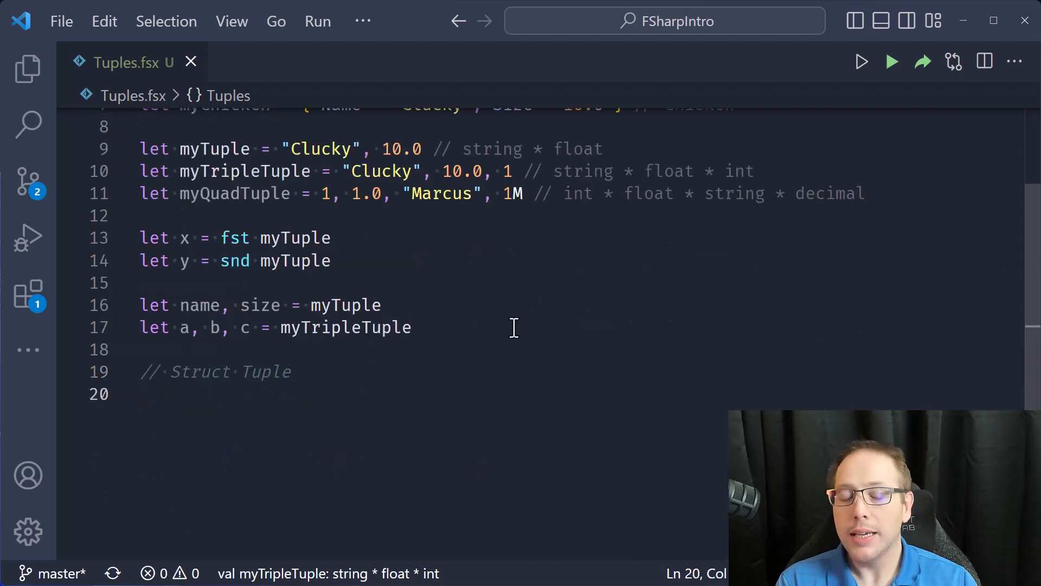
# Define myStructTuple as struct ("Clucky", 10.0), then place the cursor at the line's end.
pyautogui.write('let myStru')
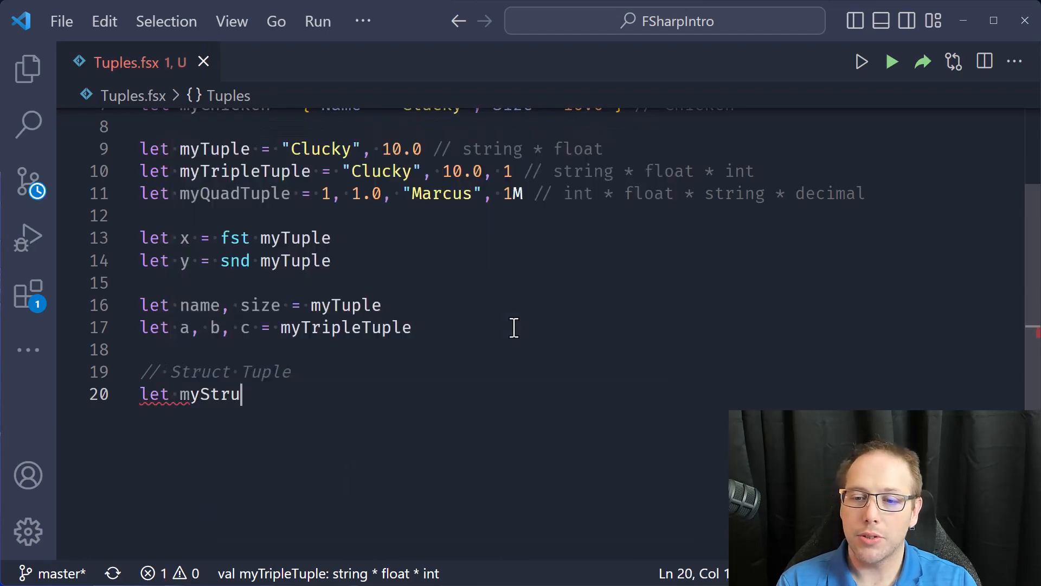
pyautogui.write('ctTU')
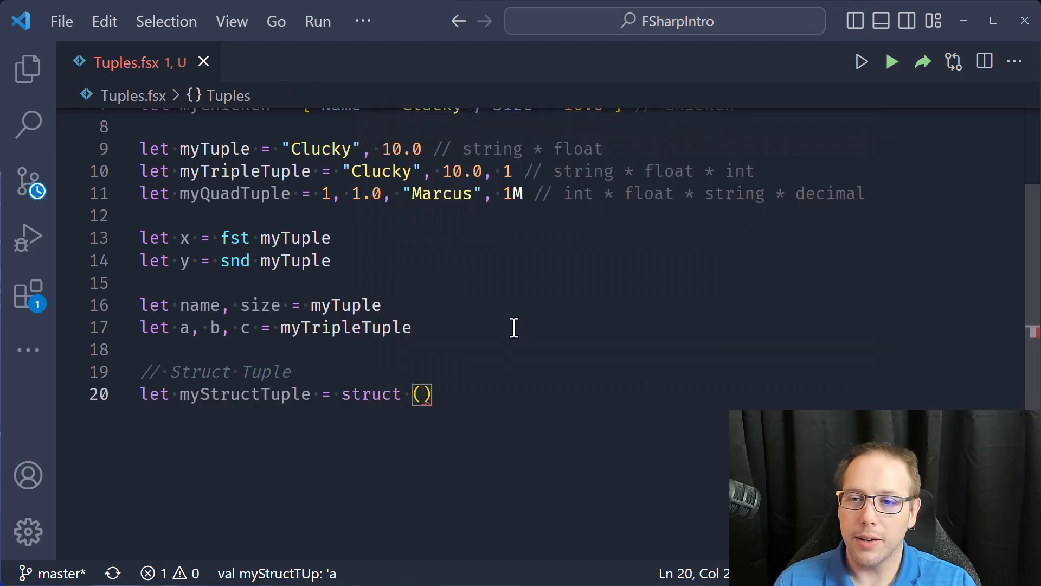
pyautogui.write('"Clucky"')
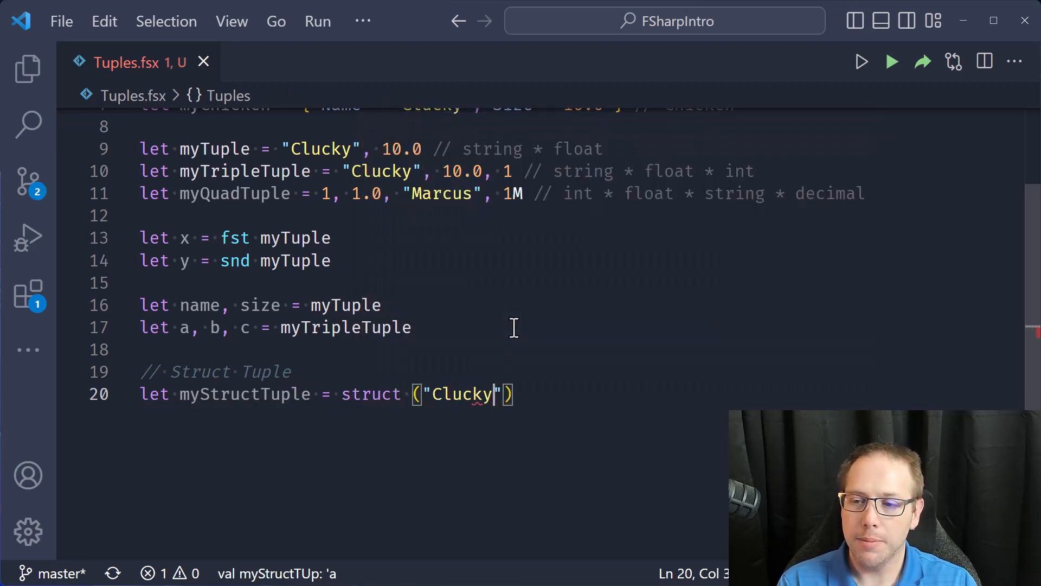
pyautogui.write(', 10')
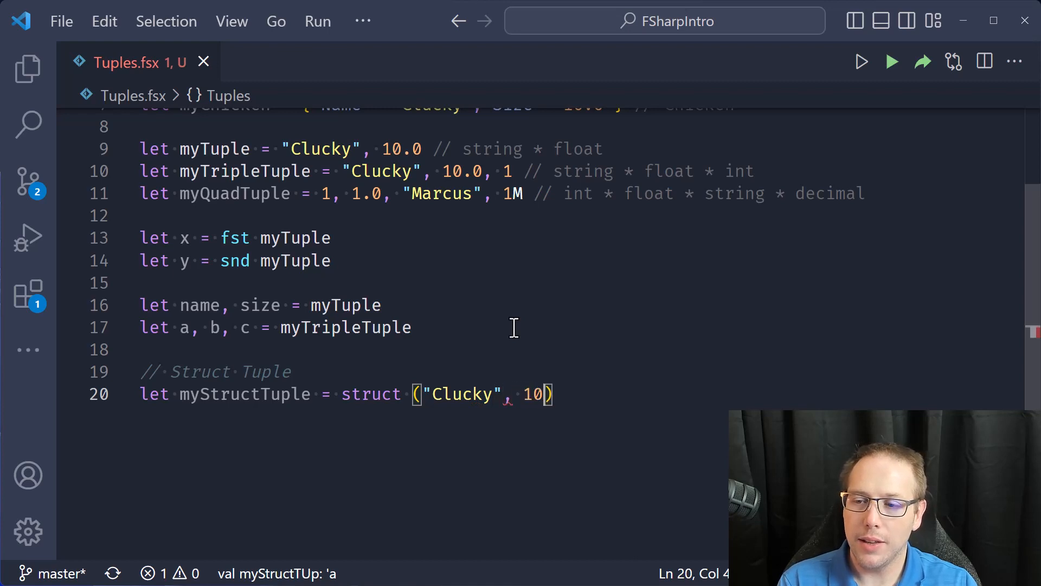
pyautogui.write('.0')
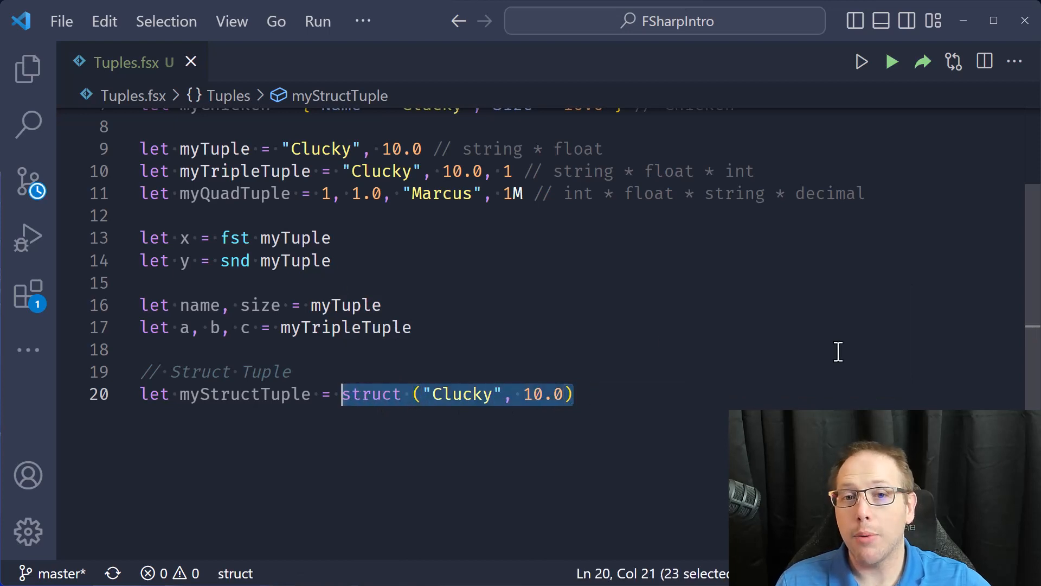
pyautogui.moveTo(649, 381)
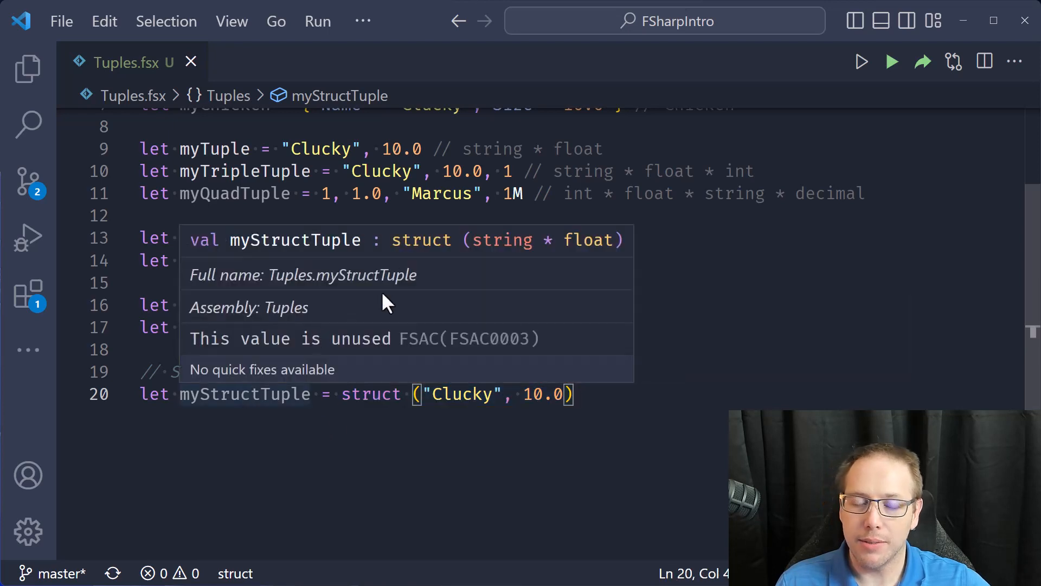
pyautogui.moveTo(460, 258)
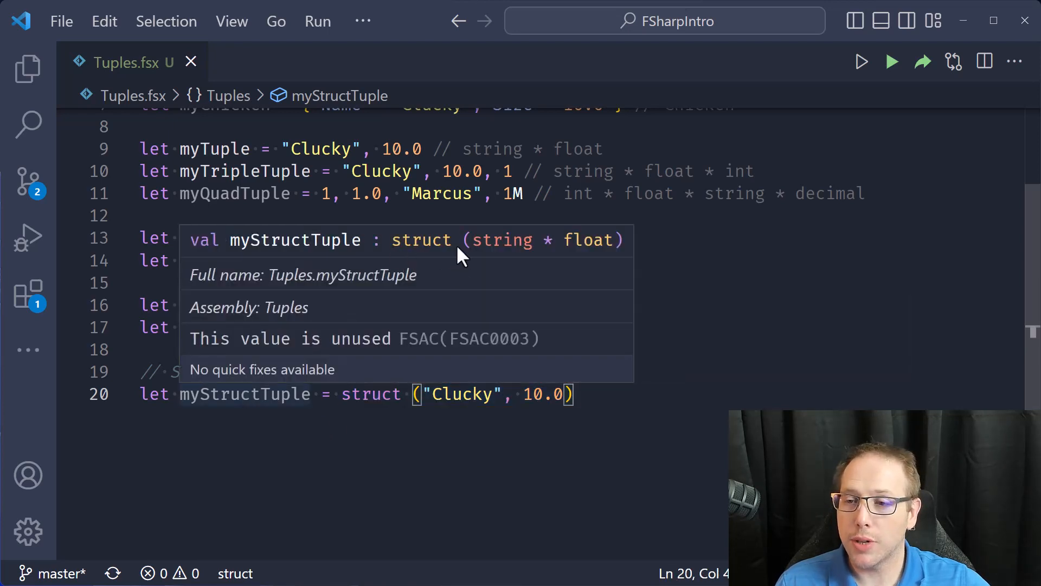
pyautogui.moveTo(525, 256)
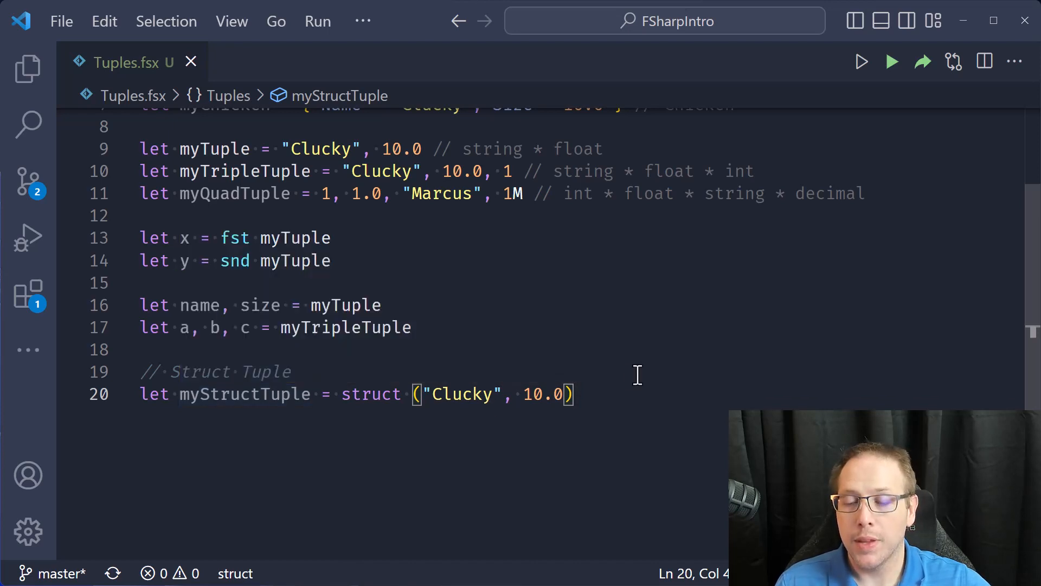
pyautogui.click(148, 425)
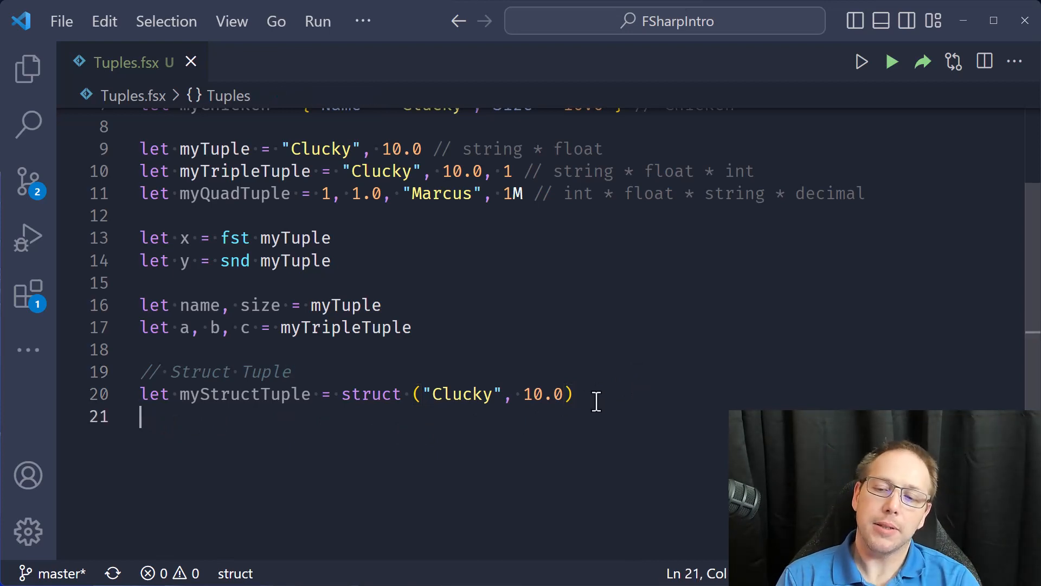
# Write 'let struct (n, f) = myStructTuple' on line 21, accepting autocomplete.
pyautogui.write('let')
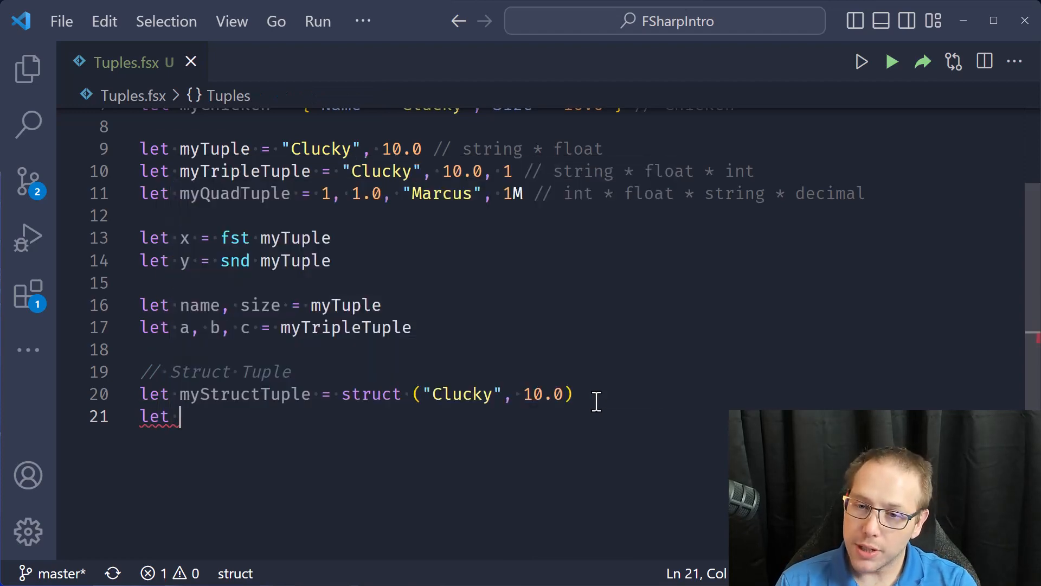
pyautogui.write('struct (')
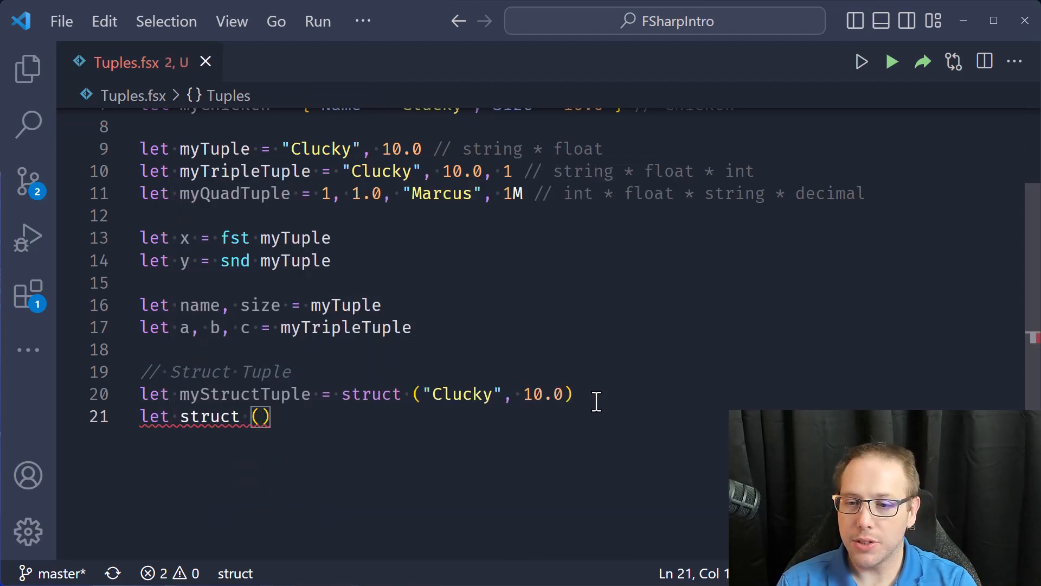
pyautogui.write('name')
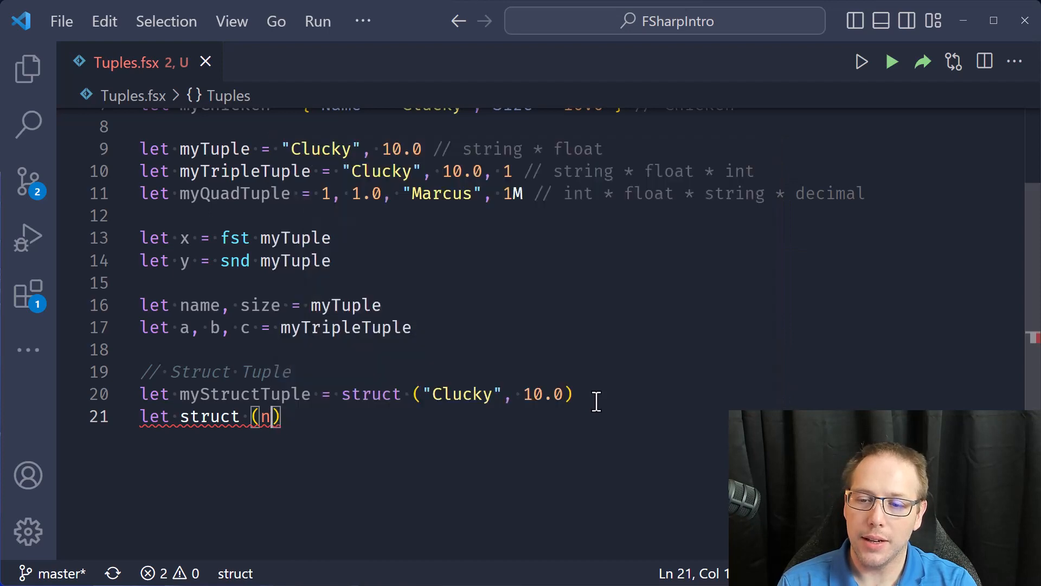
pyautogui.write(', f')
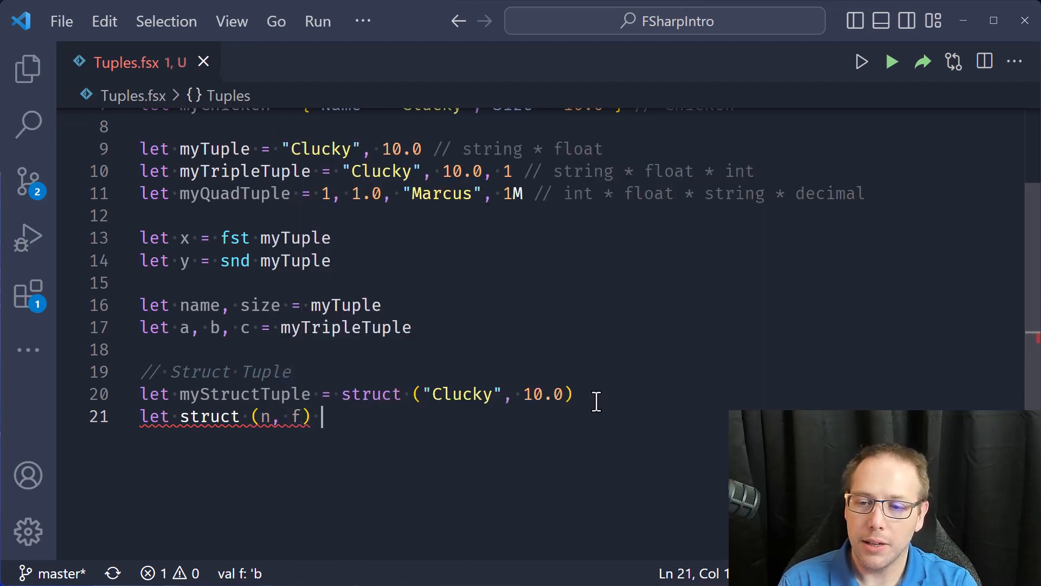
pyautogui.write('= myStructTuple')
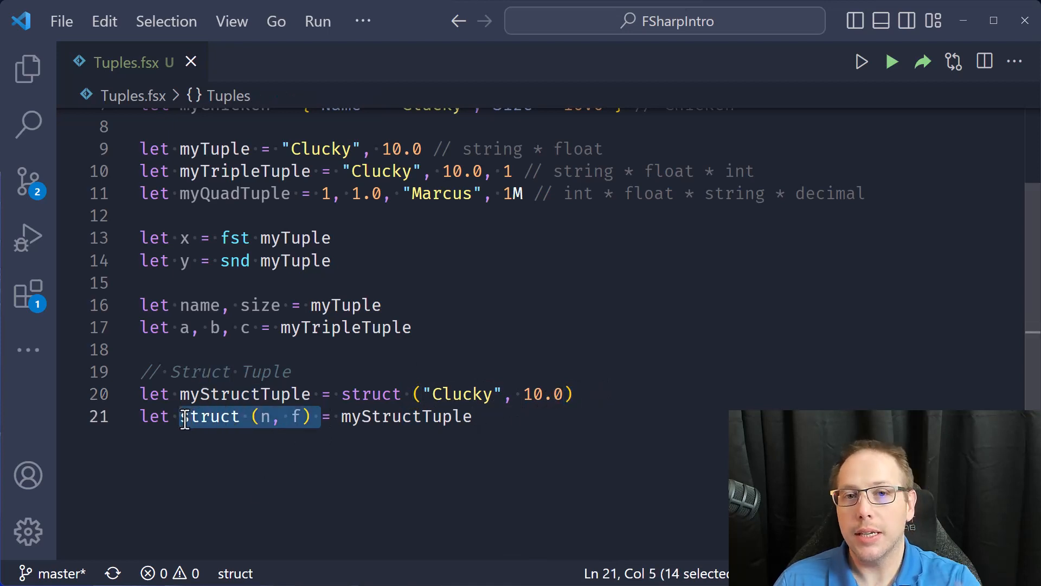
pyautogui.moveTo(448, 442)
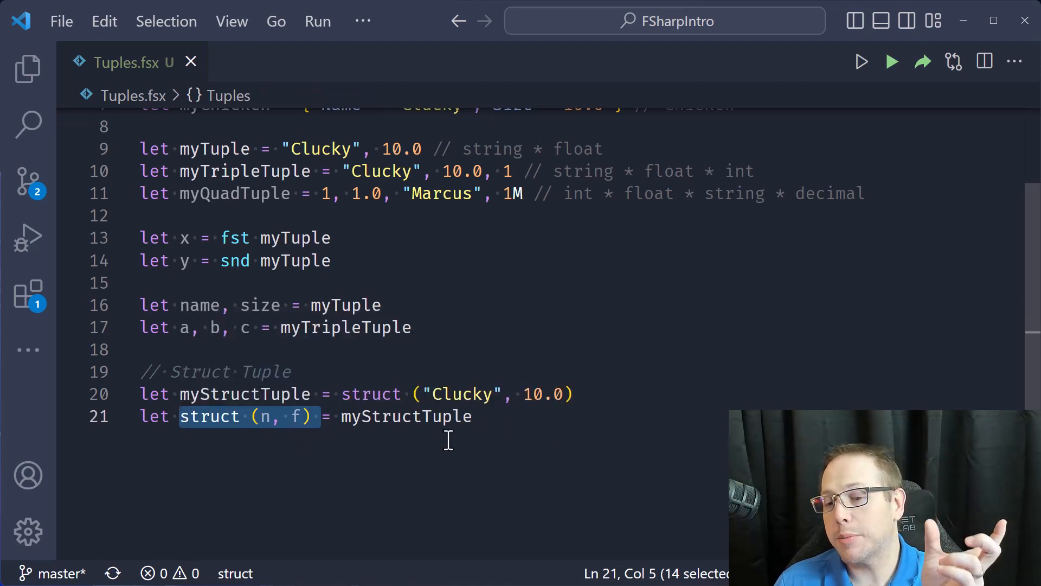
pyautogui.moveTo(332, 422)
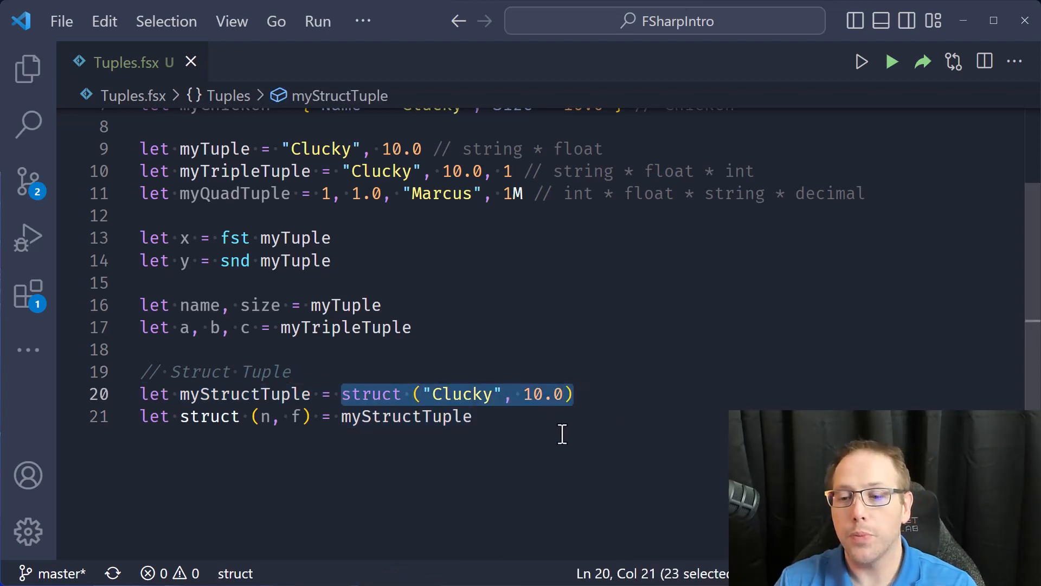
pyautogui.moveTo(524, 411)
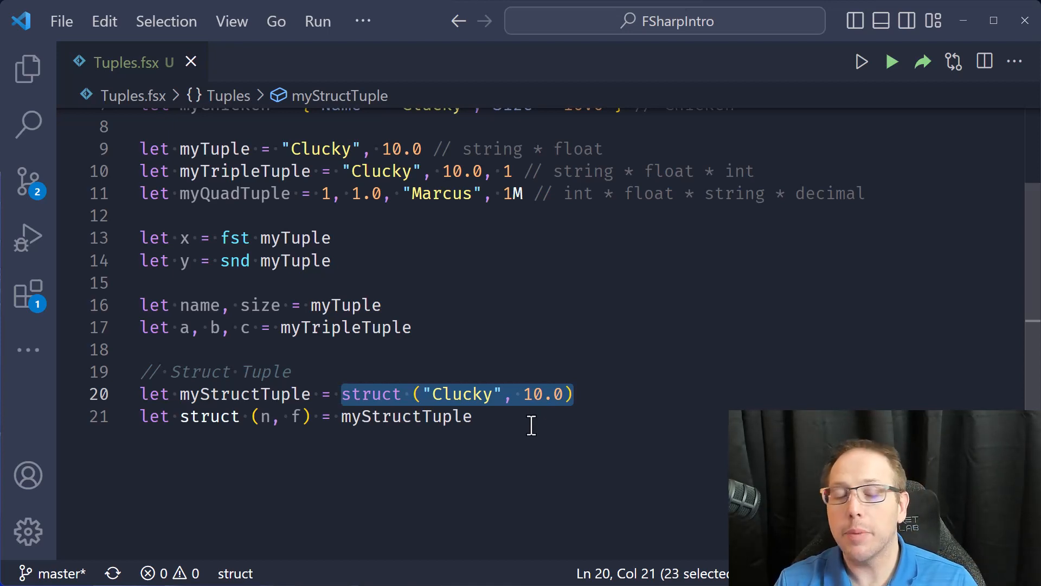
# Check that myStructTuple is typed struct (string * float).
pyautogui.click(474, 416)
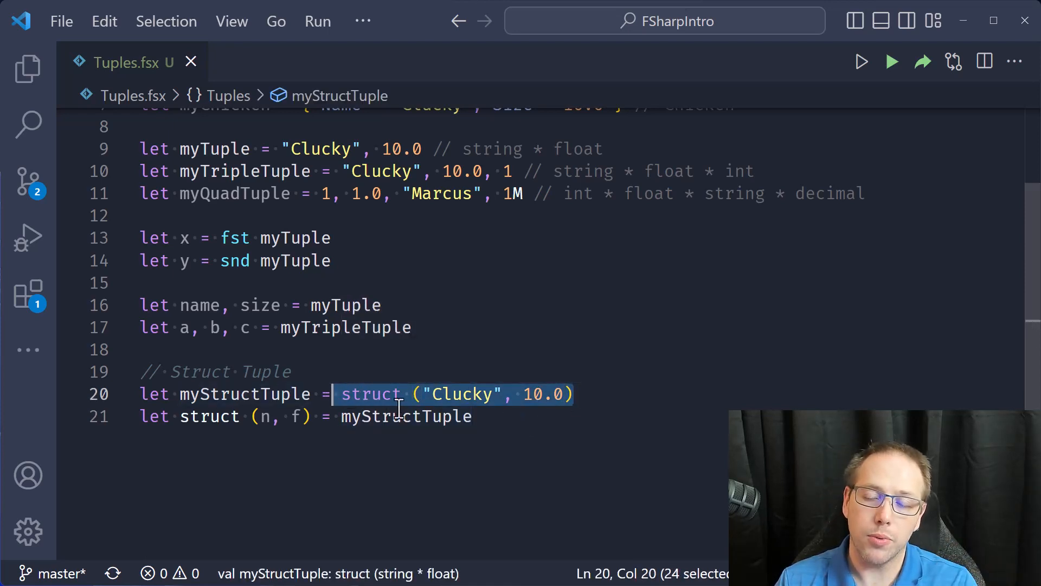
pyautogui.moveTo(511, 417)
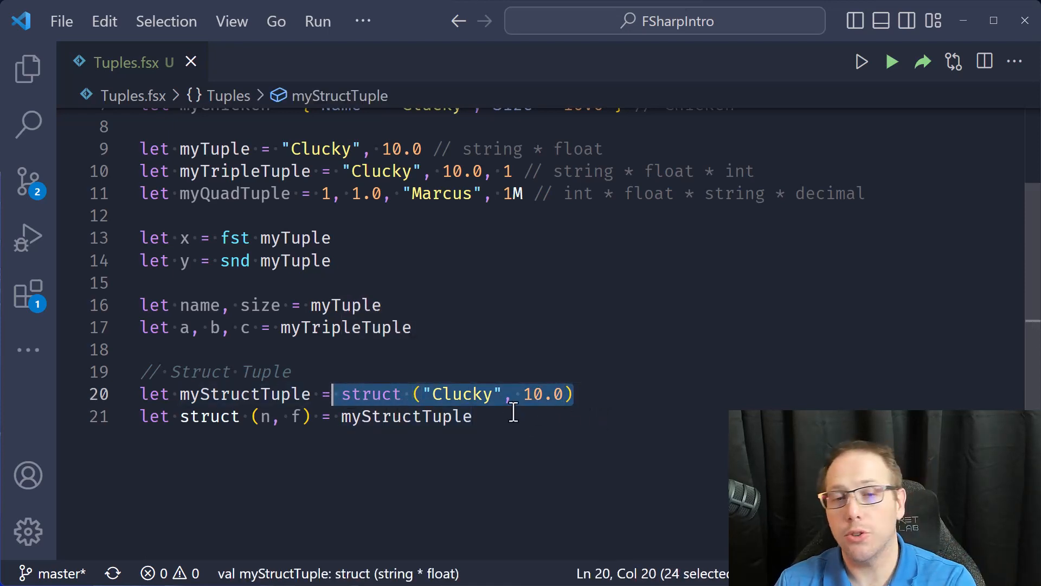
pyautogui.moveTo(547, 416)
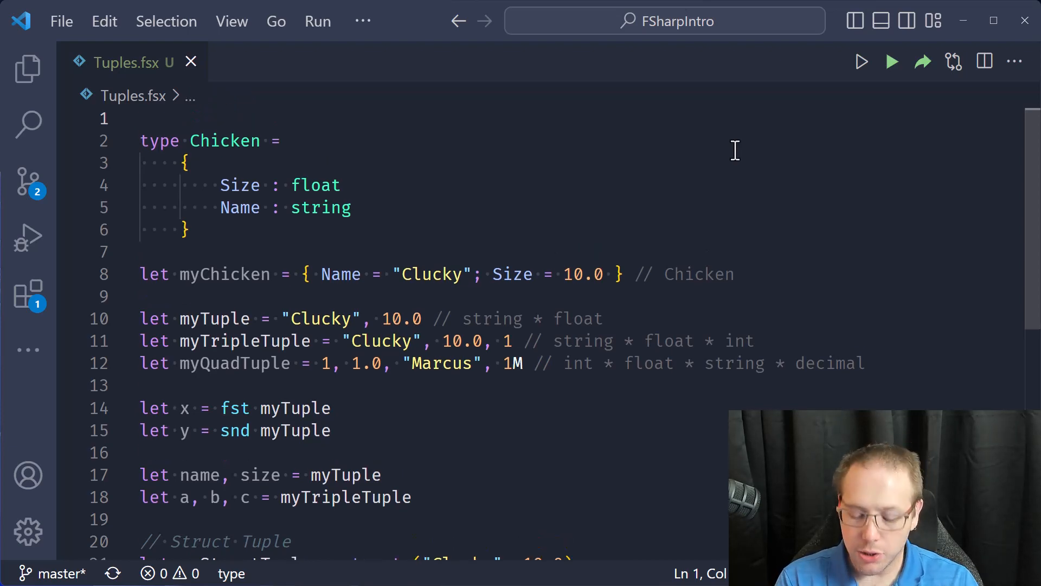
# Add [<Struct>] above the Chicken record and highlight the struct keyword usages.
pyautogui.write('[<Struct>]')
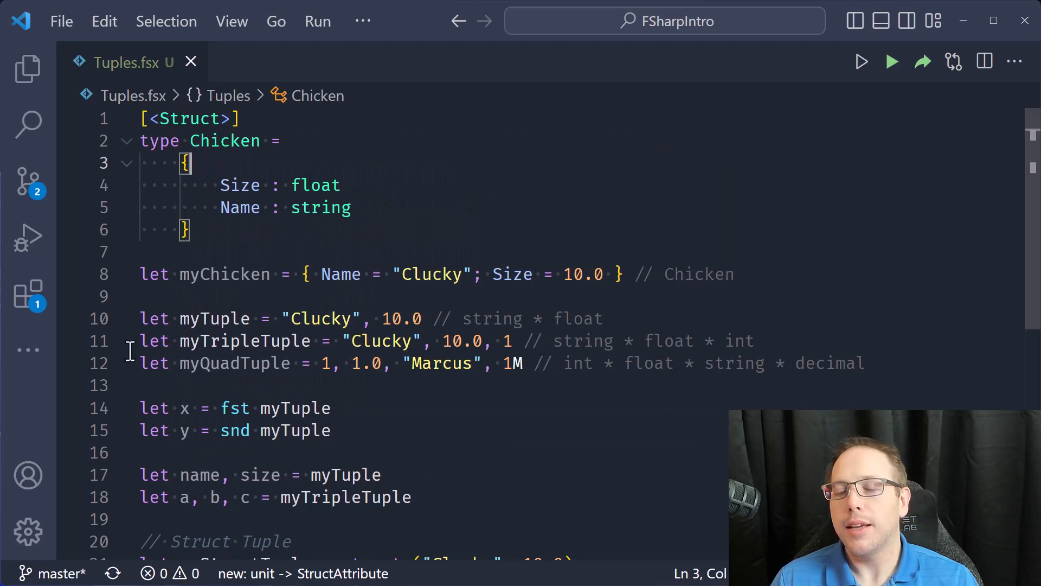
pyautogui.moveTo(266, 237)
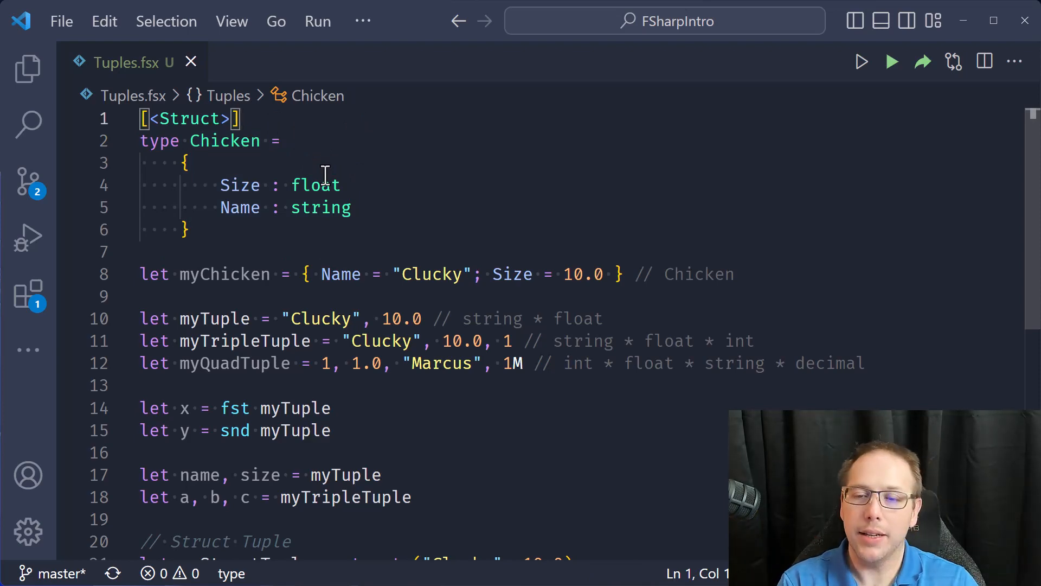
pyautogui.scroll(-3)
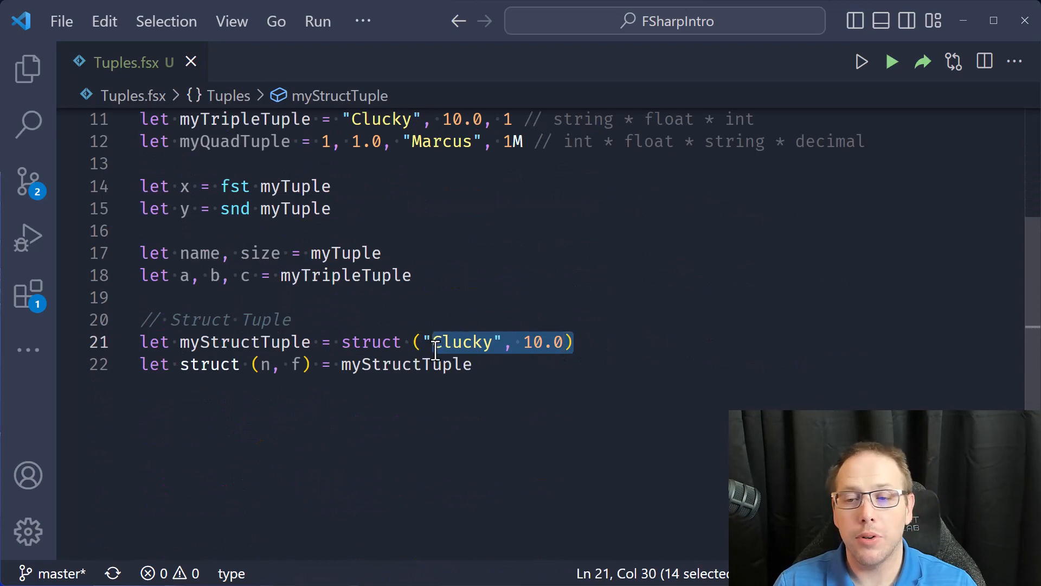
pyautogui.doubleClick(367, 343)
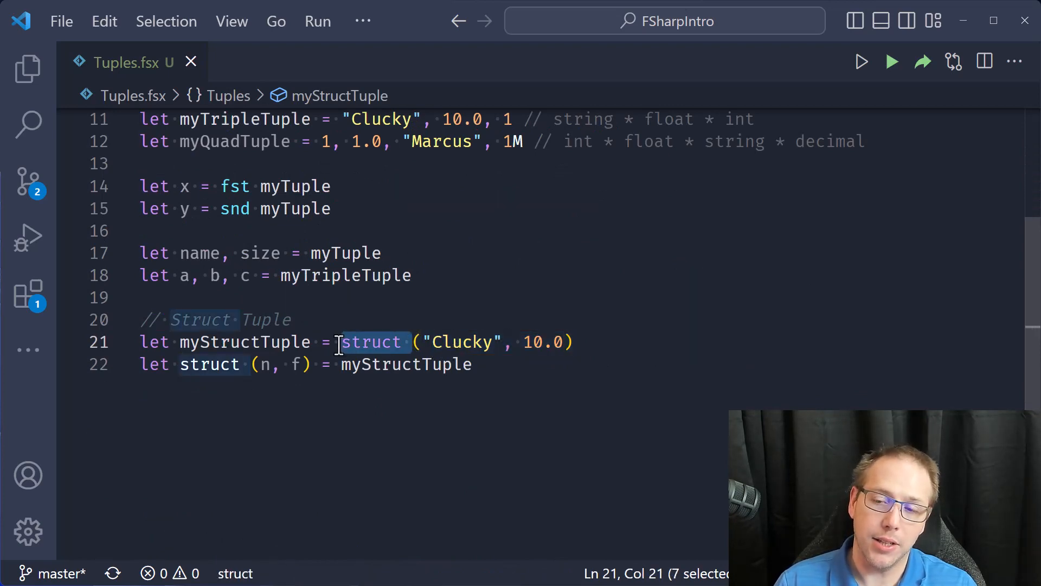
pyautogui.moveTo(536, 385)
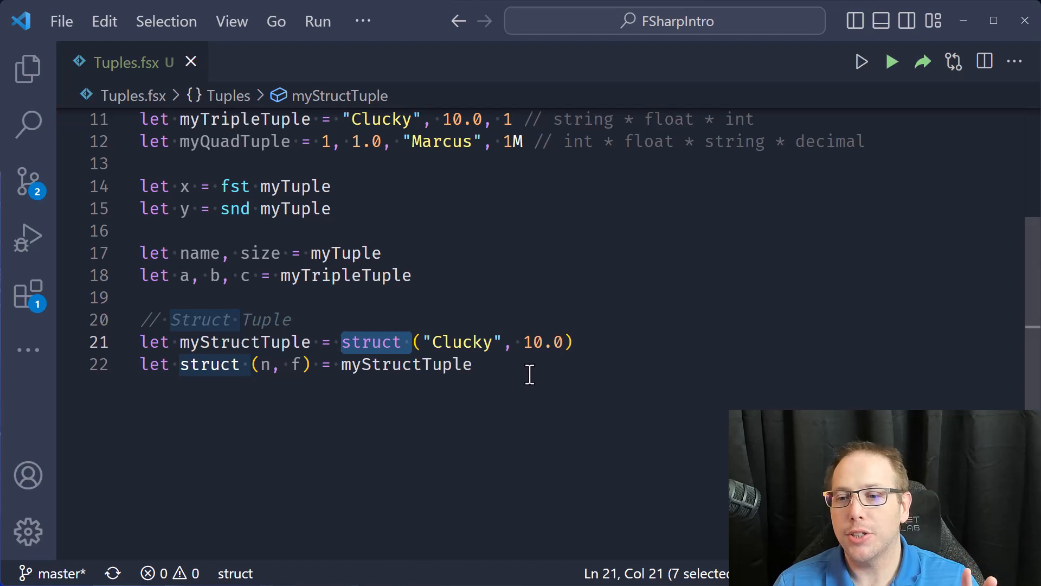
pyautogui.moveTo(511, 372)
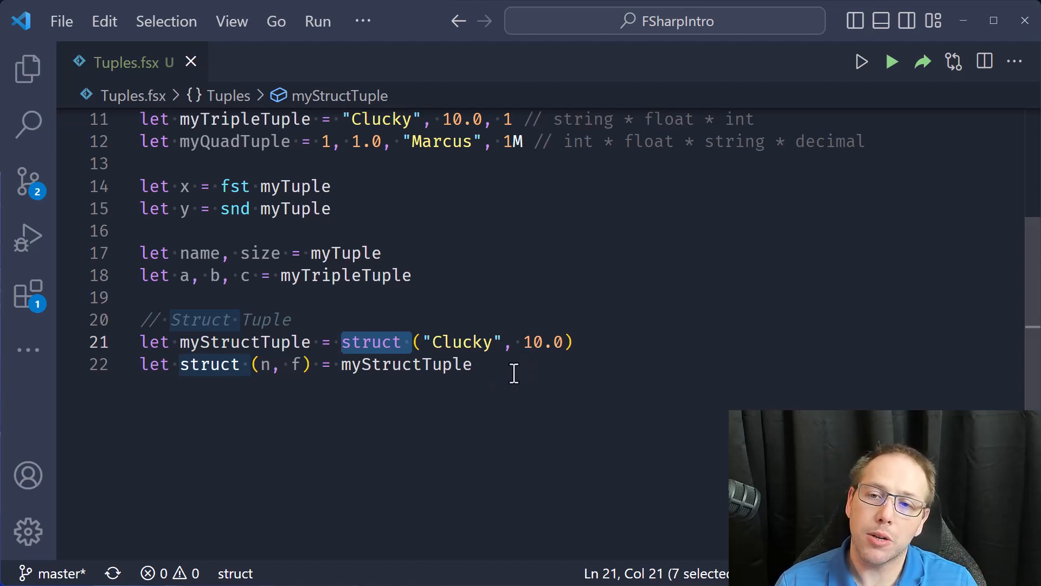
# Scroll up to the [<Struct>] attribute at the top of the file.
pyautogui.scroll(3)
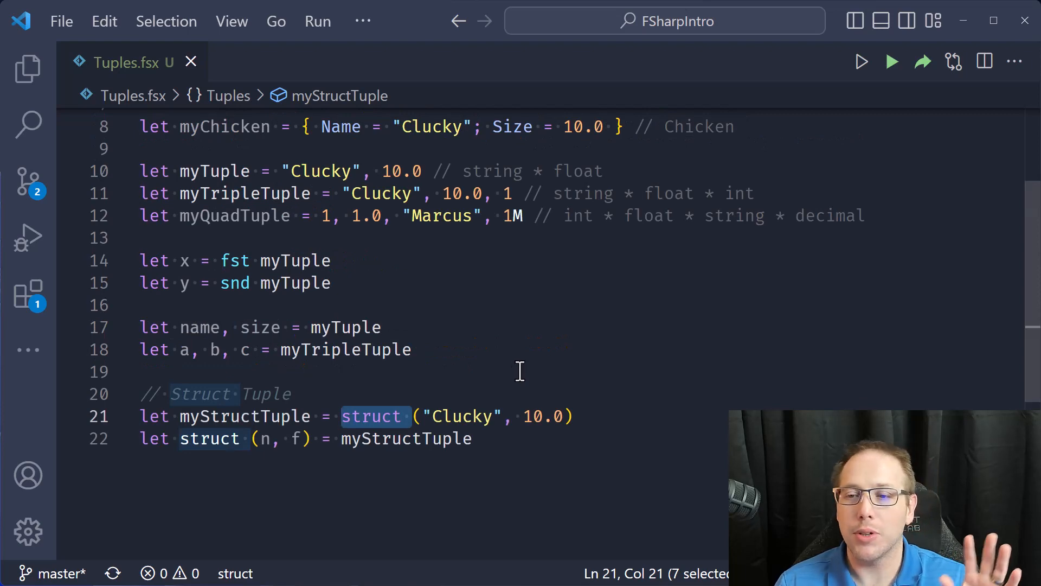
pyautogui.scroll(3)
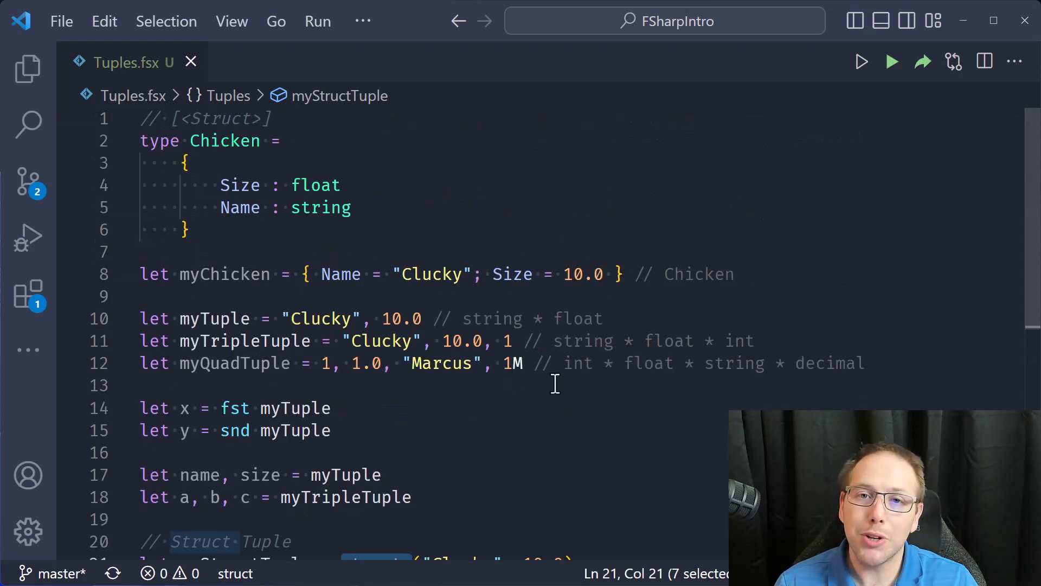
pyautogui.moveTo(473, 437)
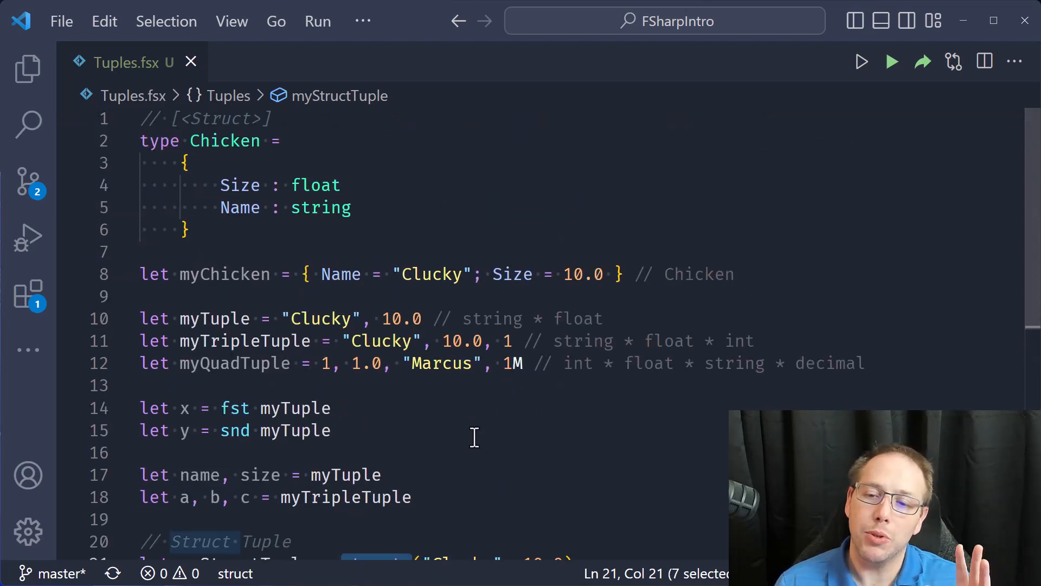